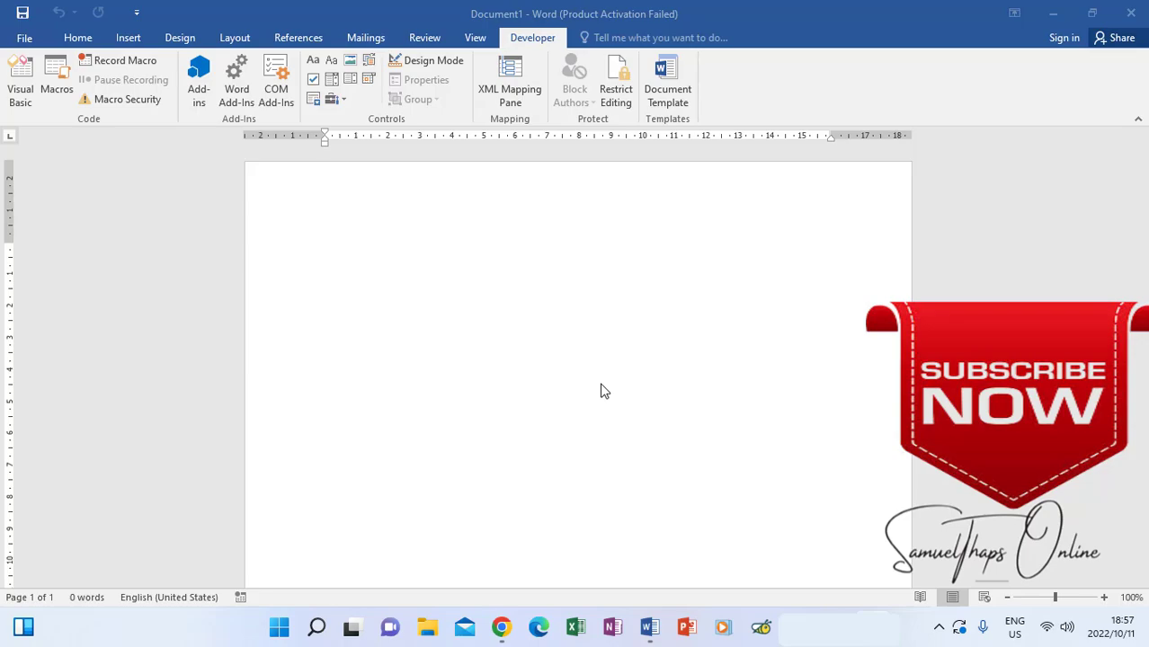
mouse_move(540, 124)
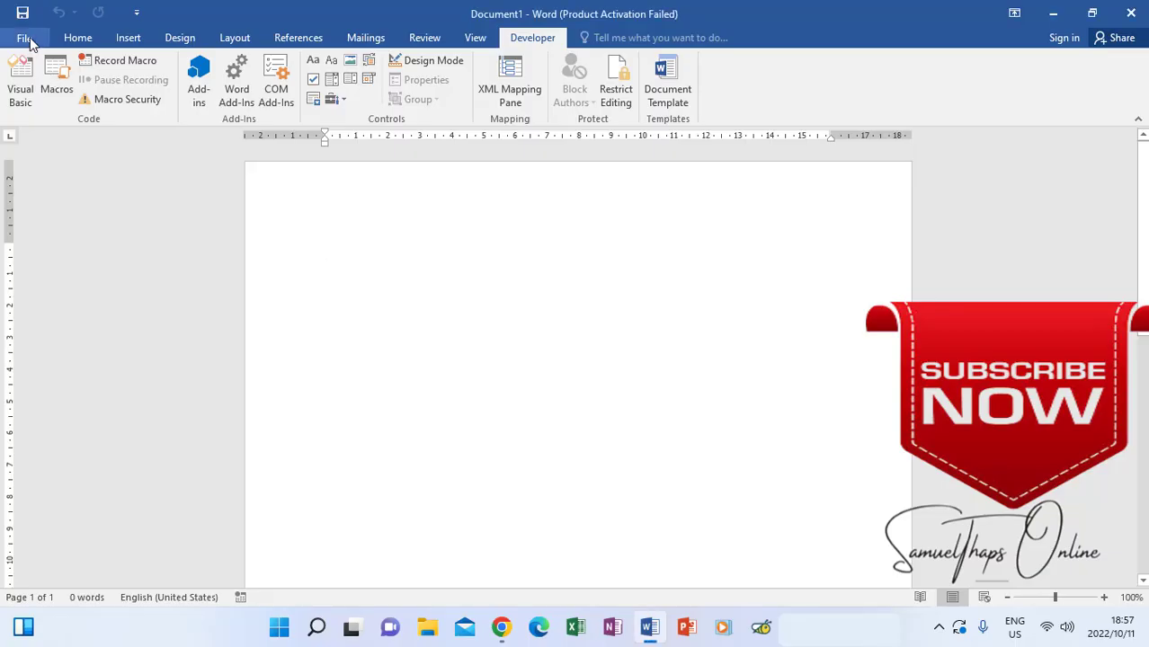
- Uncheck Developer under Main Tabs in Word Options' Customize Ribbon and apply
left_click(325, 250)
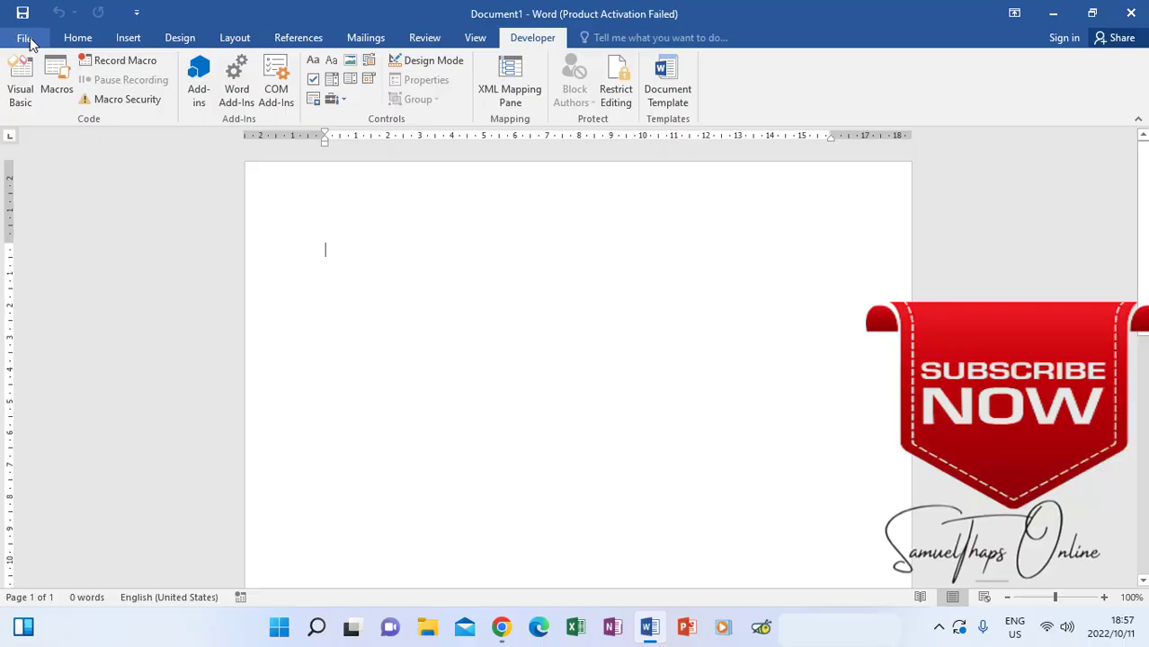
left_click(24, 37)
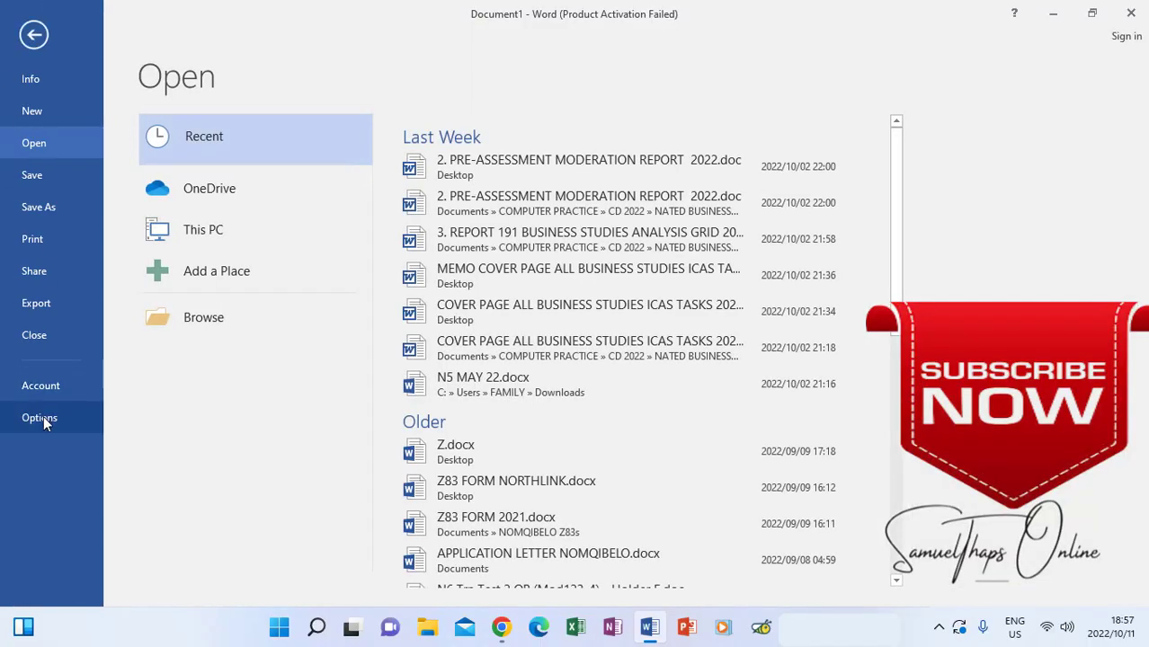
left_click(39, 418)
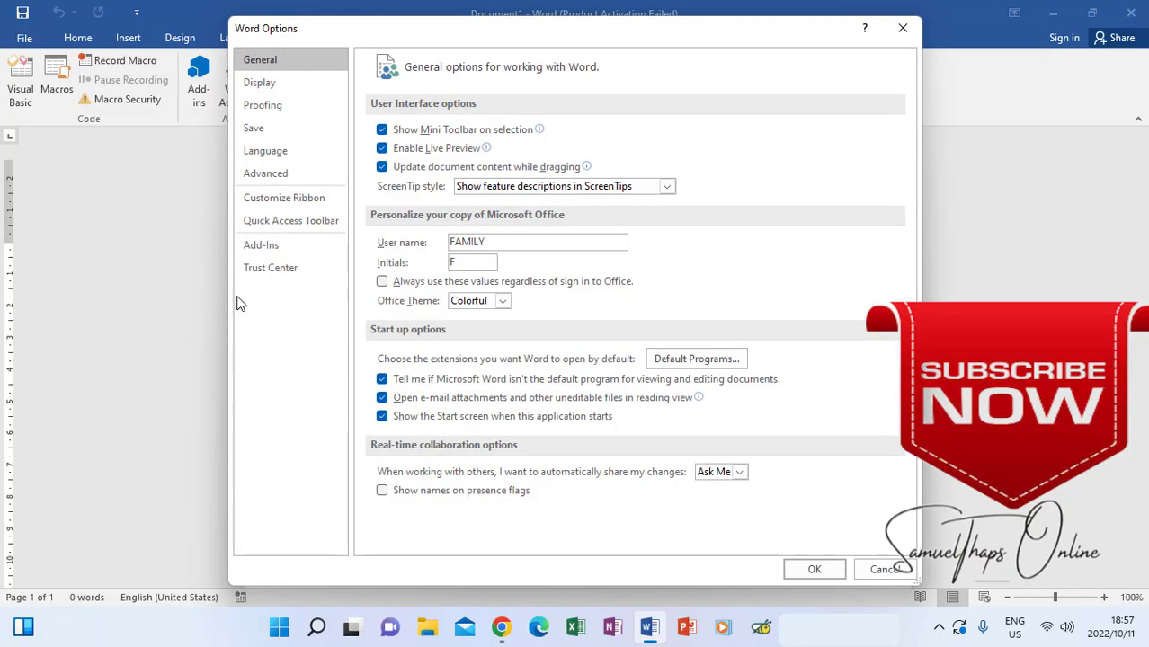
left_click(284, 197)
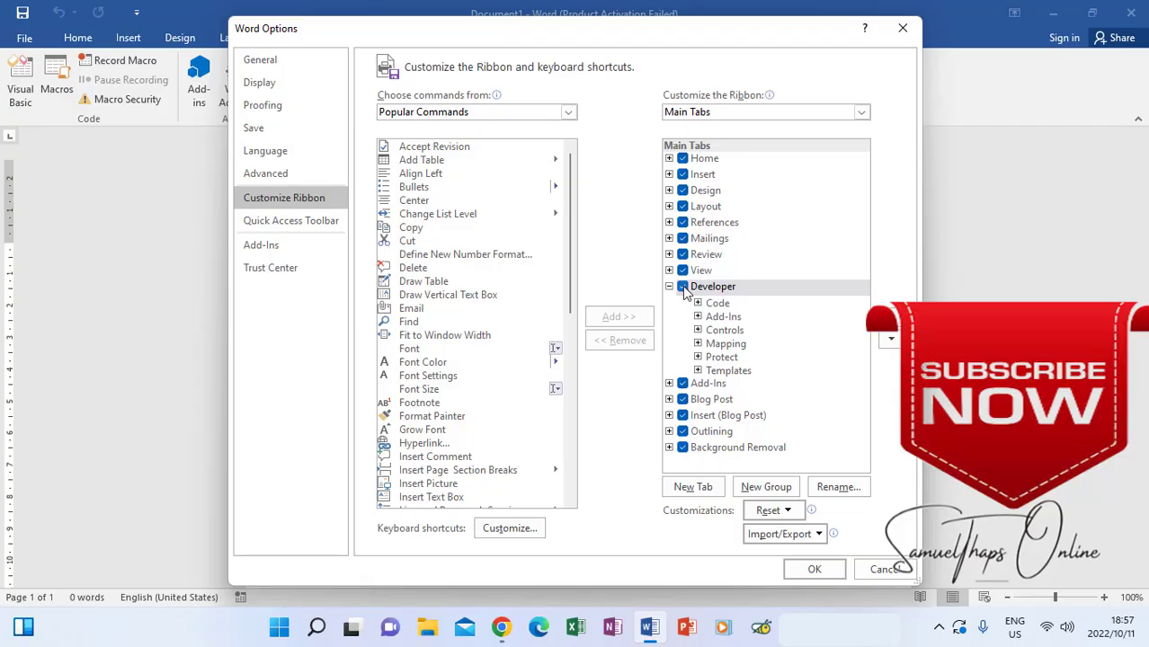
left_click(682, 286)
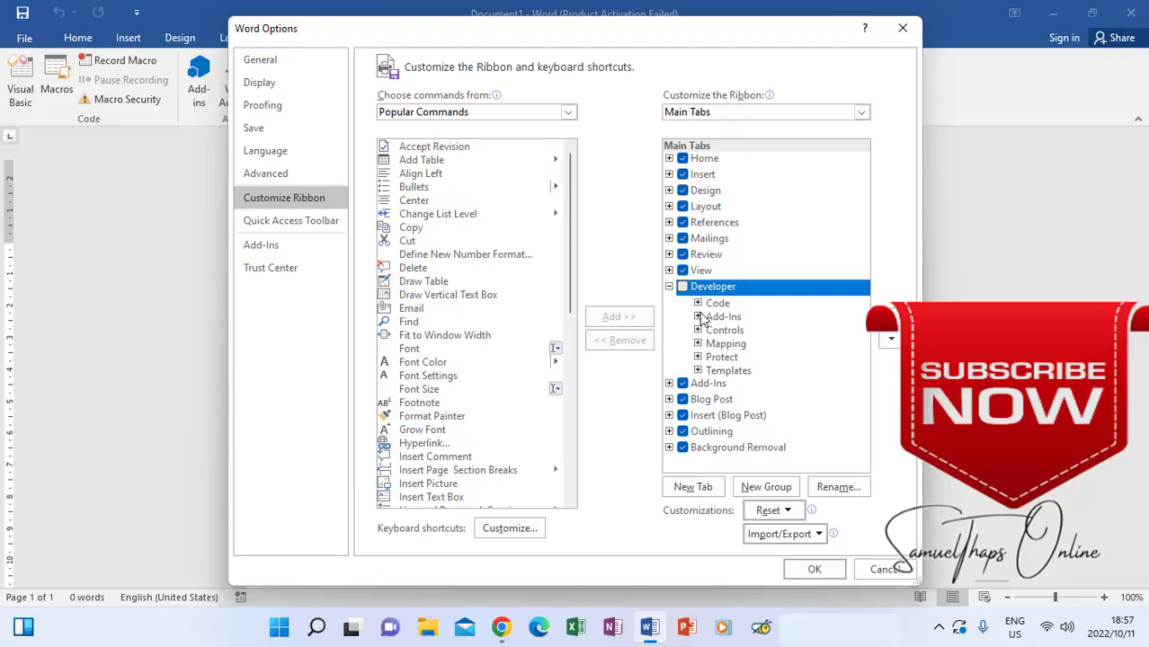
left_click(814, 569)
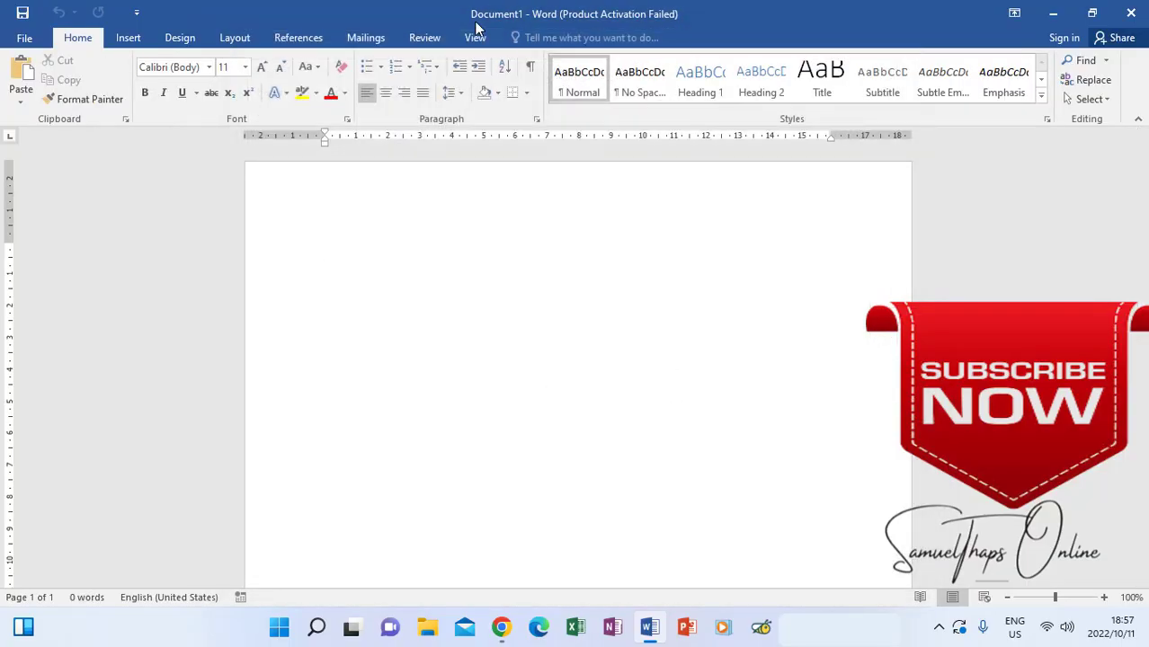
mouse_move(588, 57)
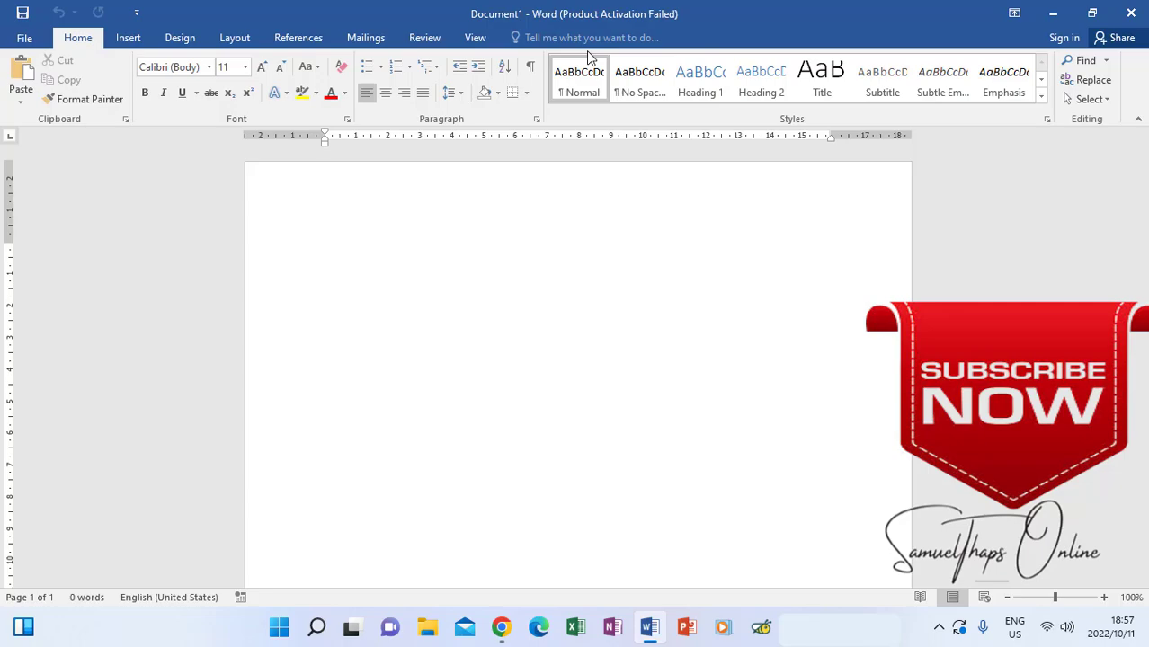
- Re-tick Developer in Customize Ribbon, apply, and switch to the Developer tab
left_click(24, 37)
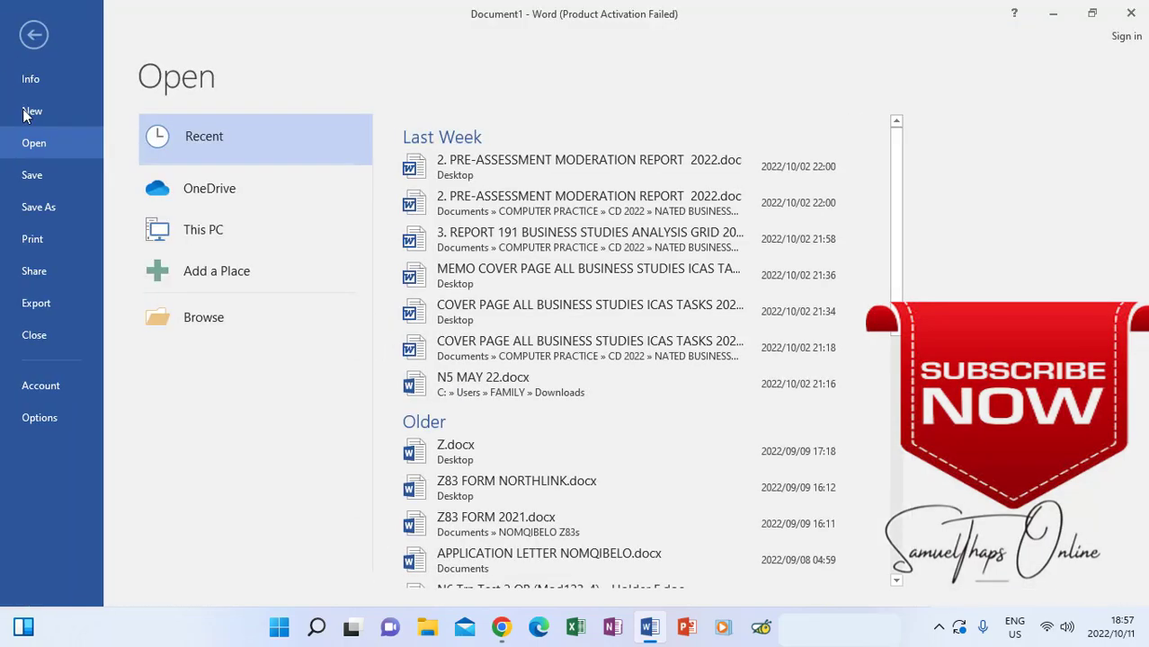
left_click(40, 417)
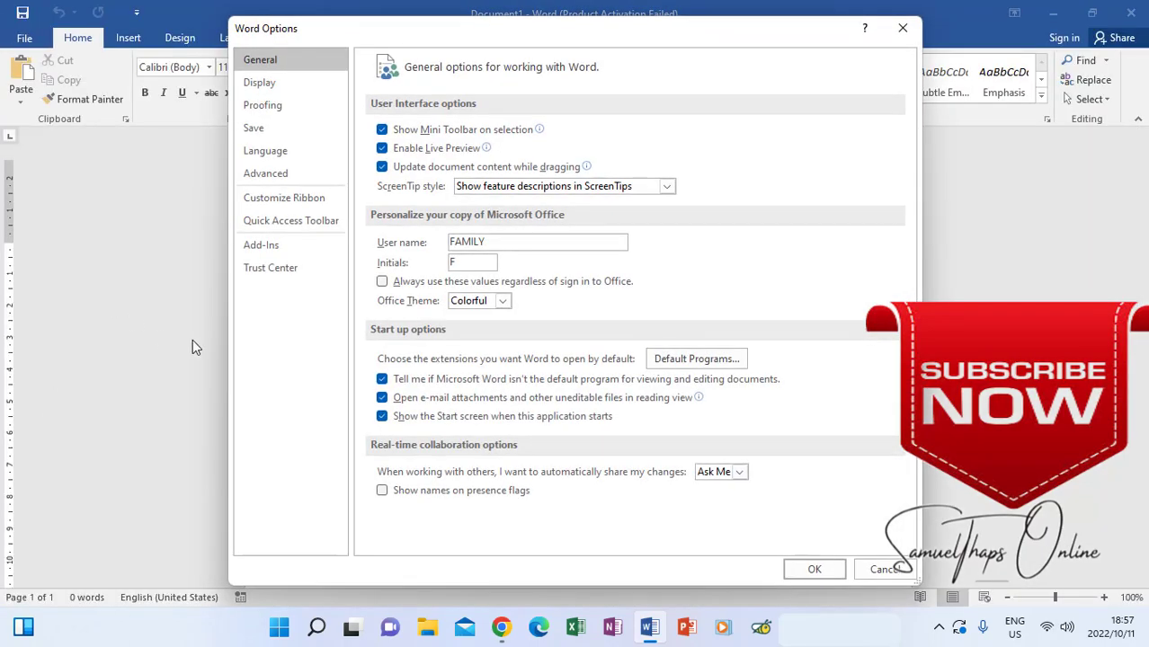
left_click(284, 198)
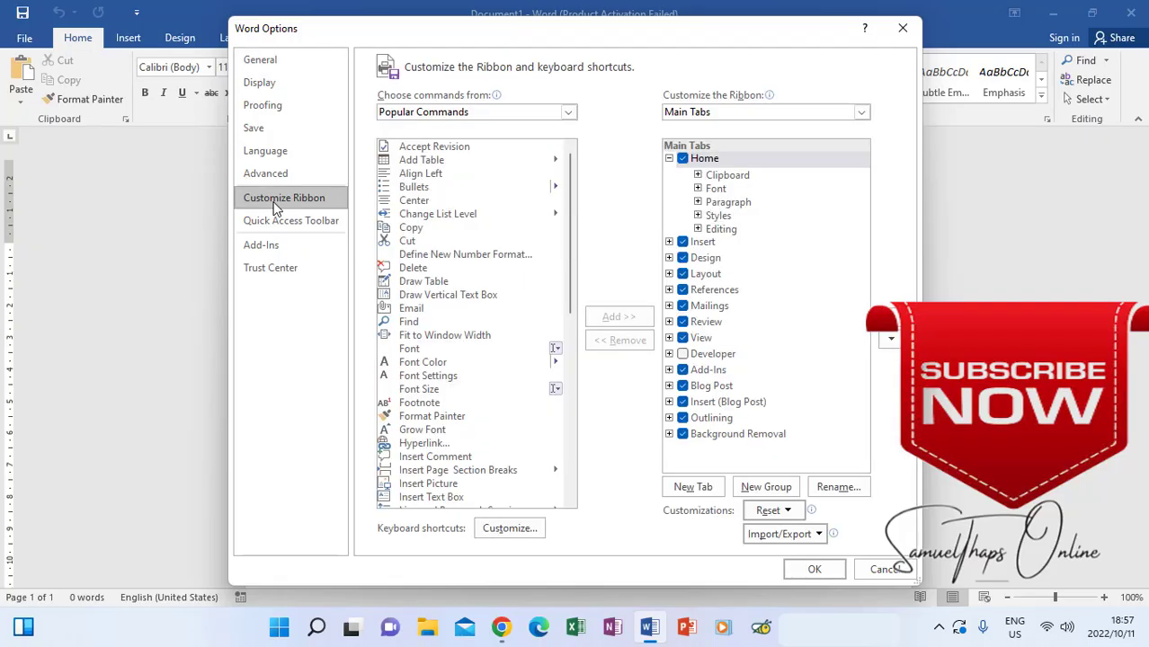
mouse_move(324, 216)
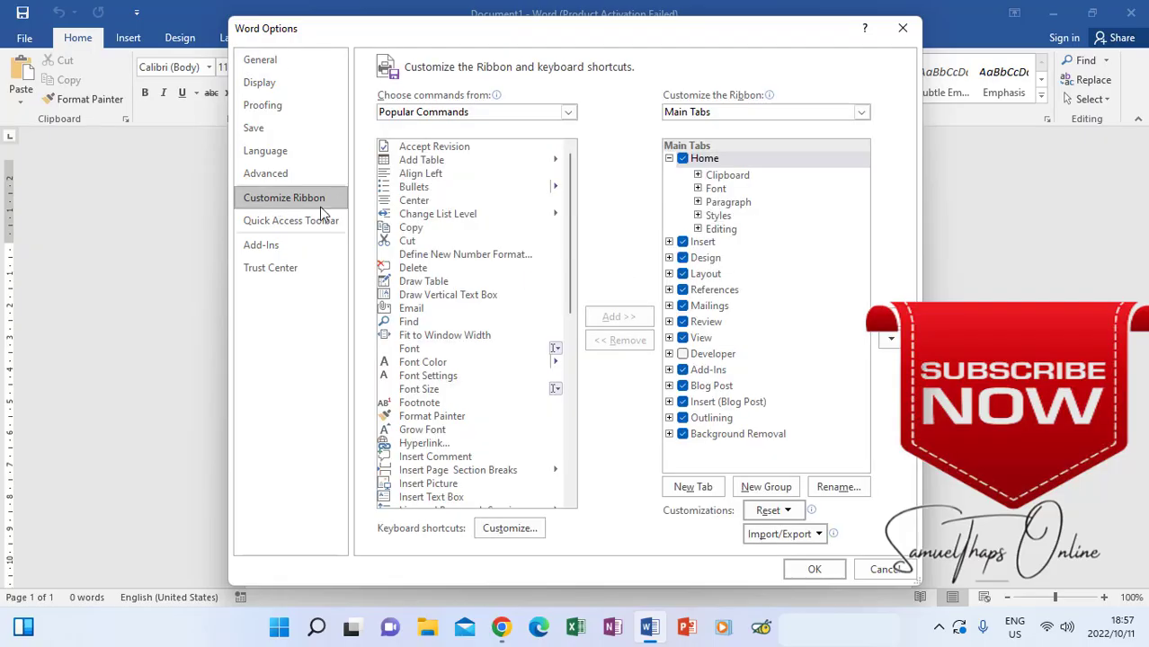
left_click(713, 354)
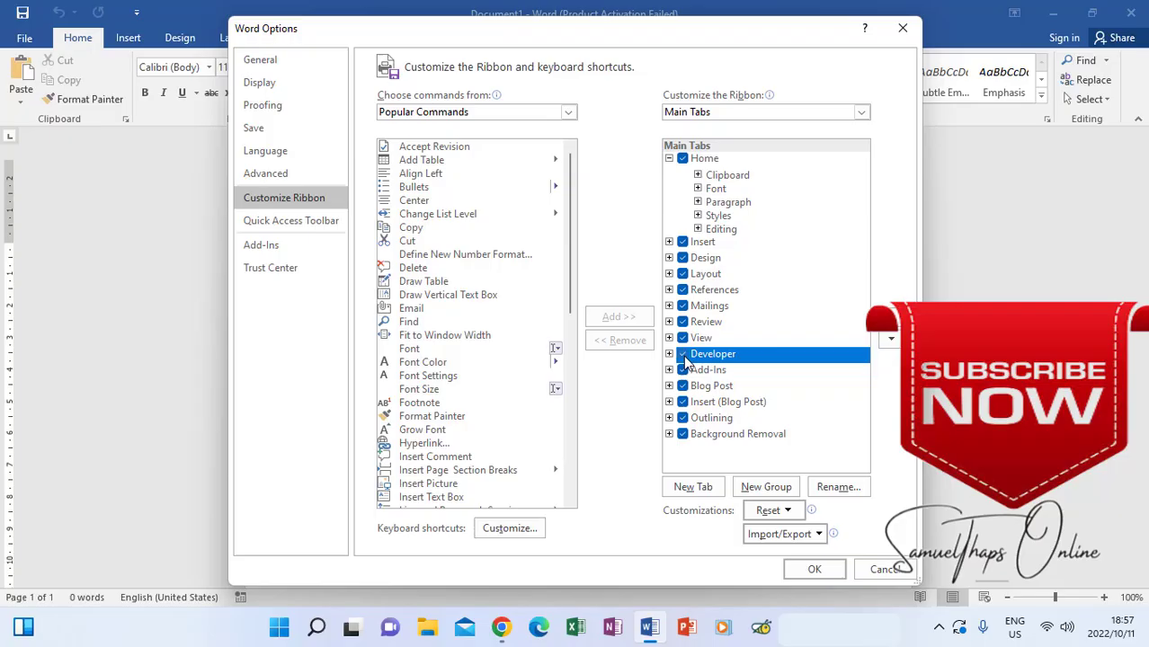
left_click(814, 569)
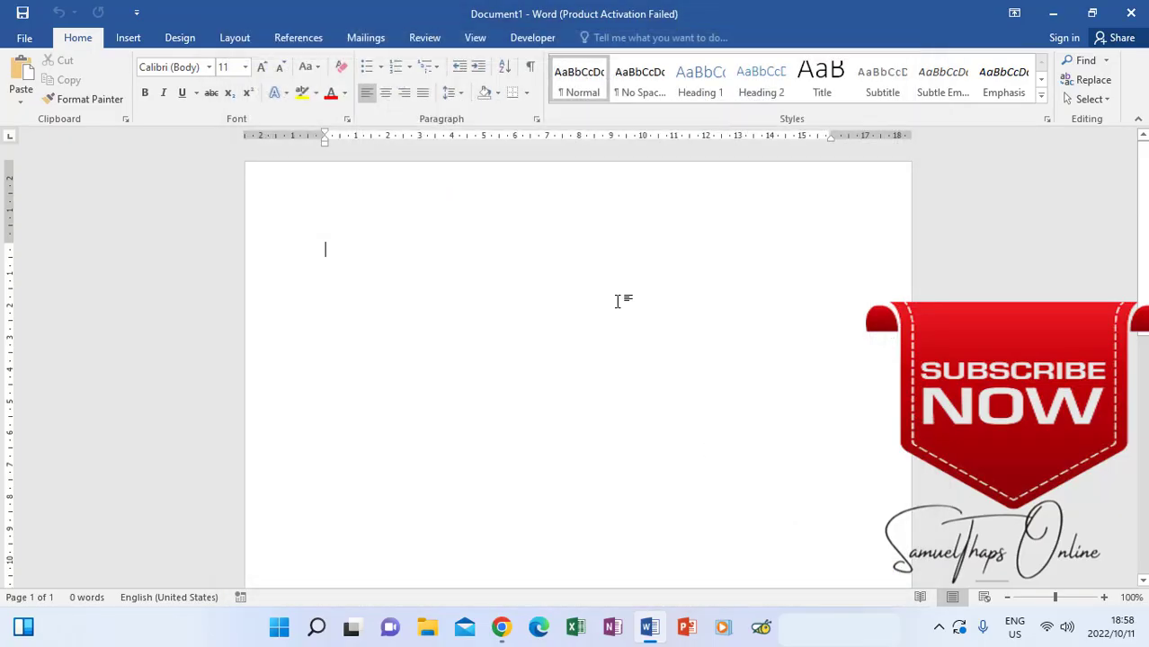
left_click(532, 37)
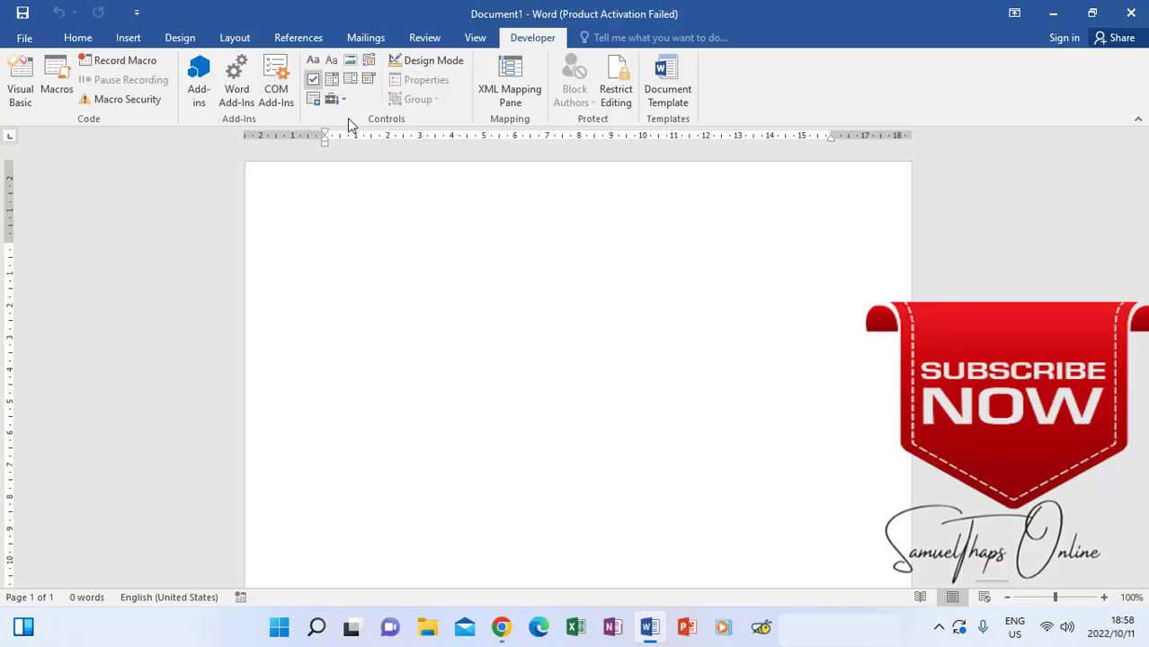
mouse_move(326, 105)
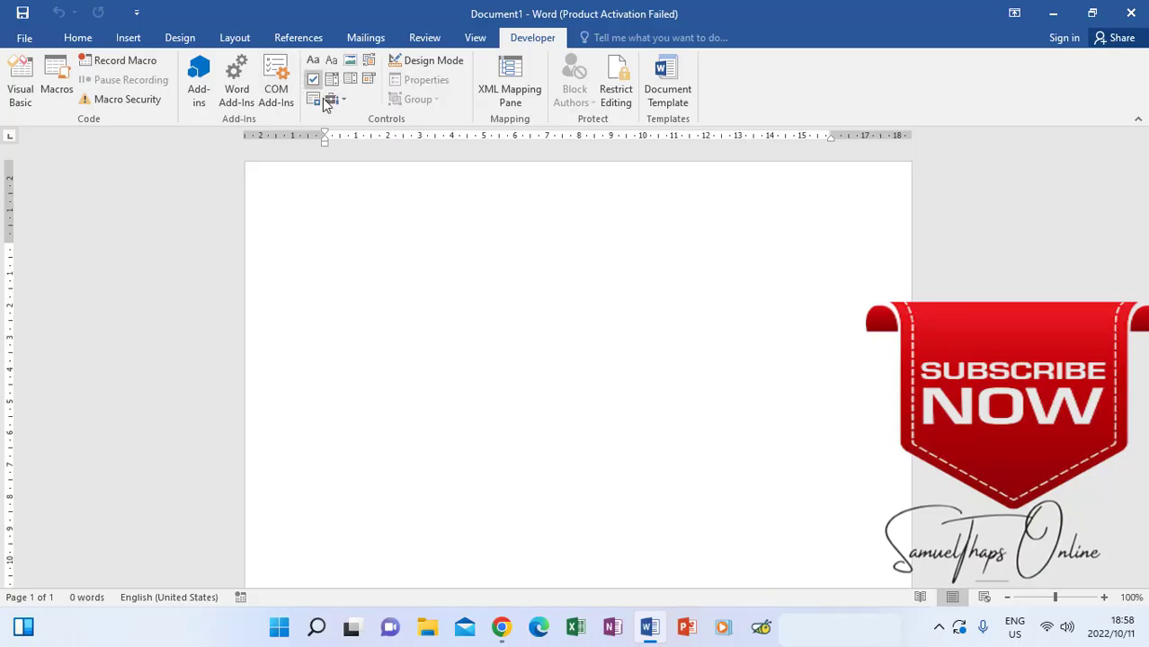
- Type the MALE and FEMALE labels at the top of the page
left_click(325, 250)
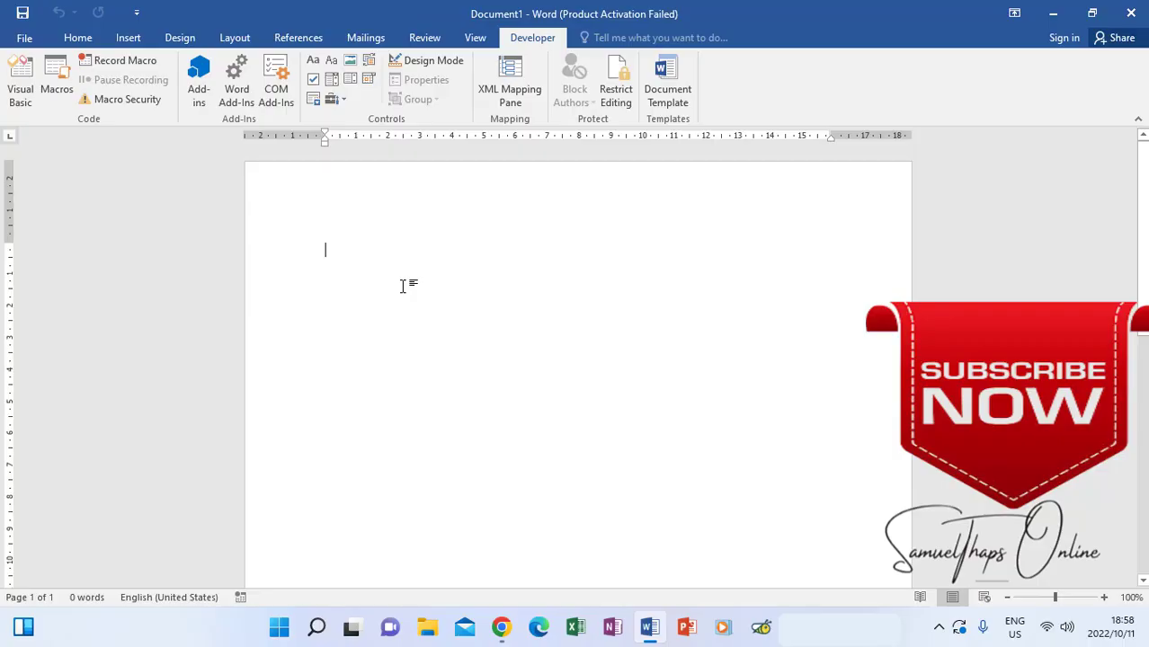
type("MALE")
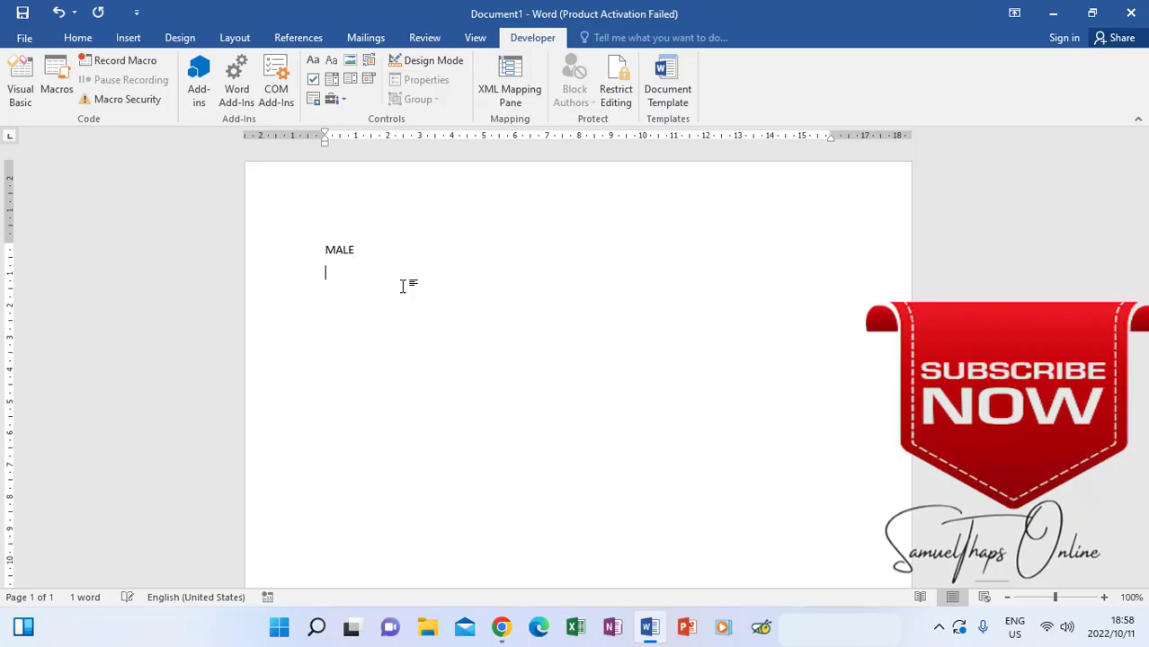
type("FEMALE")
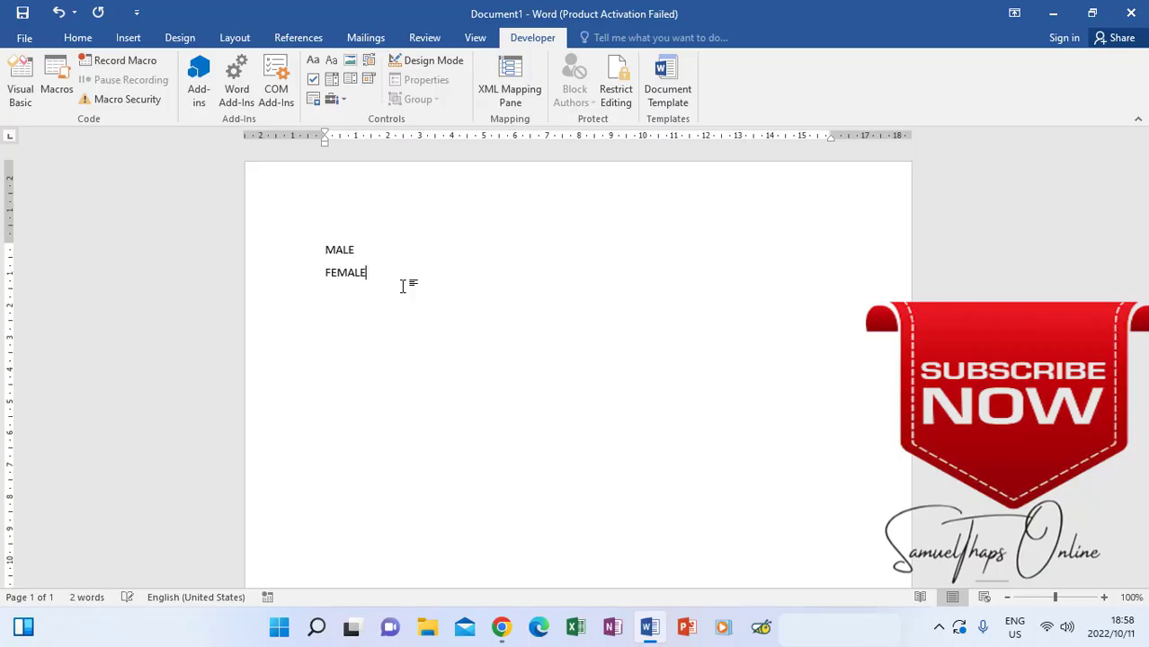
- Insert checkboxes before MALE and FEMALE, then add a DATE: label below
left_click(323, 249)
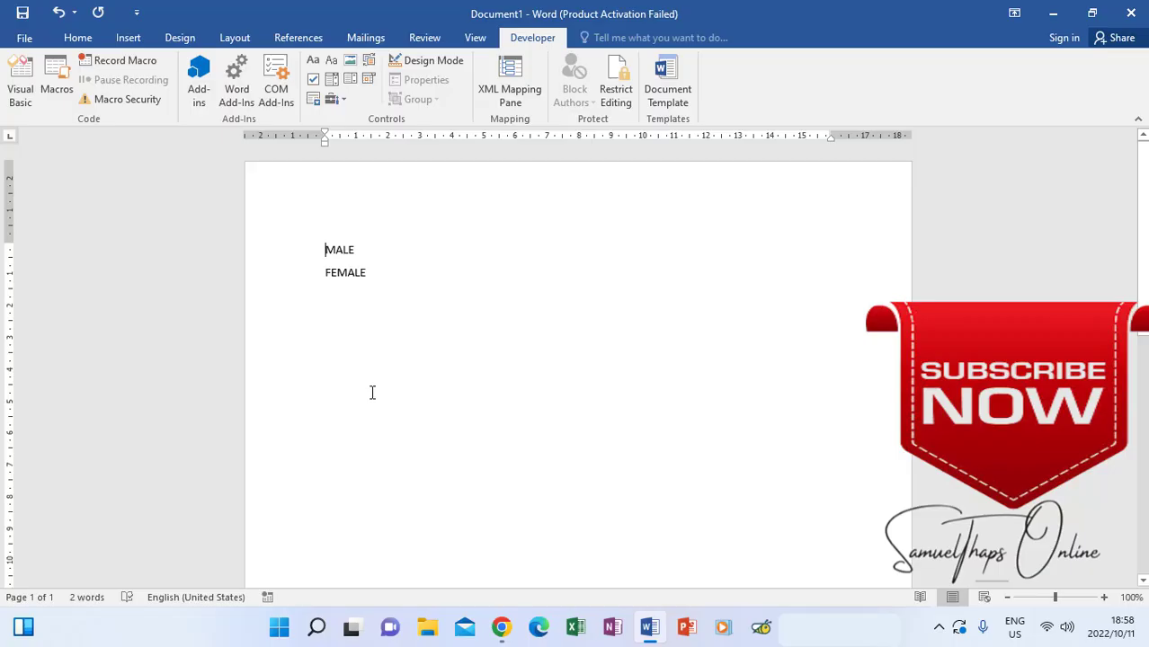
mouse_move(381, 224)
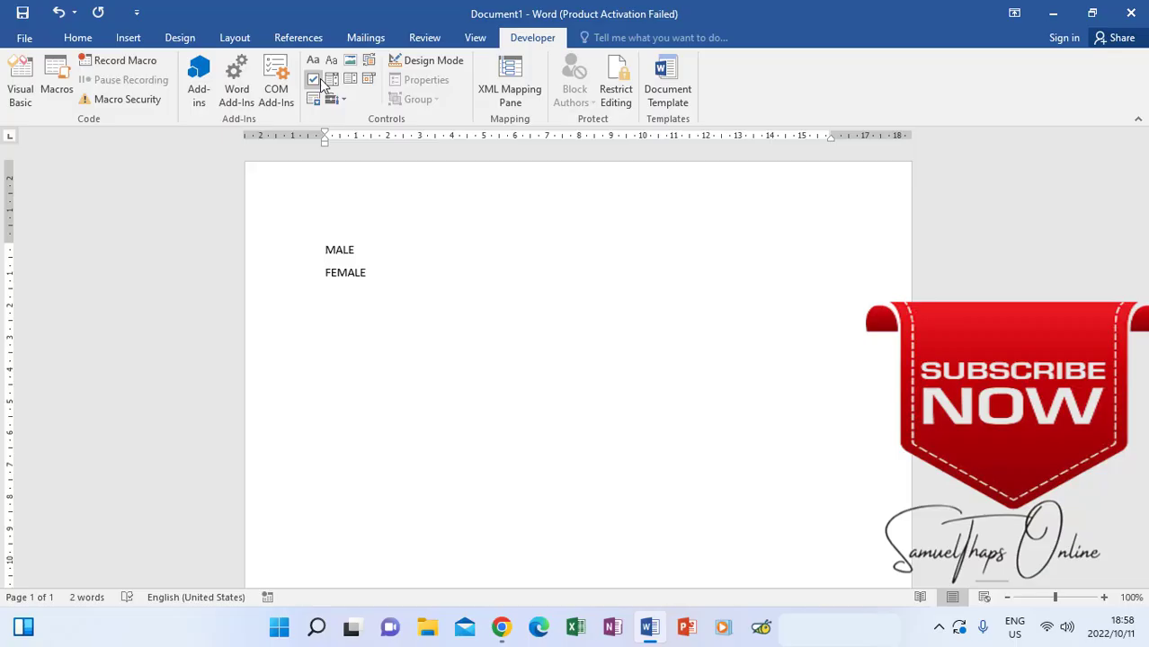
mouse_move(313, 80)
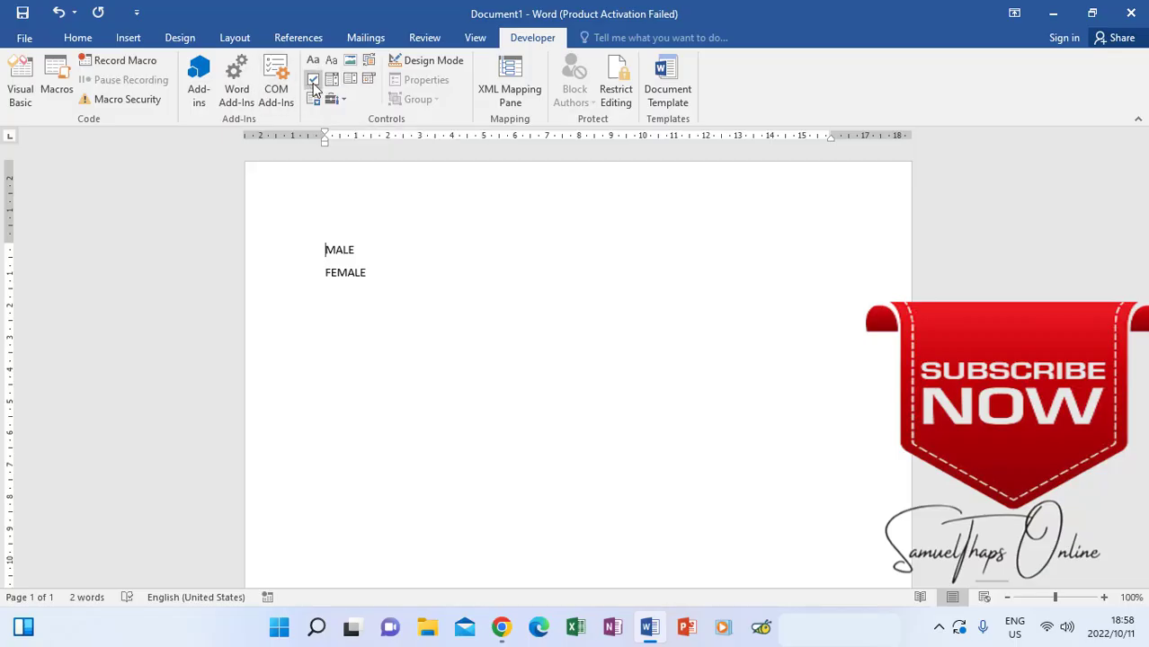
left_click(313, 79)
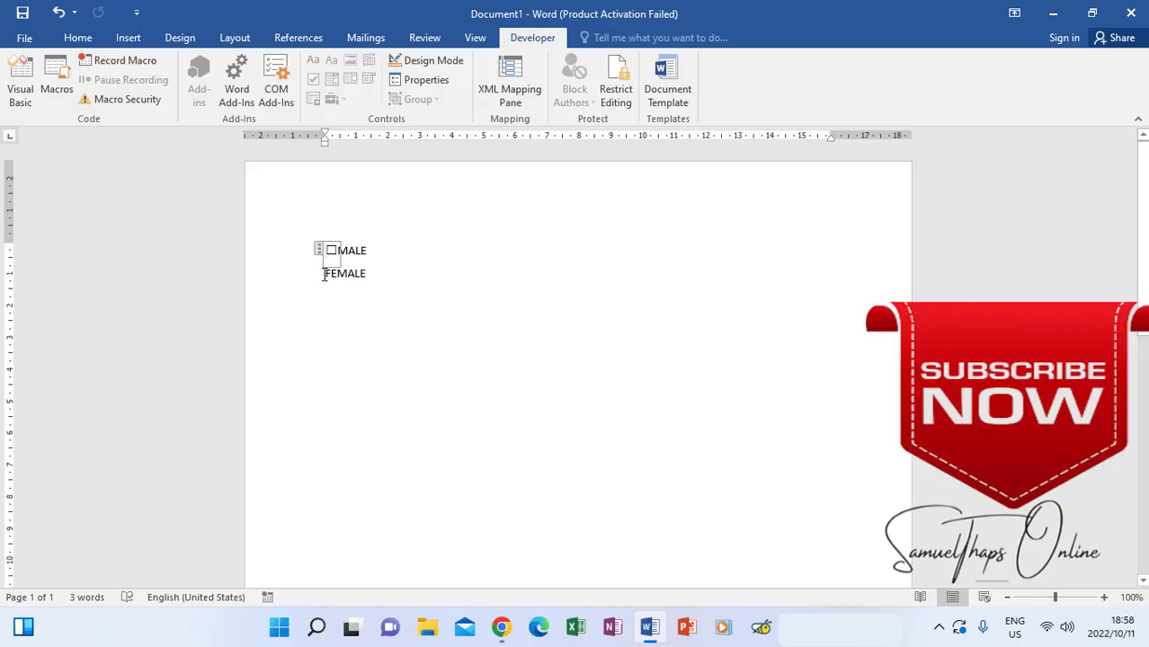
left_click(312, 79)
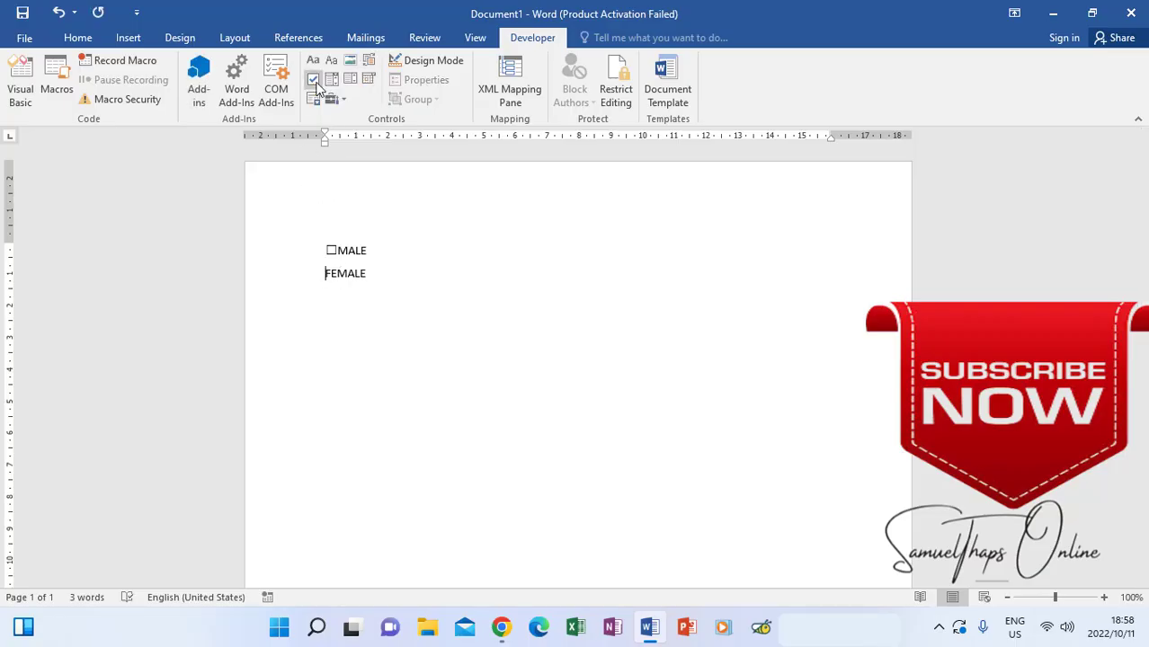
left_click(313, 80)
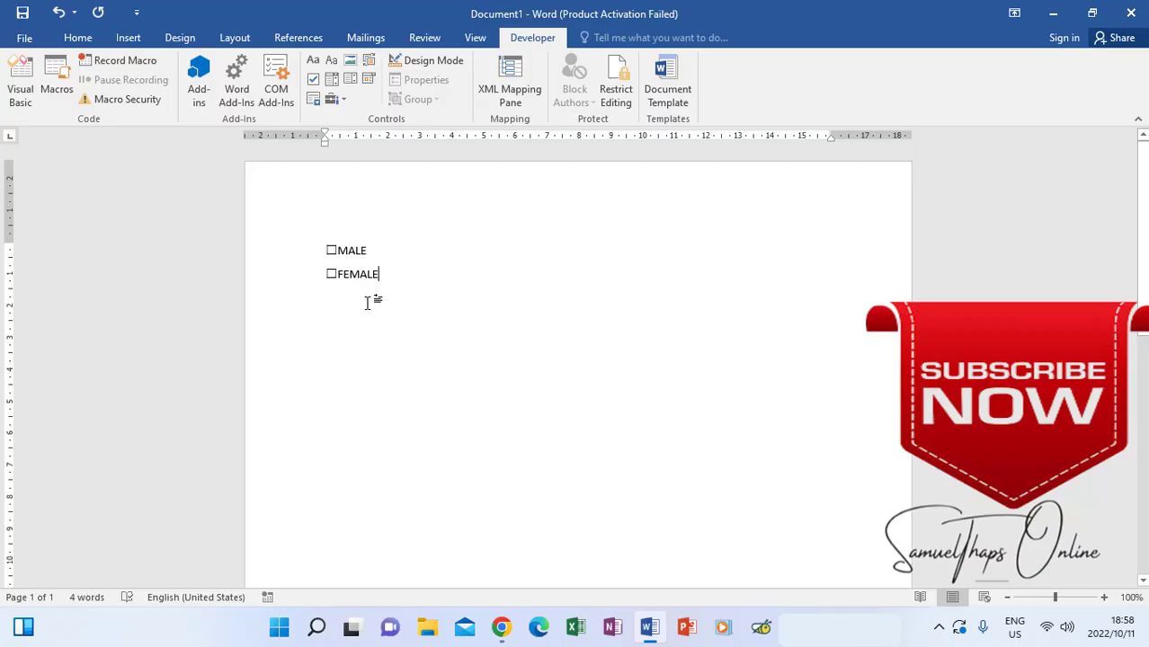
type("DATE:")
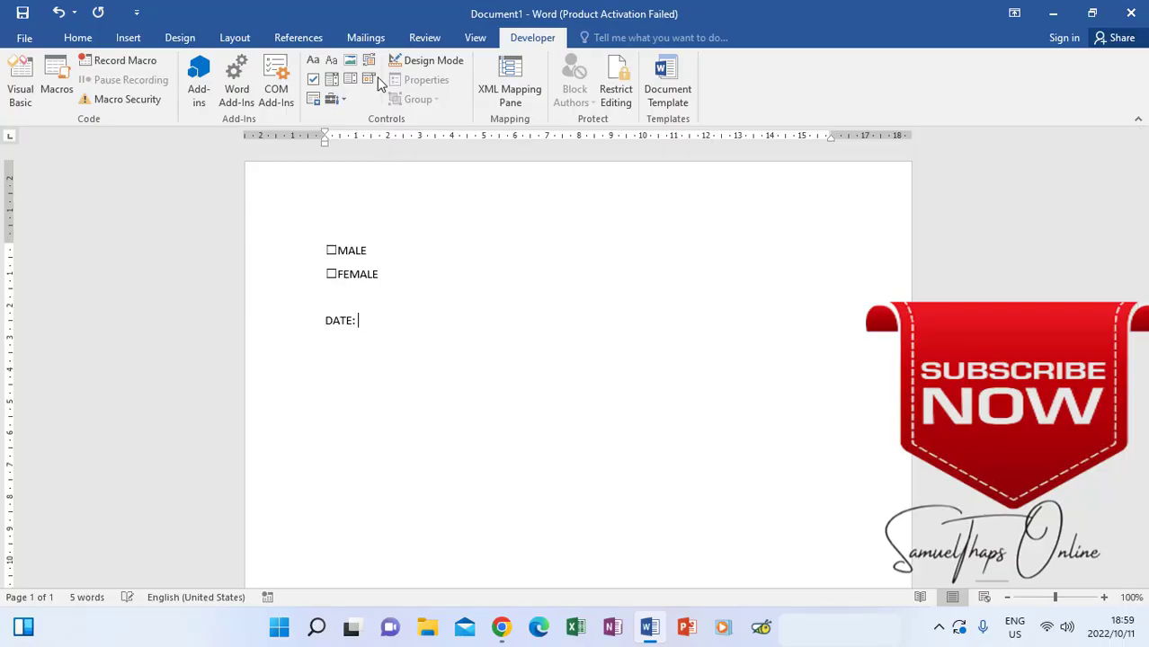
mouse_move(368, 80)
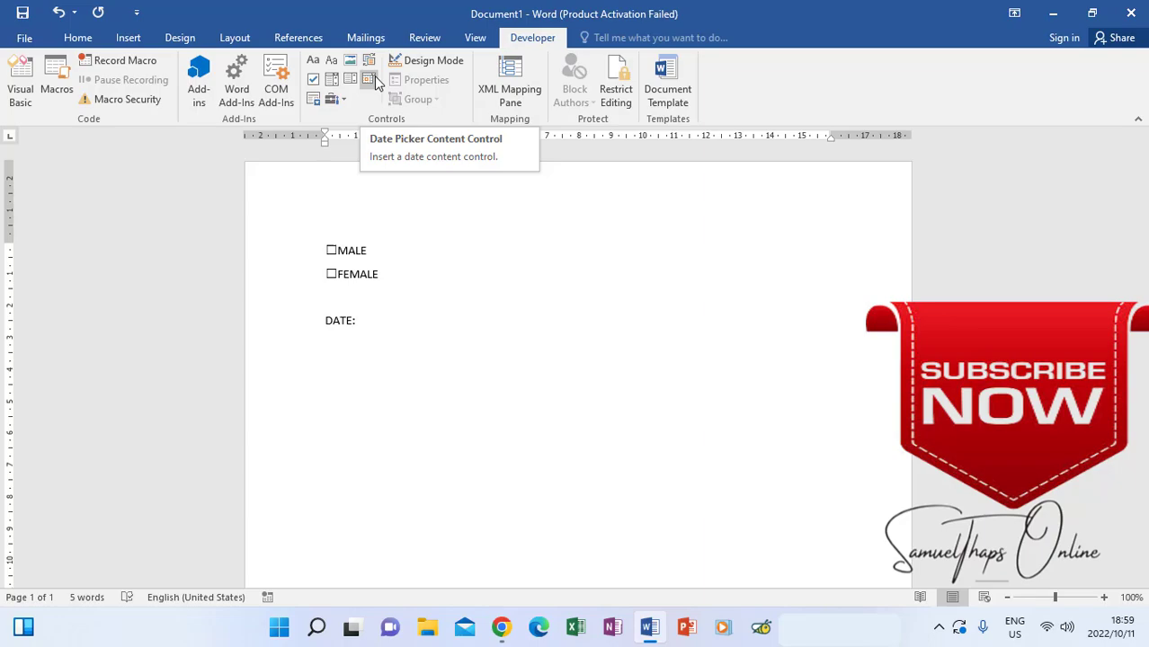
- Insert a Date Picker Content Control following the DATE: label
left_click(368, 79)
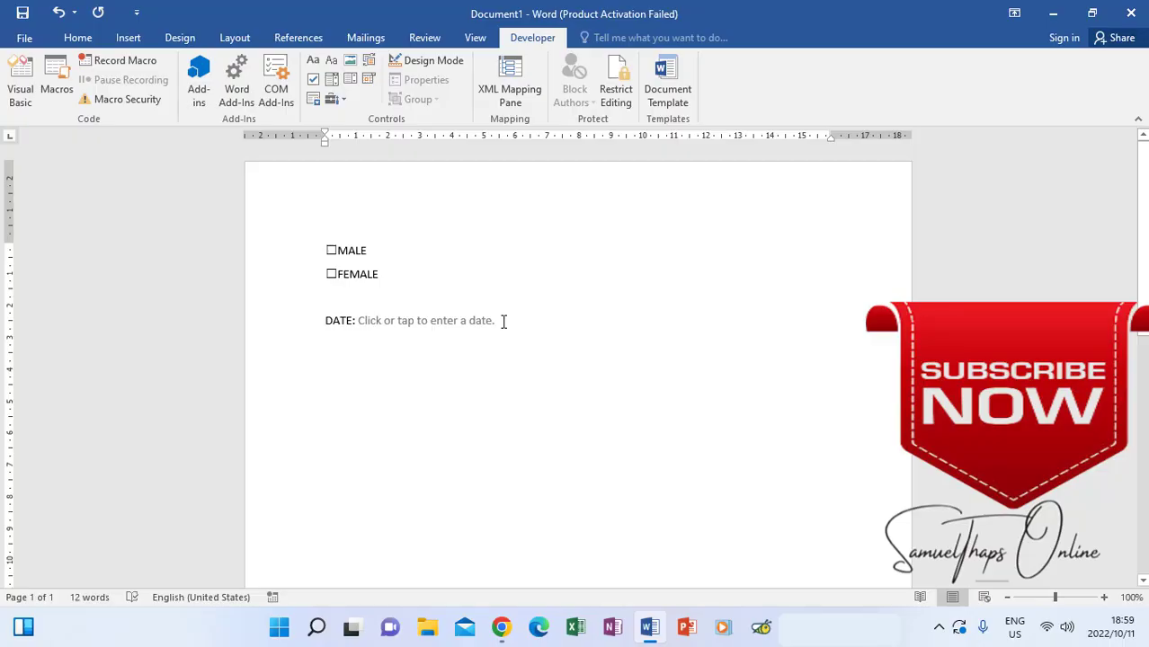
- Type PICTURE and insert a Picture Content Control beside it
type("Pl")
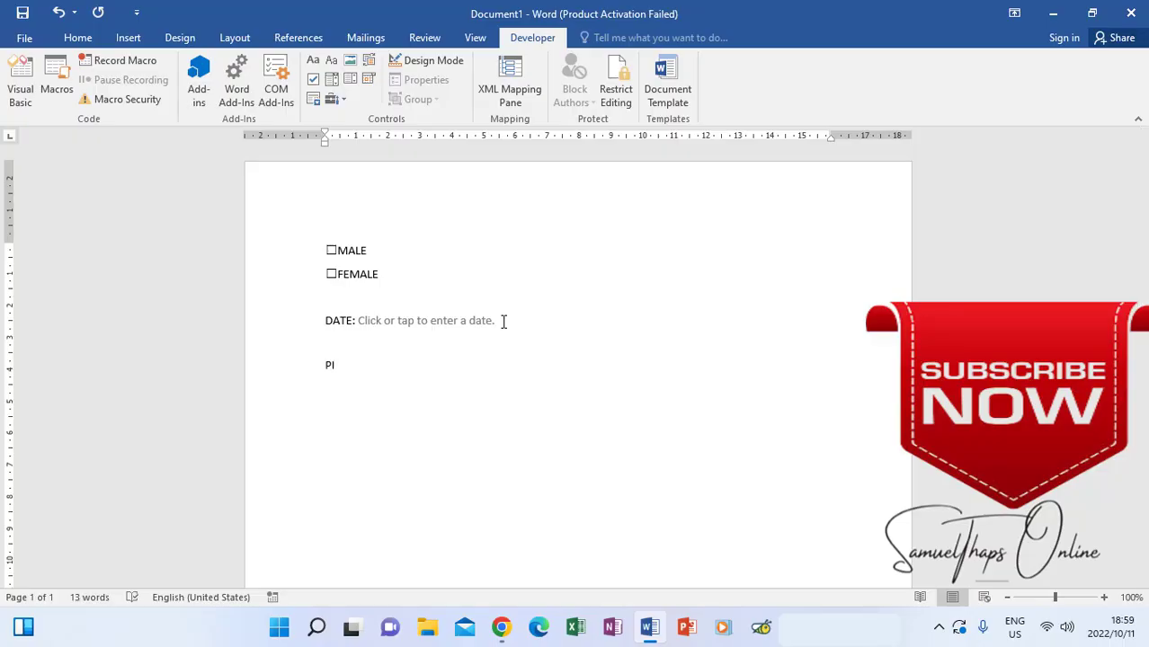
type("CTURE")
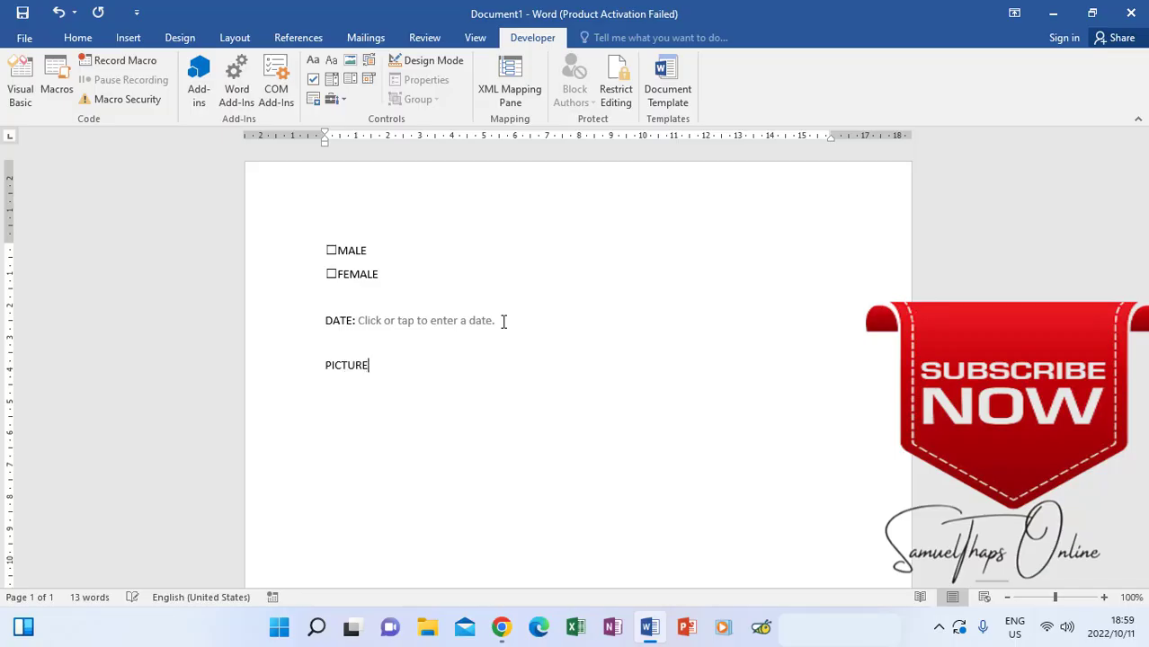
left_click(350, 60)
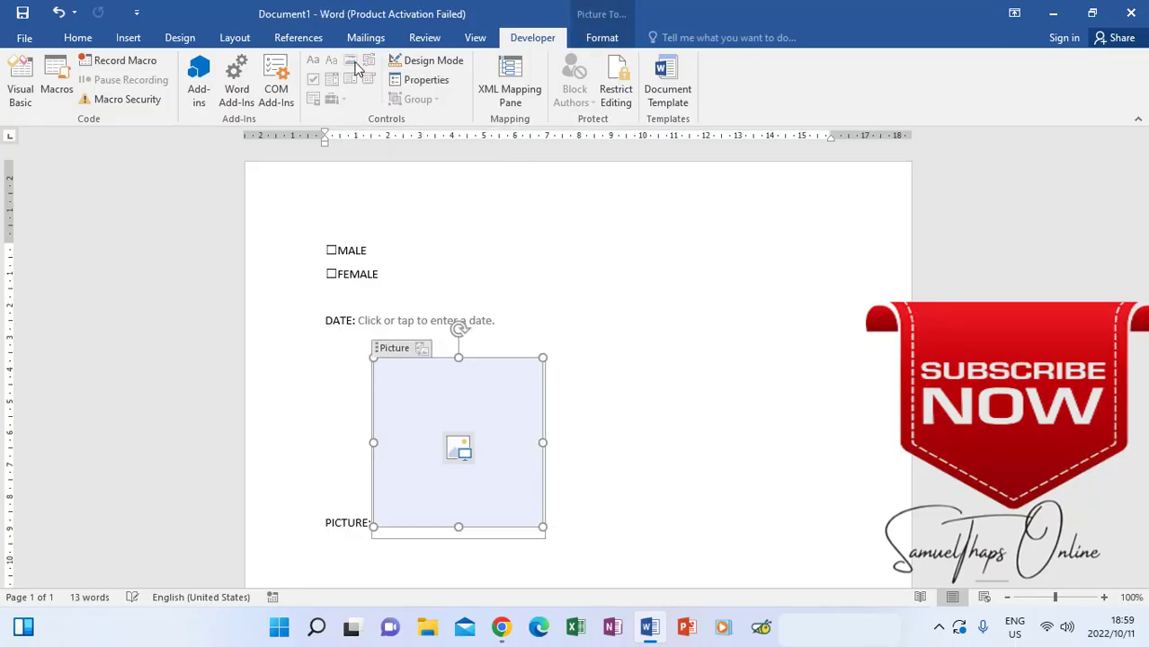
mouse_move(557, 461)
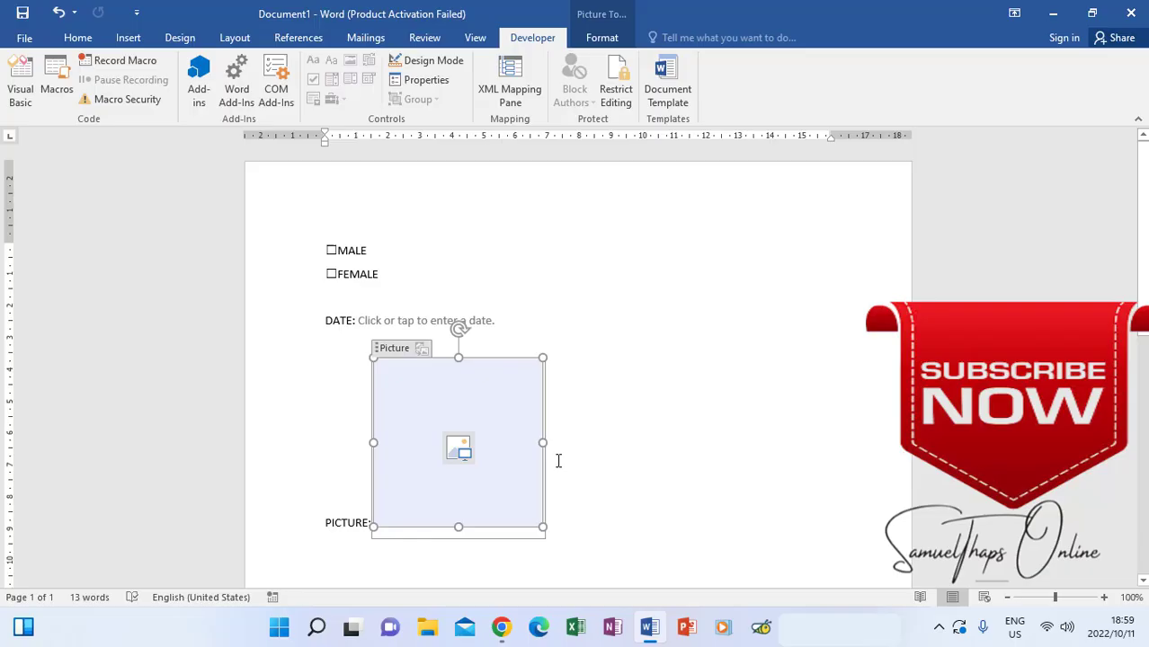
mouse_move(418, 386)
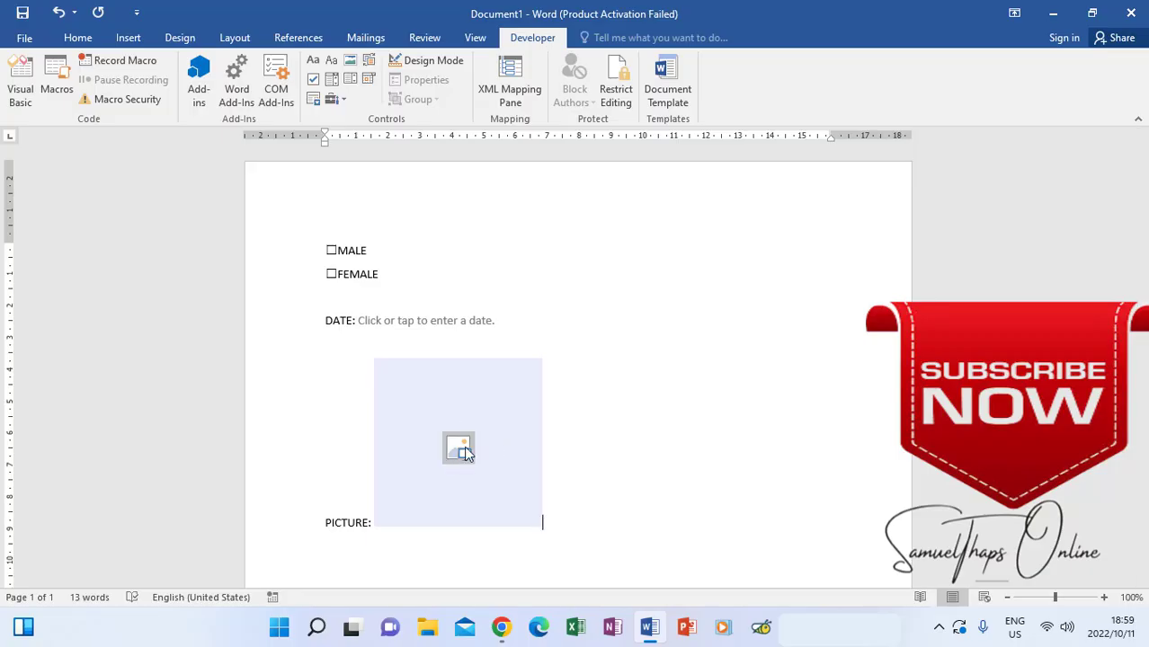
mouse_move(459, 447)
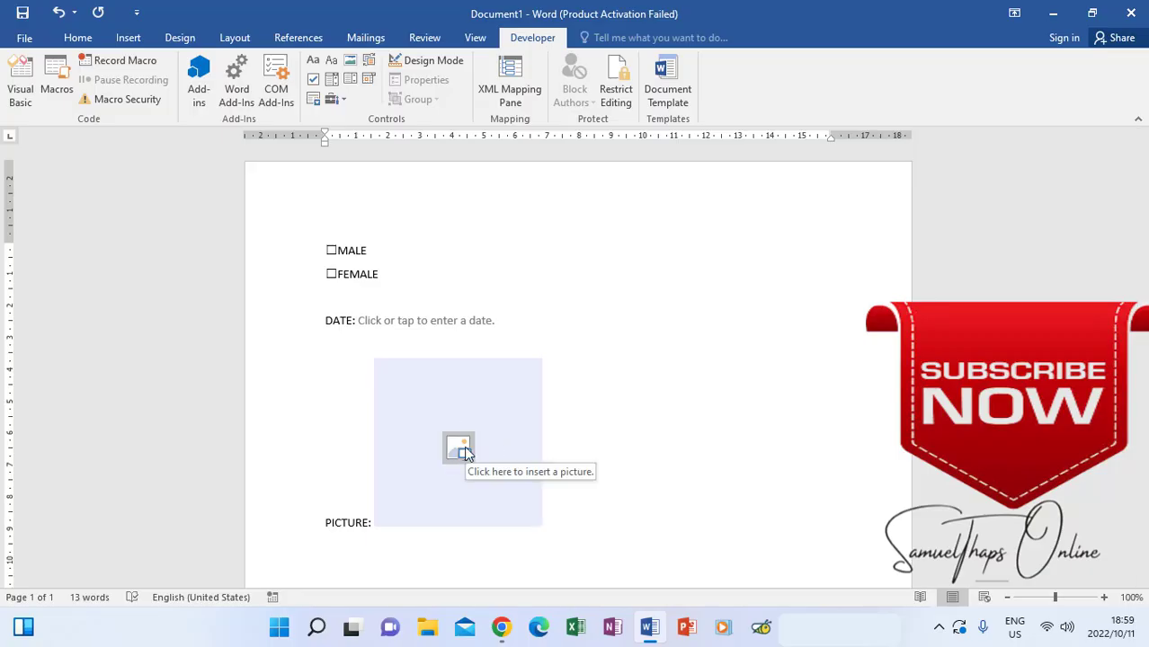
mouse_move(425, 446)
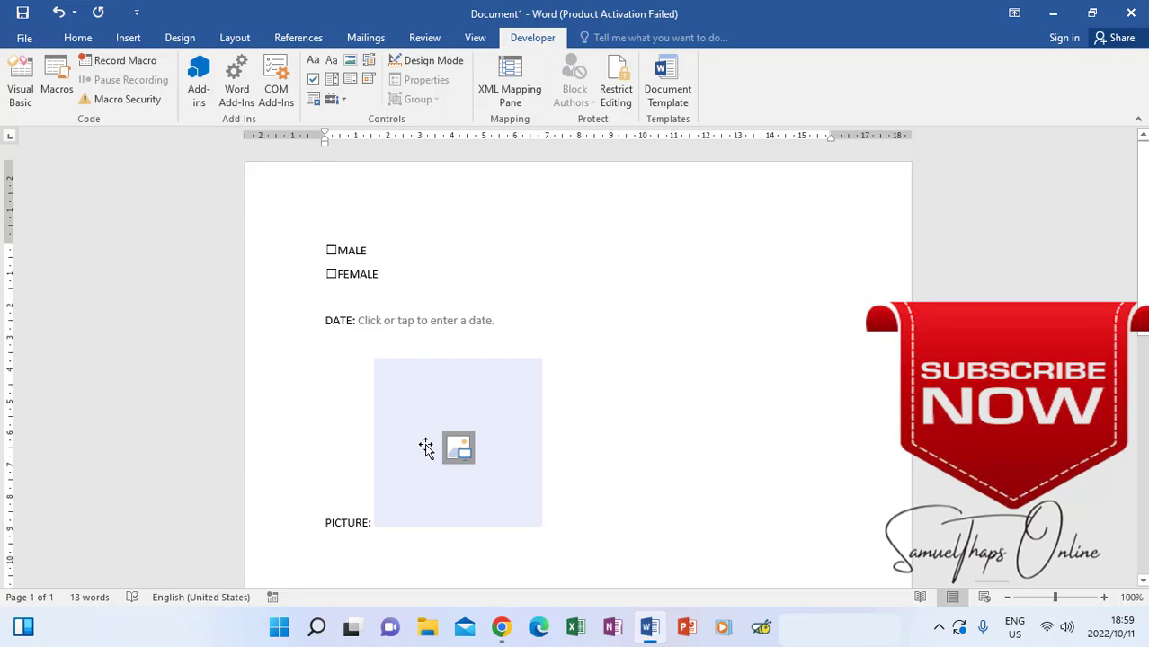
mouse_move(413, 490)
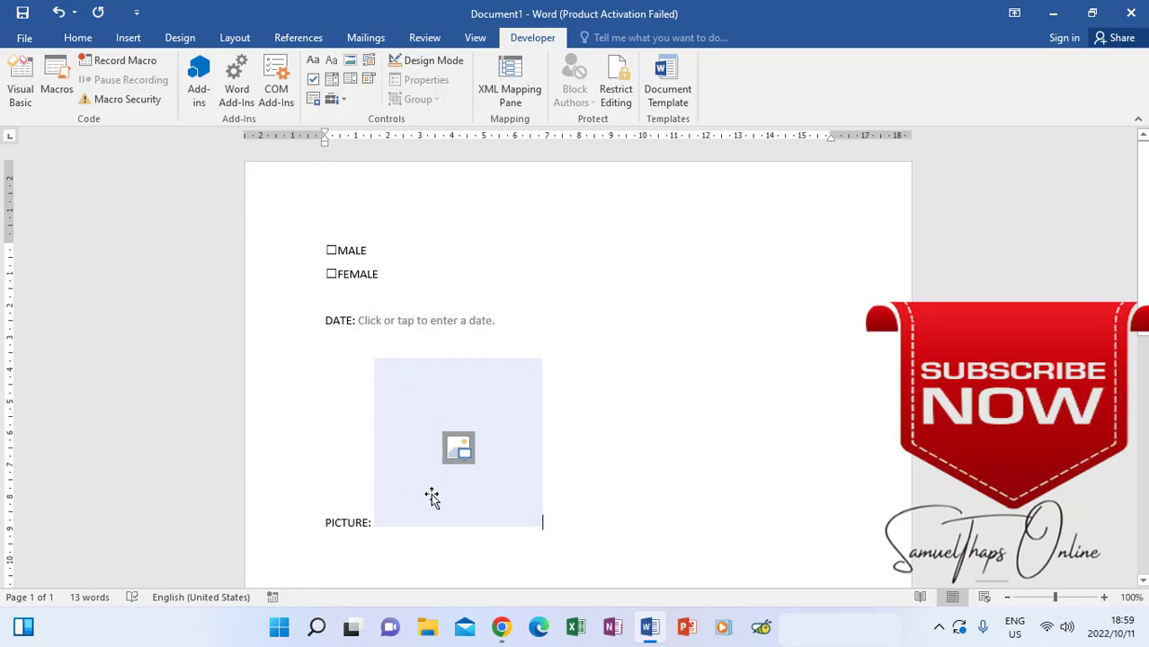
mouse_move(449, 384)
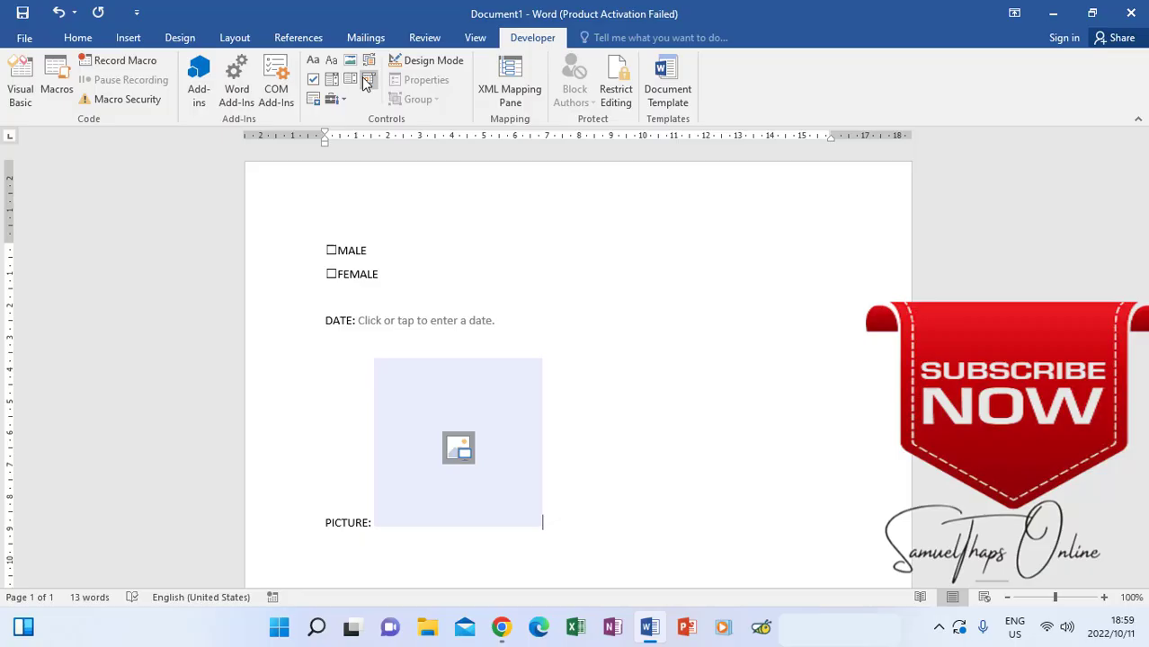
mouse_move(333, 99)
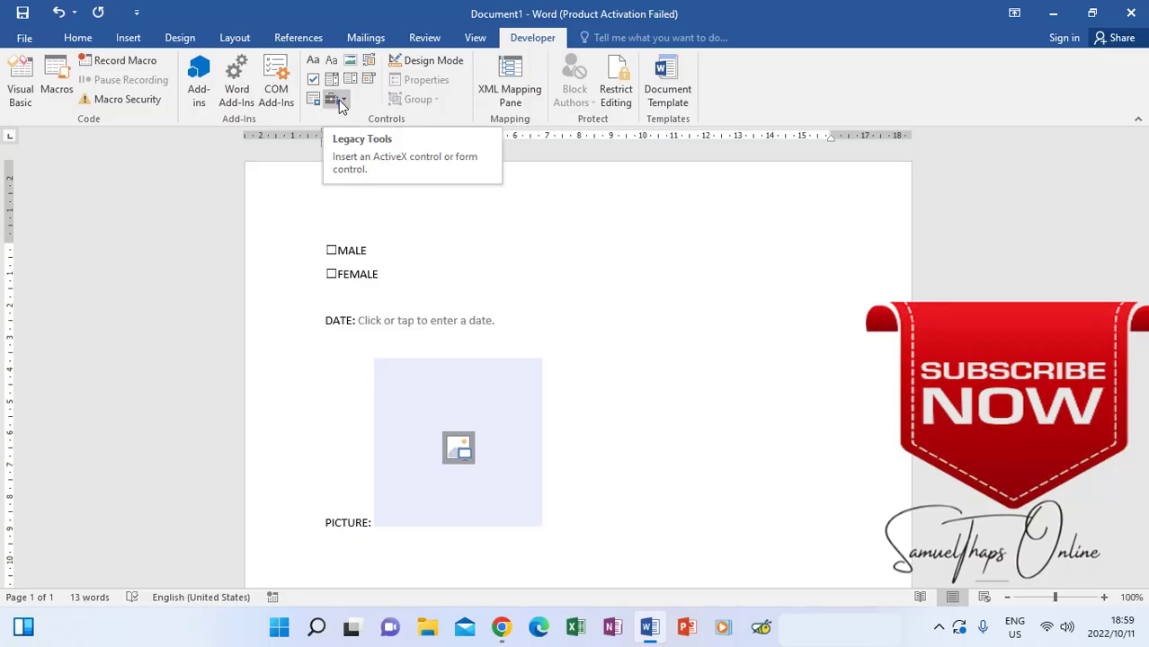
- Open the Legacy Tools menu of legacy forms and ActiveX controls
left_click(334, 98)
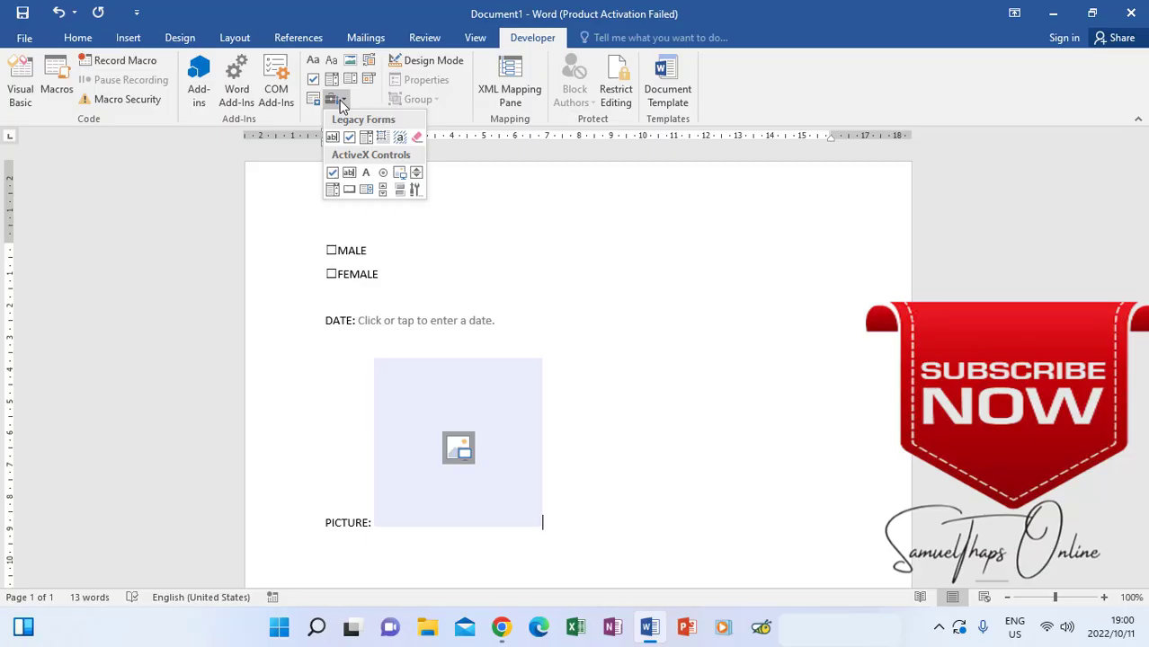
mouse_move(382, 137)
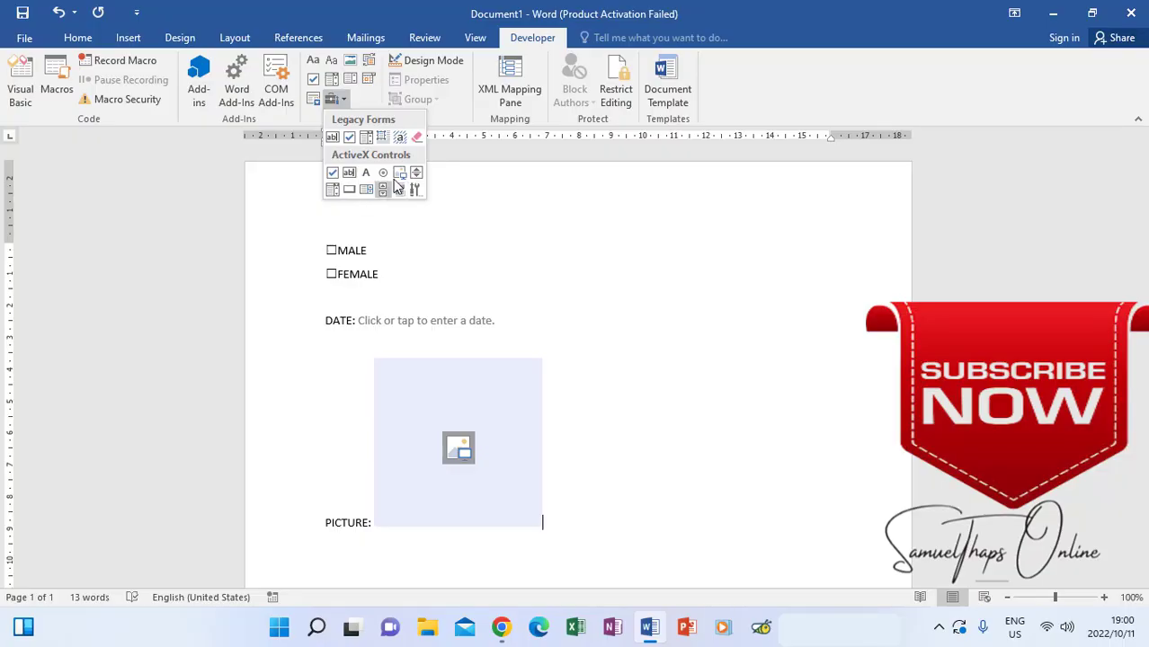
mouse_move(411, 173)
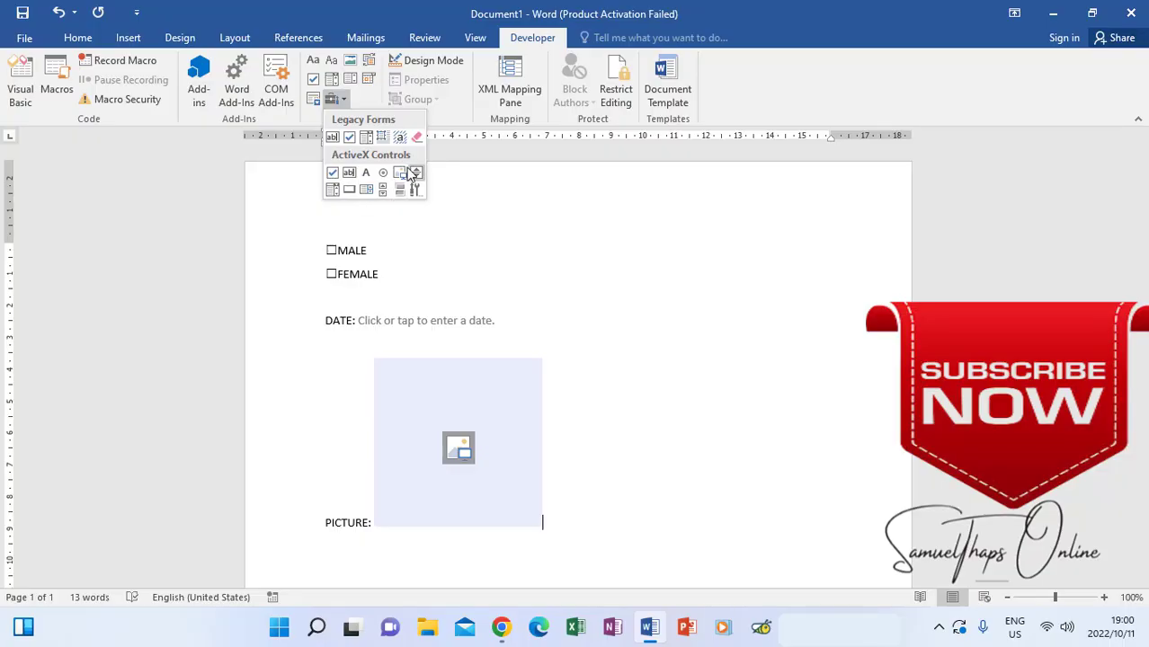
mouse_move(384, 172)
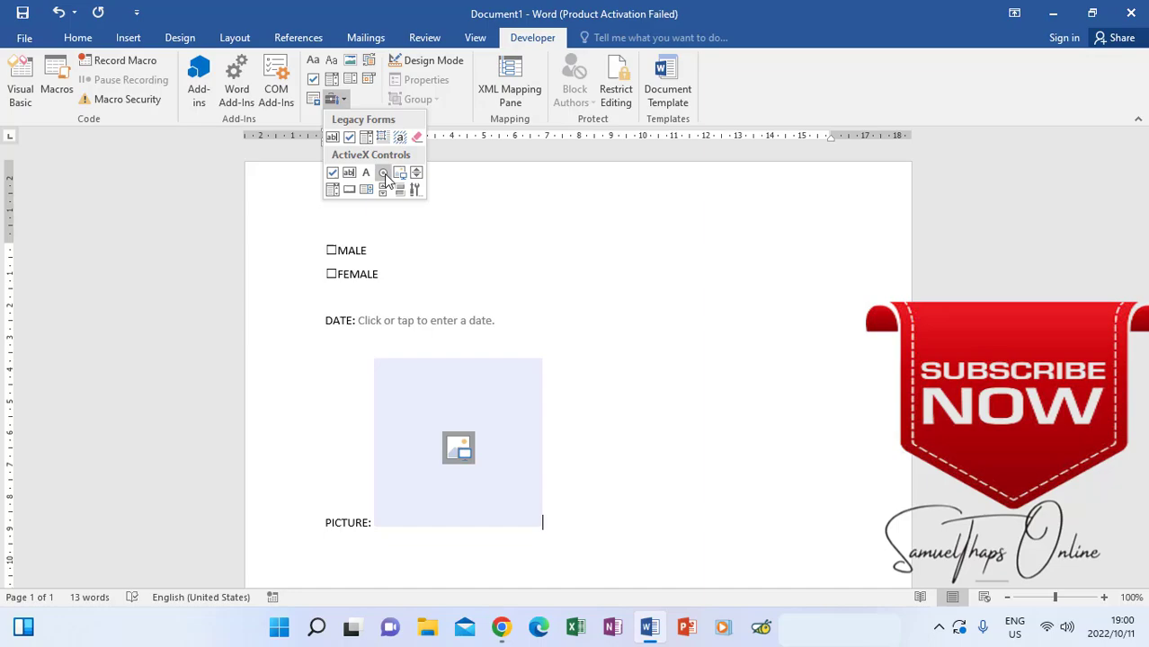
mouse_move(377, 280)
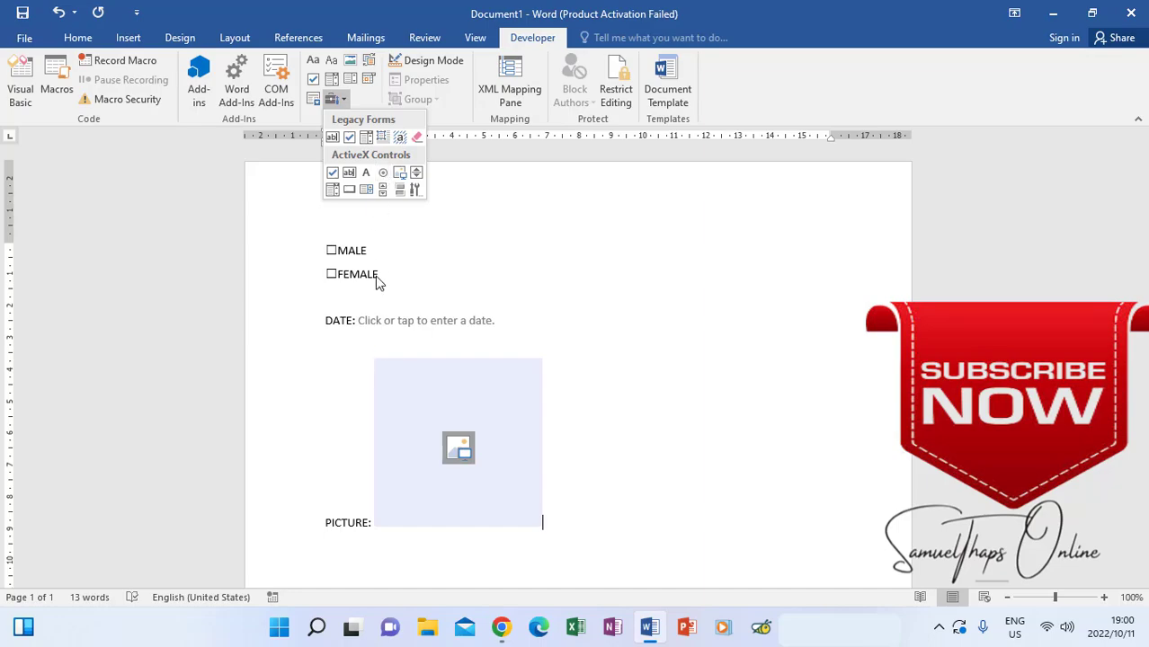
mouse_move(337, 253)
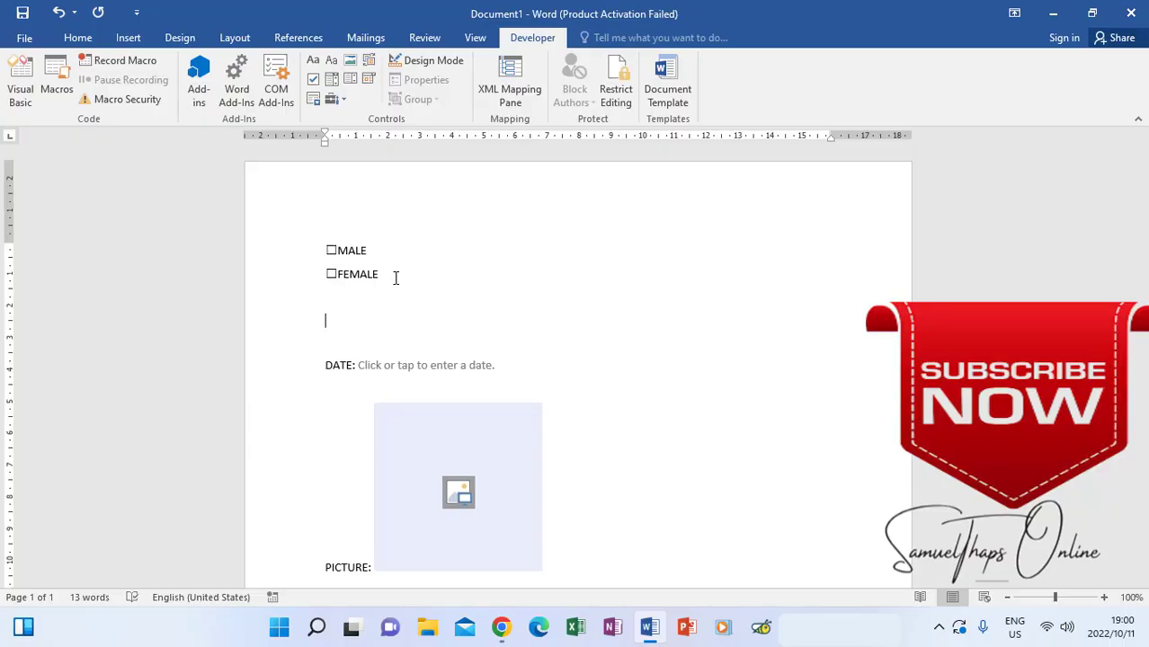
- Type TRUE and FALSE on two new lines between FEMALE and DATE:
type("TR")
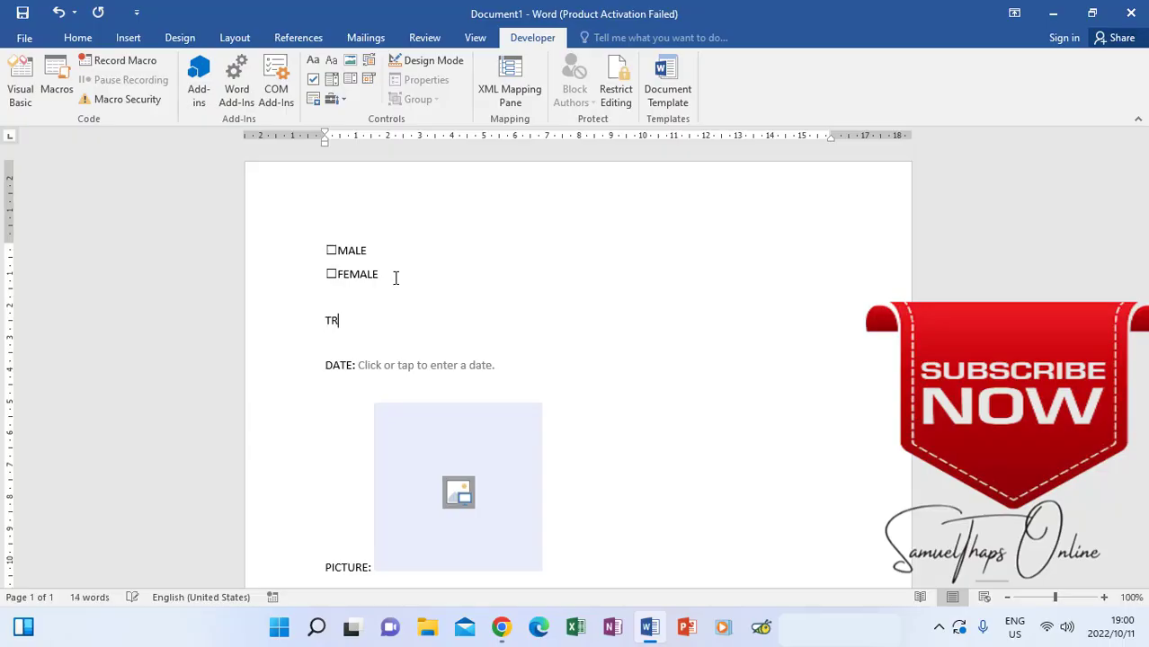
type("UE")
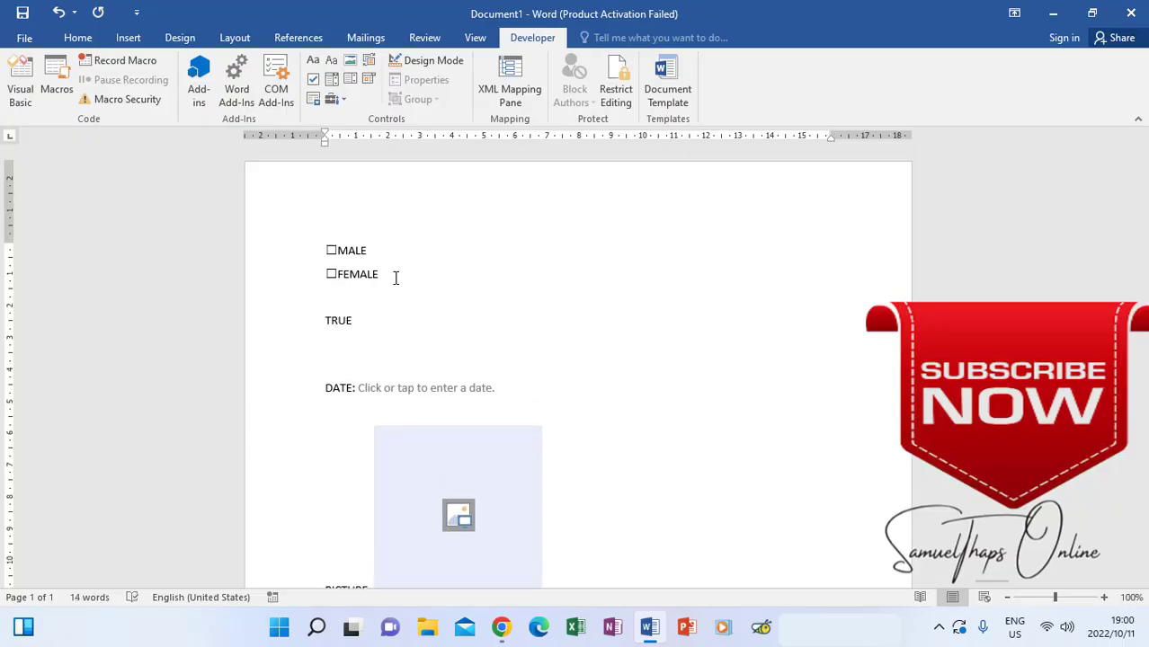
type("FAL")
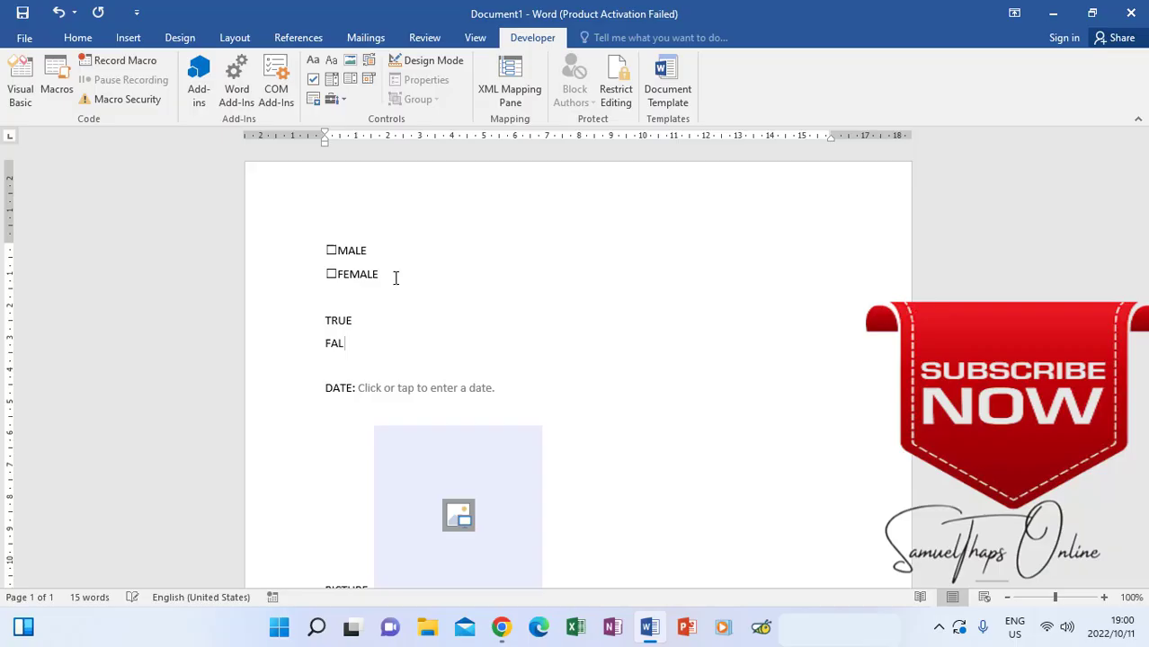
type("S")
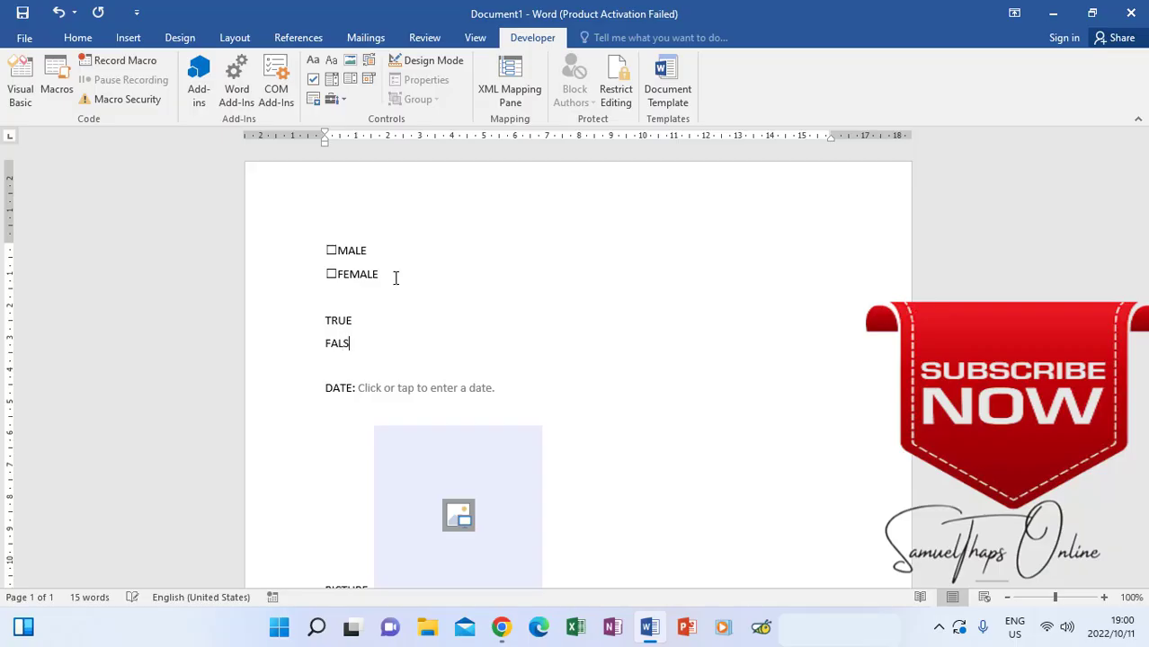
type("E")
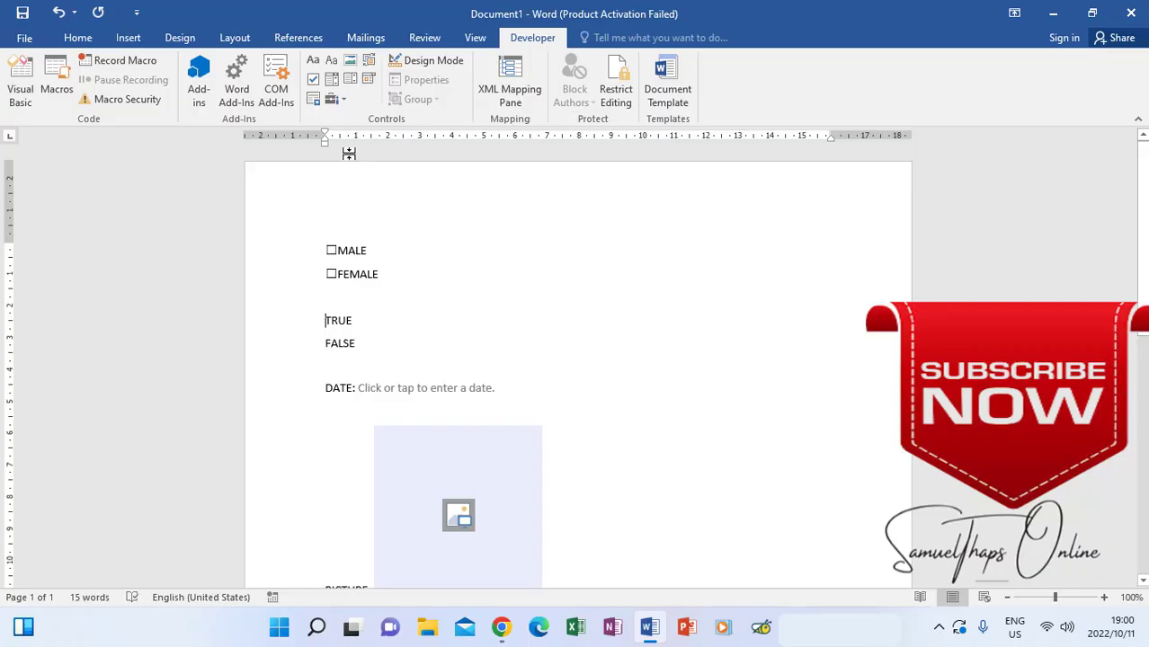
left_click(331, 99)
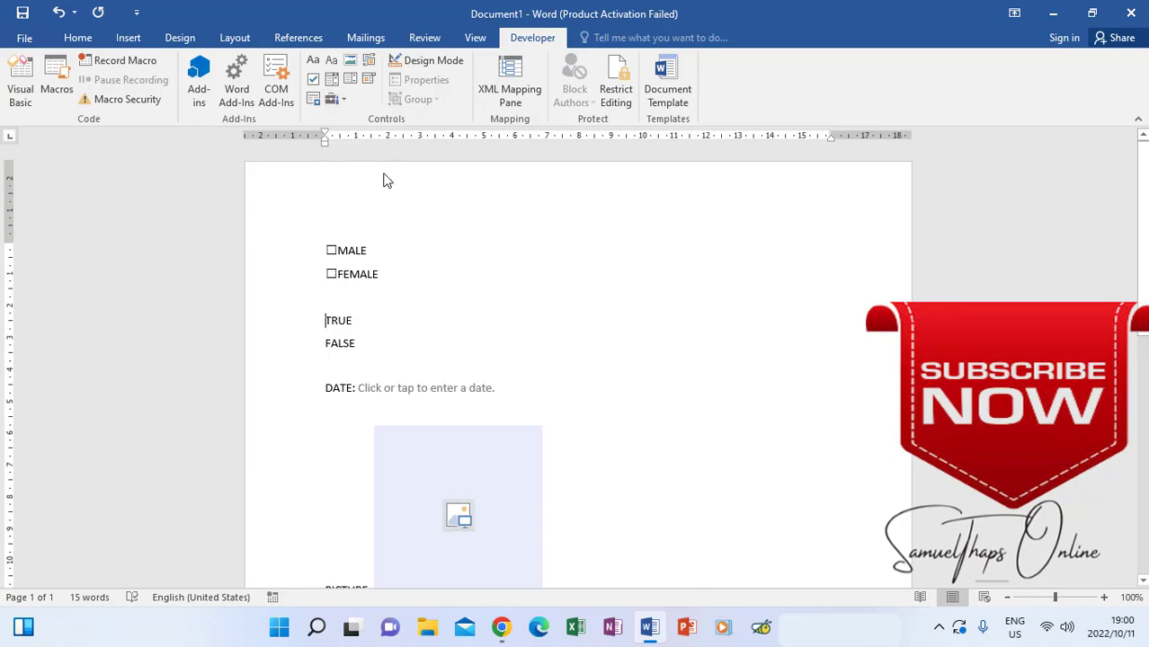
- Insert an ActiveX Option Button in front of the TRUE label
left_click(433, 60)
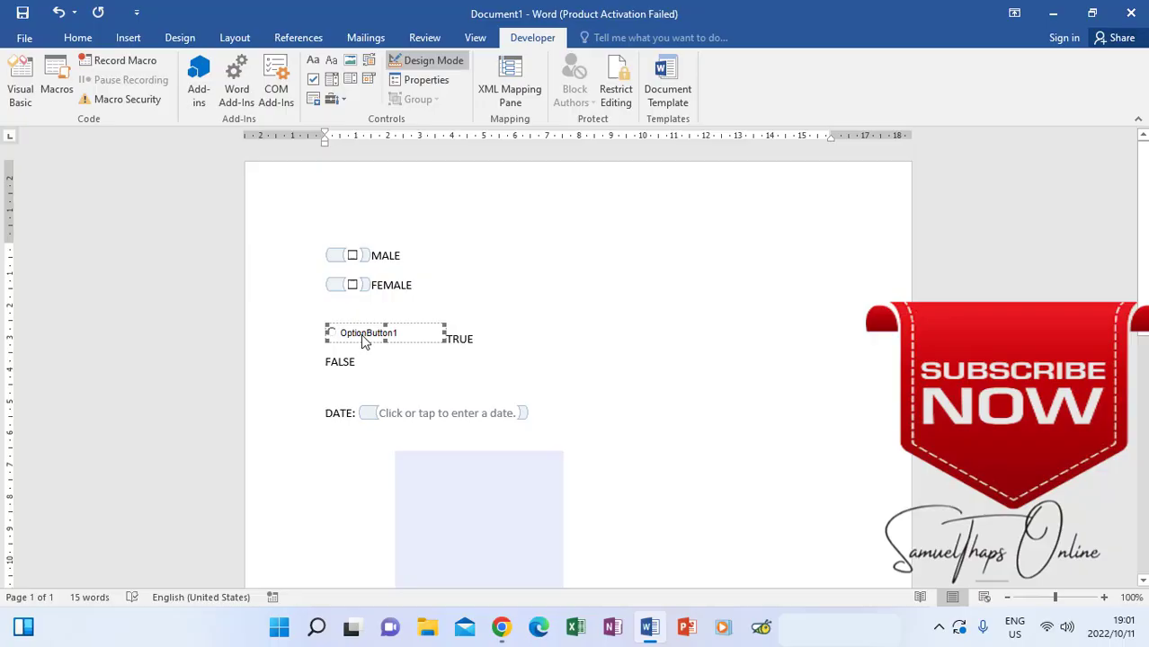
mouse_move(397, 343)
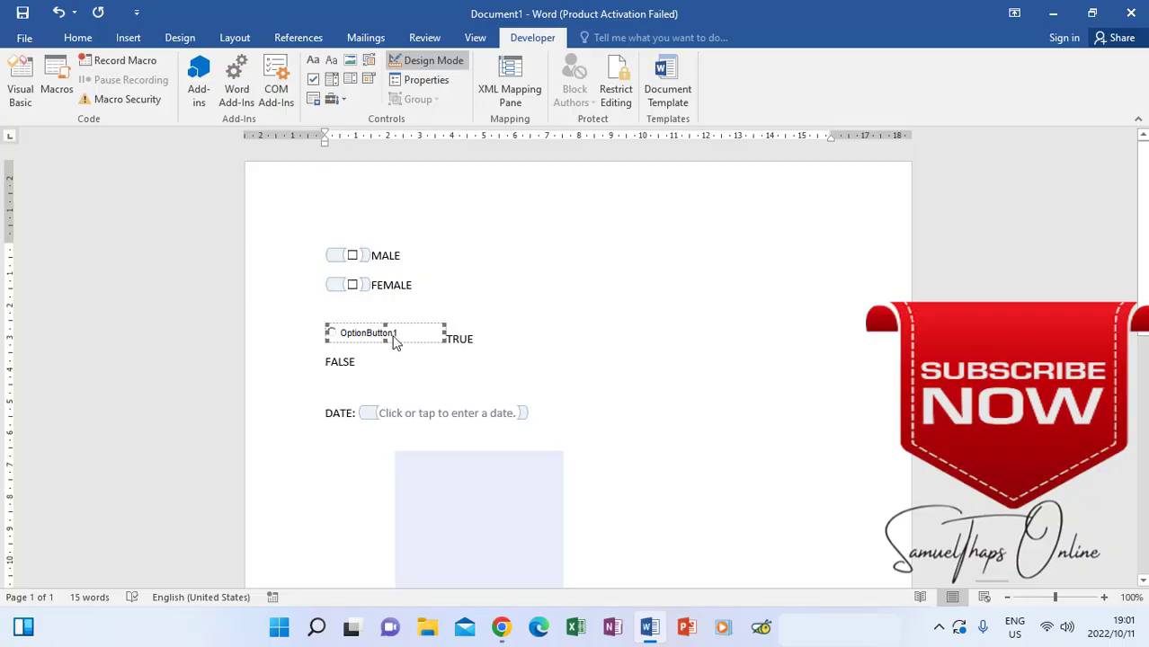
mouse_move(402, 340)
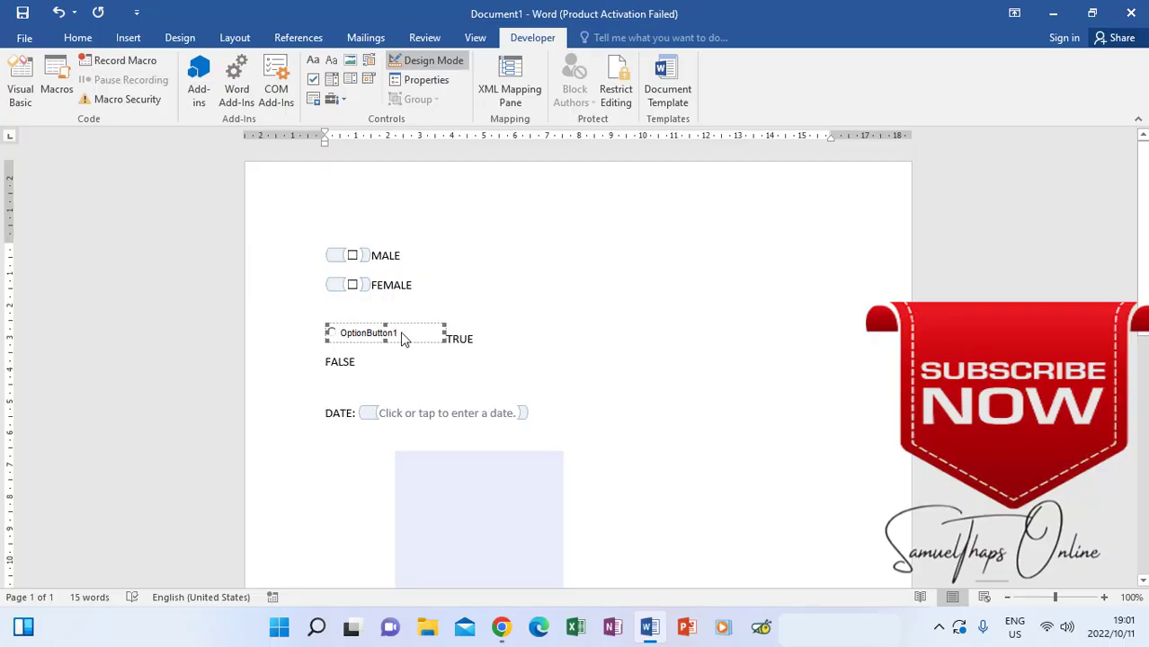
mouse_move(360, 342)
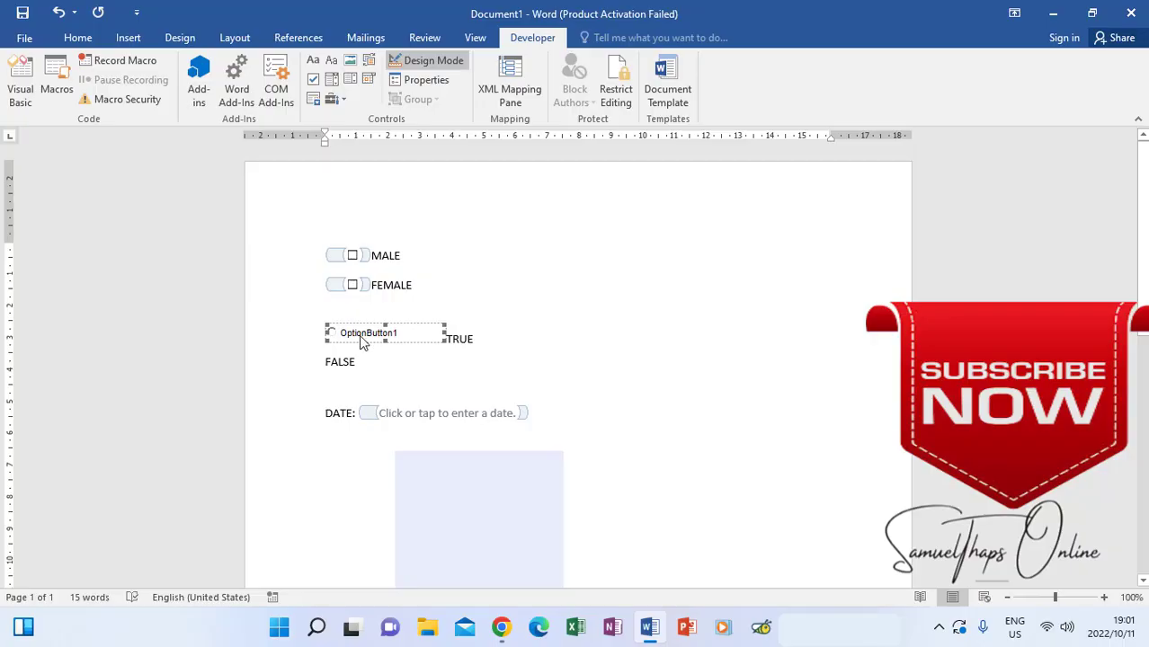
mouse_move(386, 339)
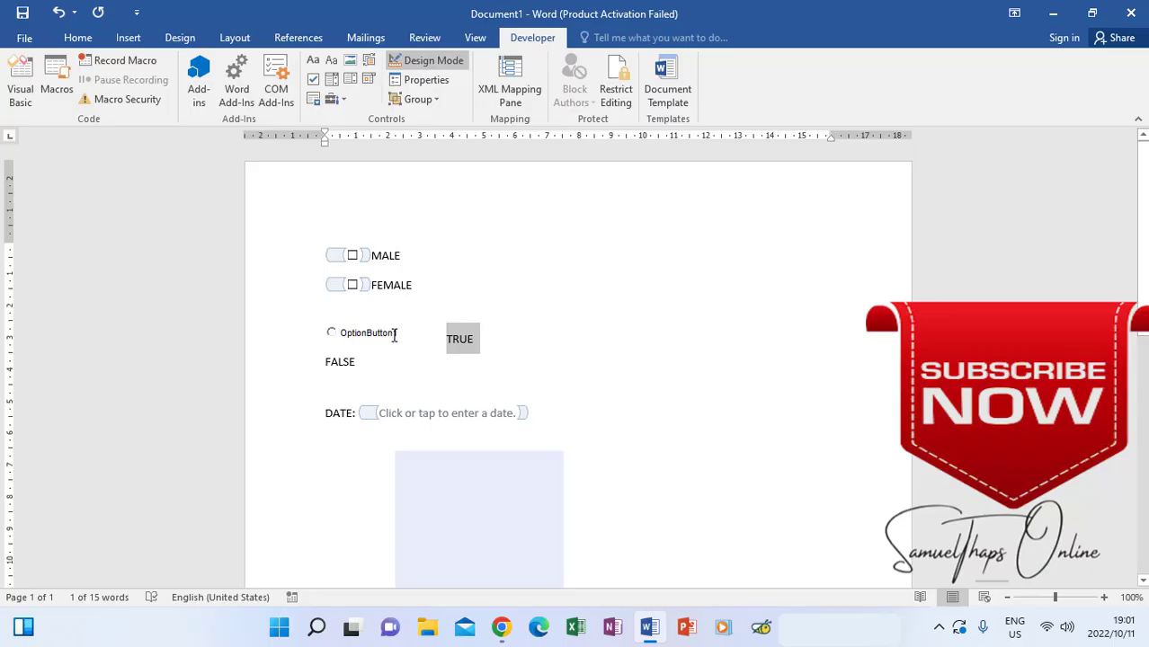
- Open the option button's Properties window from its right-click menu
right_click(369, 333)
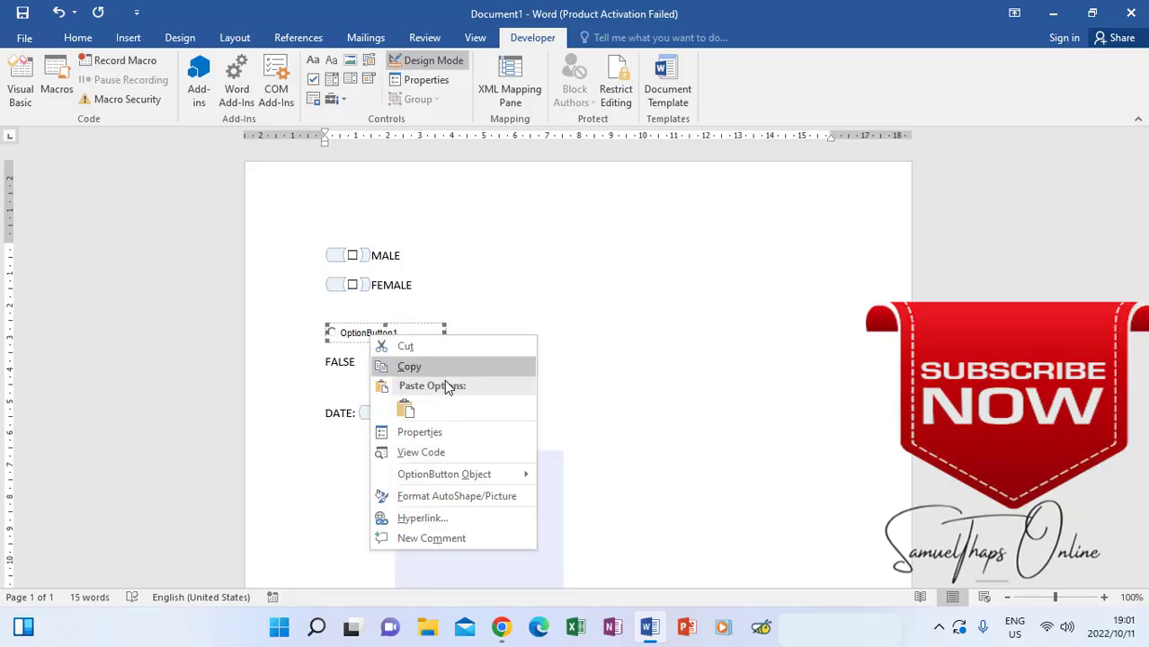
mouse_move(440, 432)
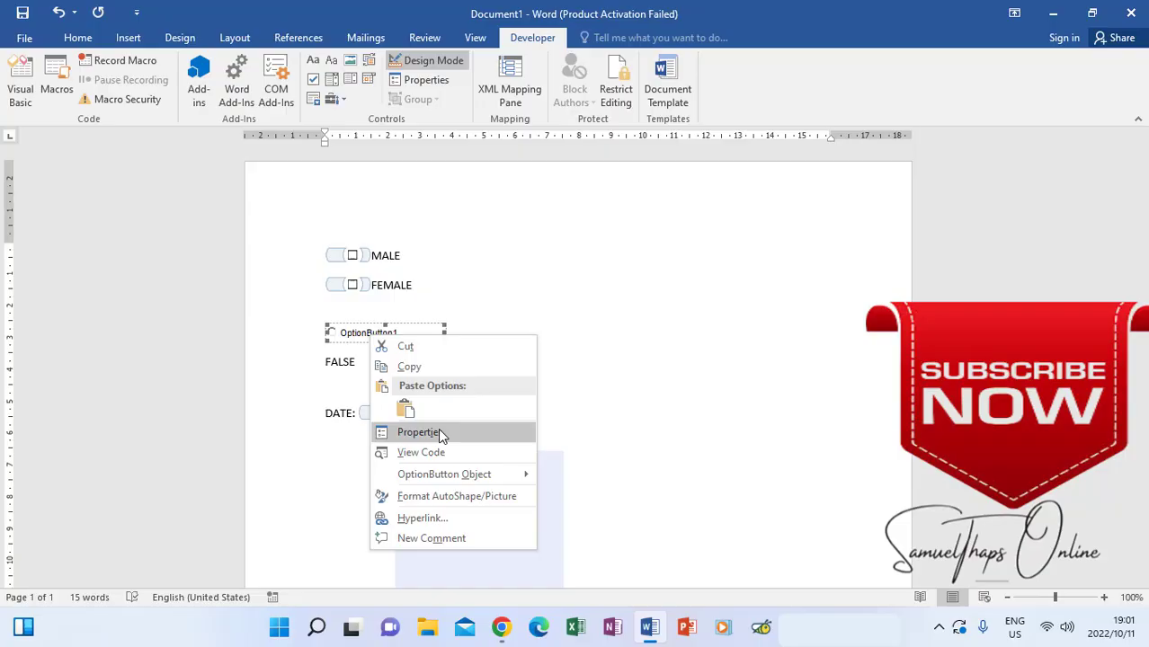
left_click(418, 432)
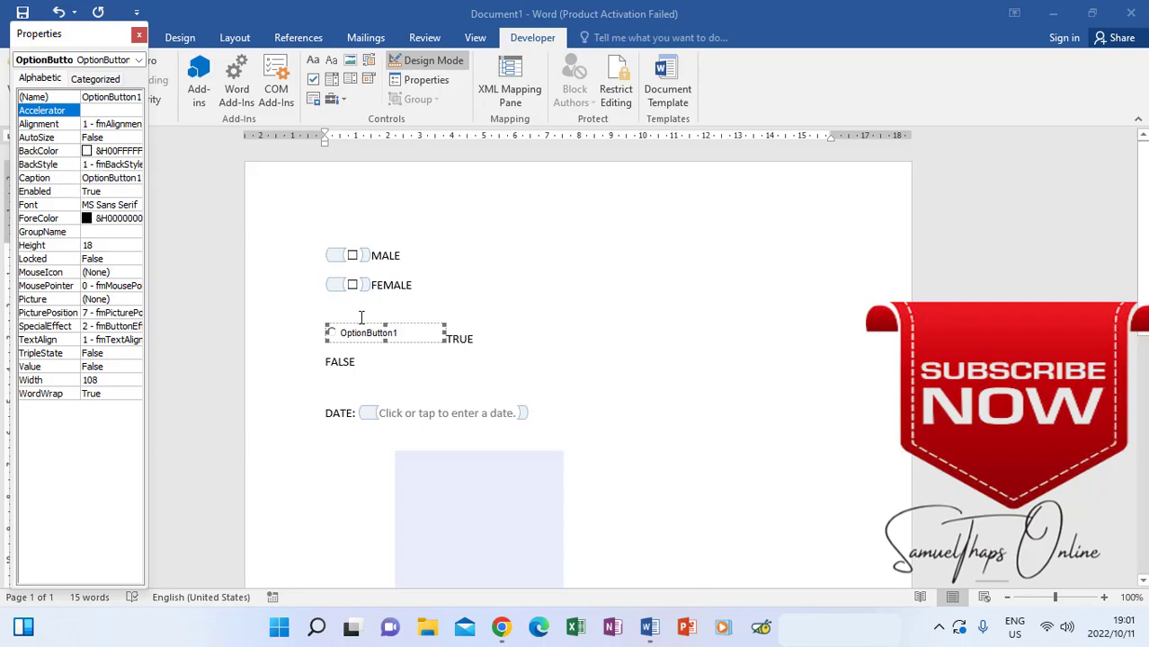
mouse_move(369, 341)
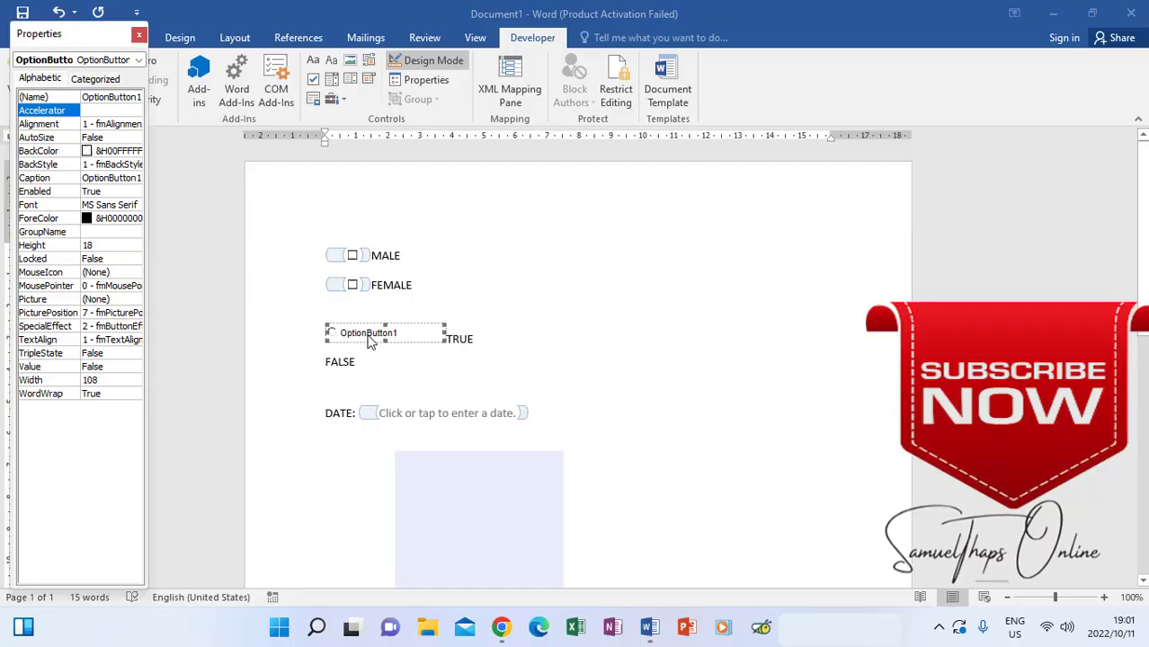
mouse_move(63, 135)
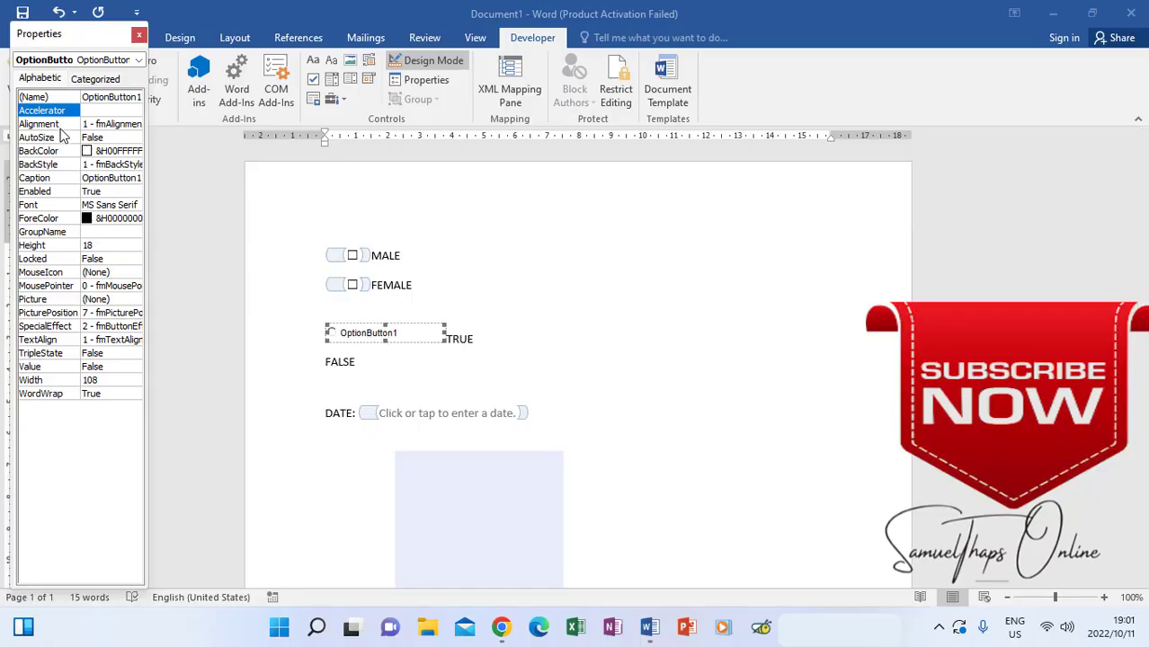
mouse_move(65, 168)
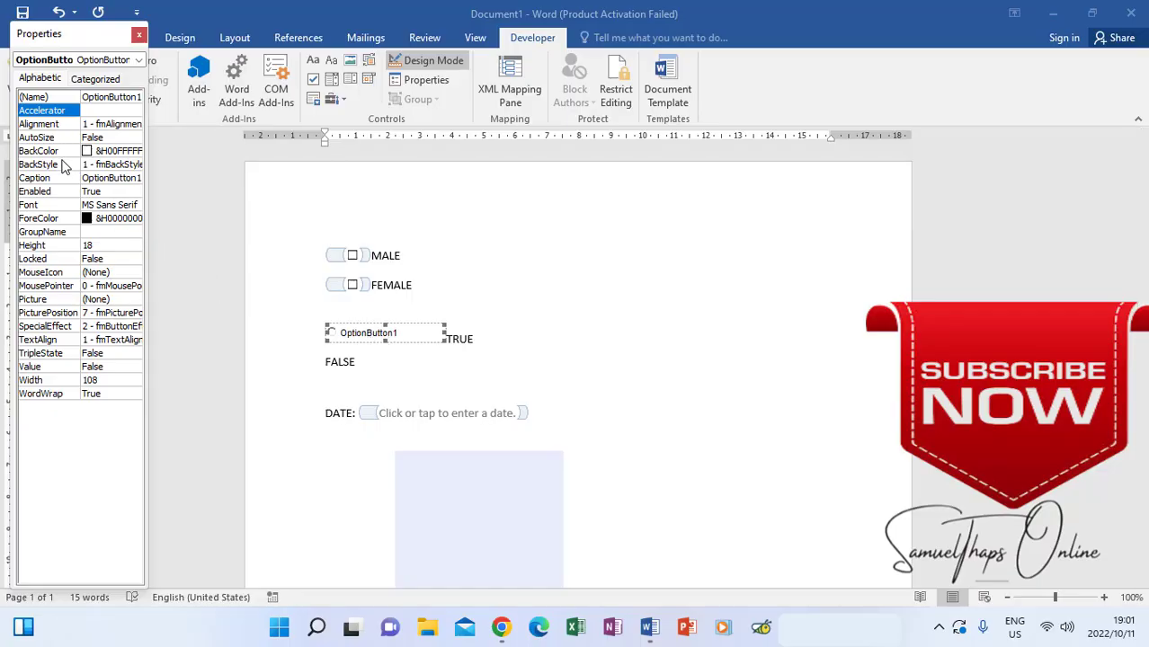
mouse_move(73, 218)
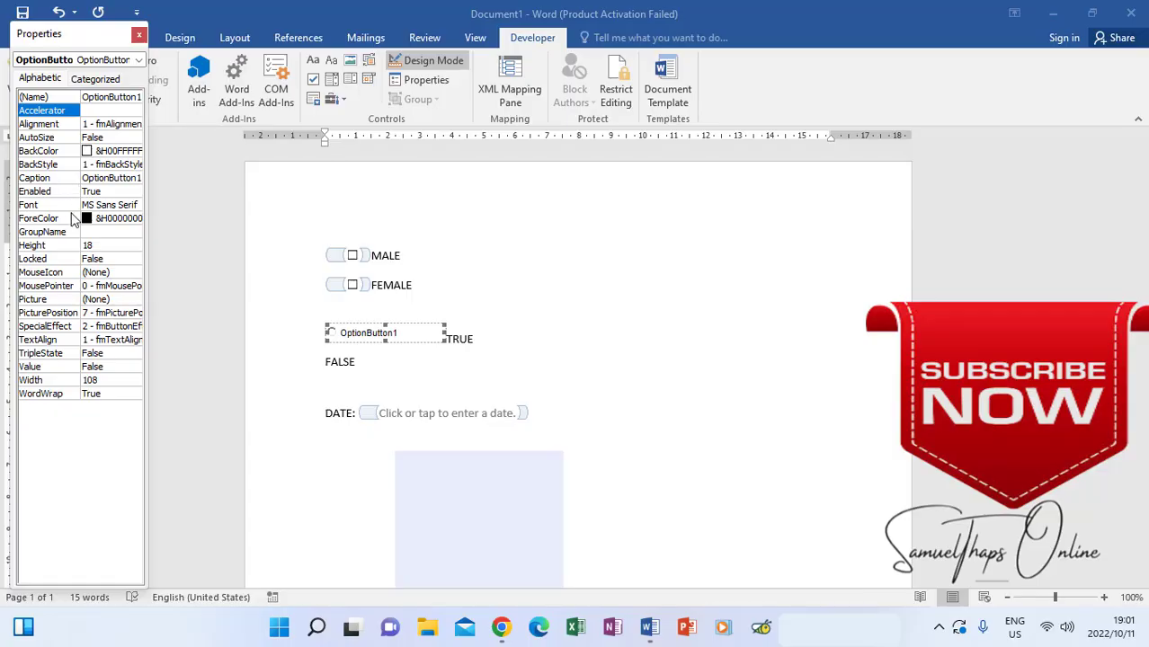
mouse_move(92, 222)
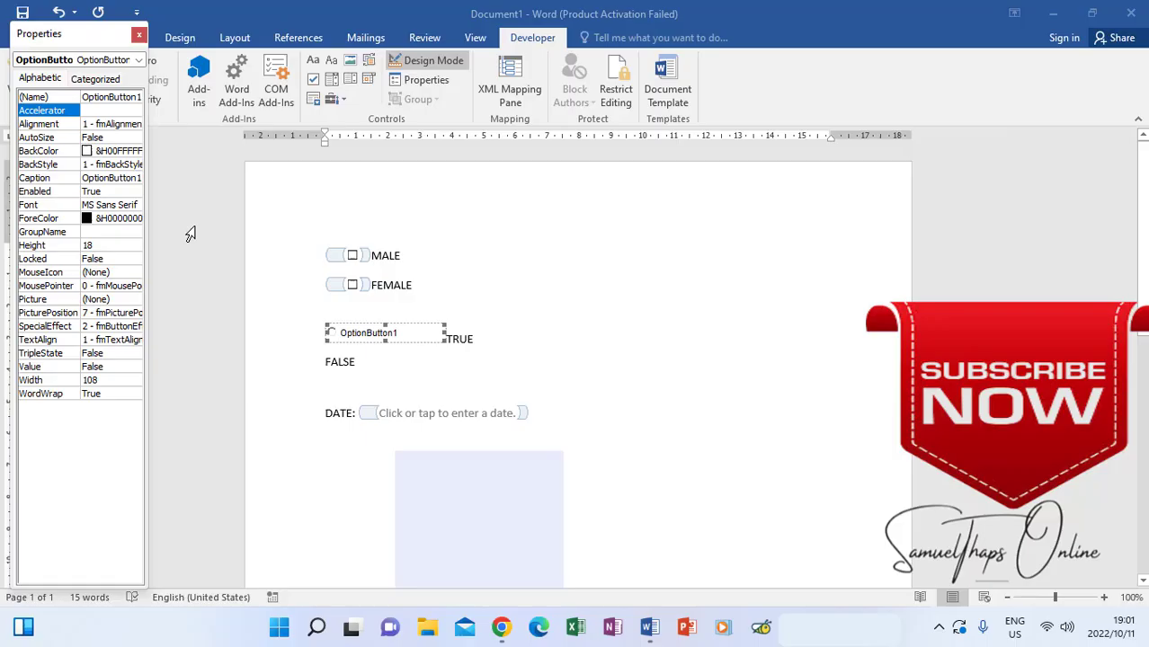
mouse_move(97, 200)
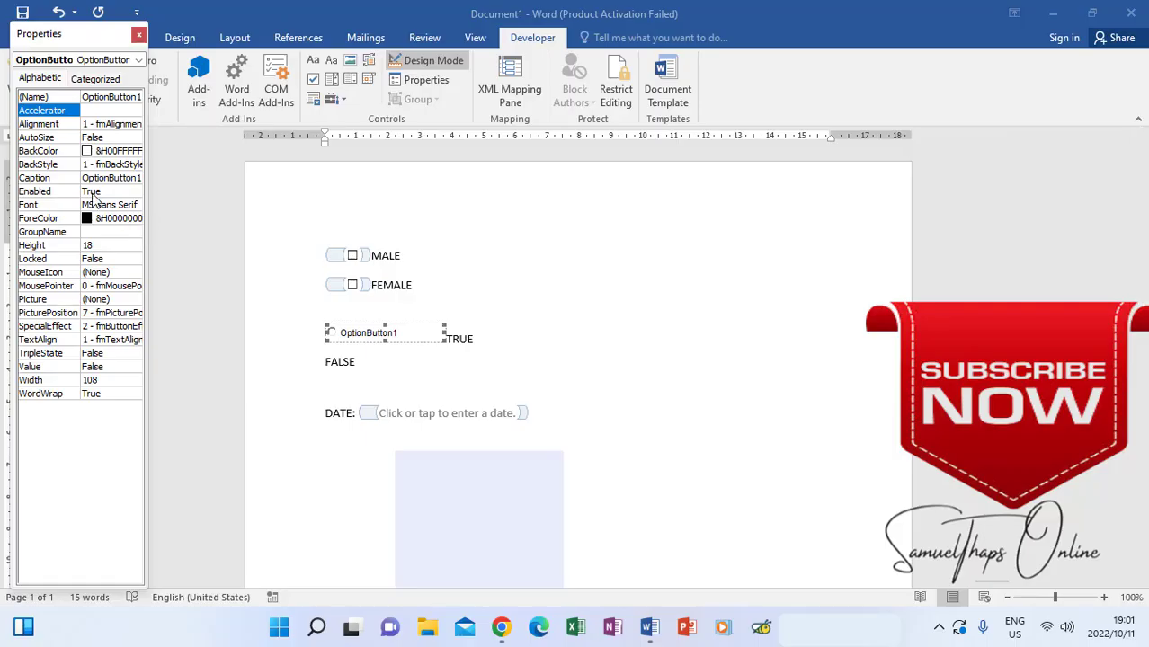
- Change the option button's Caption from OptionButton1 to TRUE
left_click(35, 178)
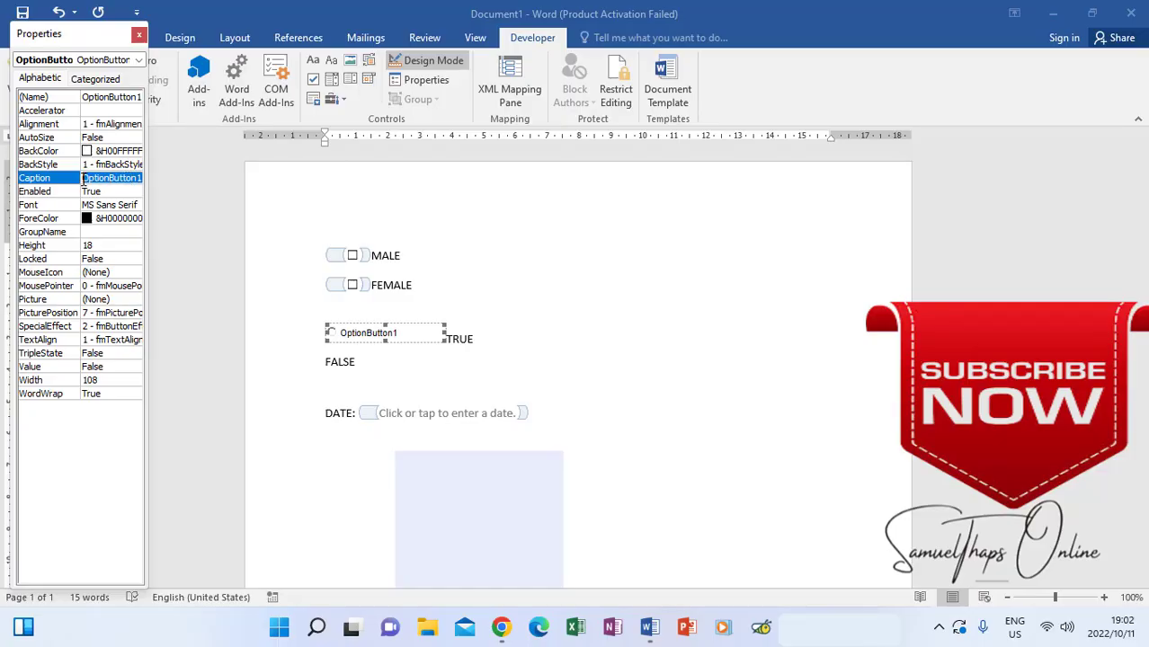
type("TRUE")
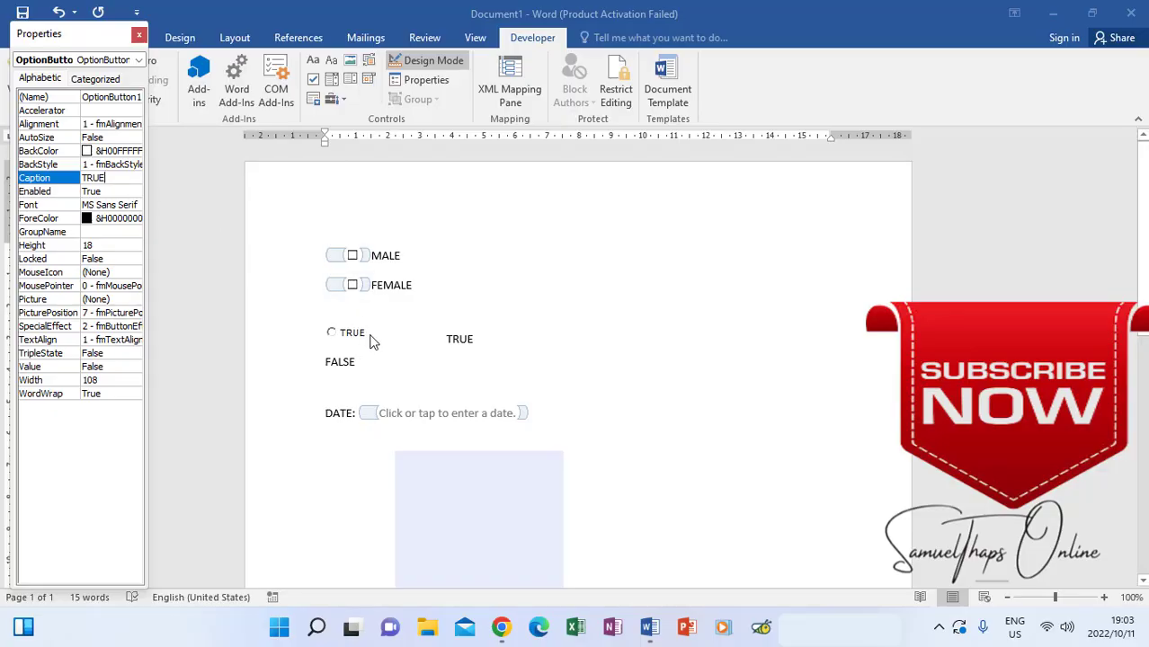
mouse_move(457, 339)
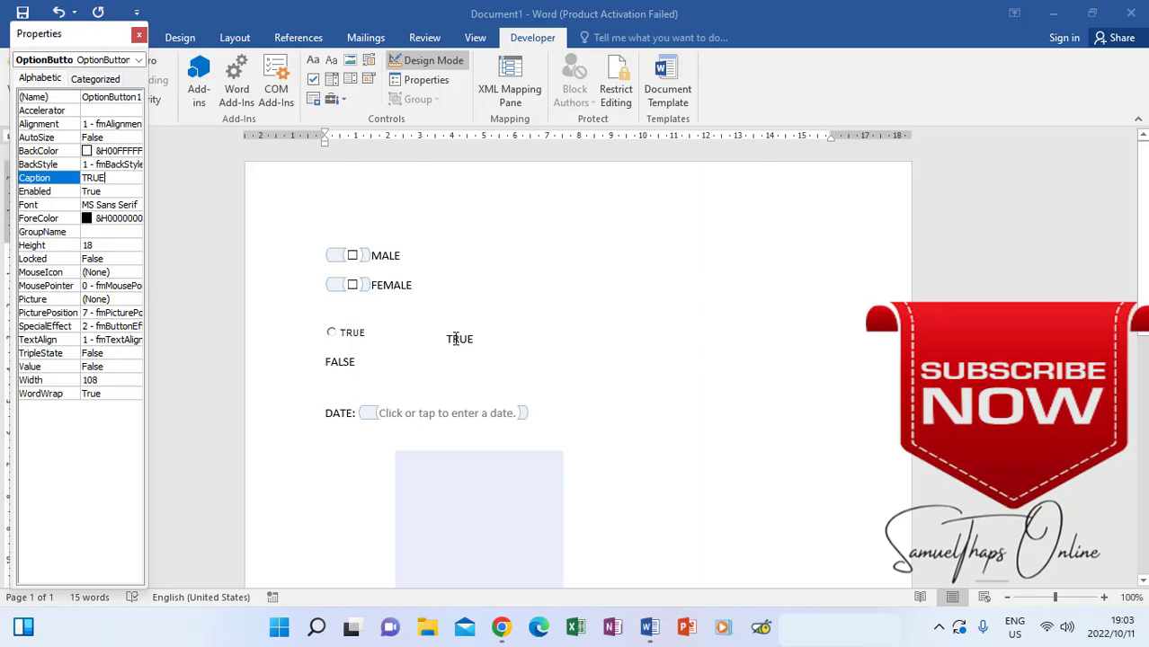
mouse_move(432, 361)
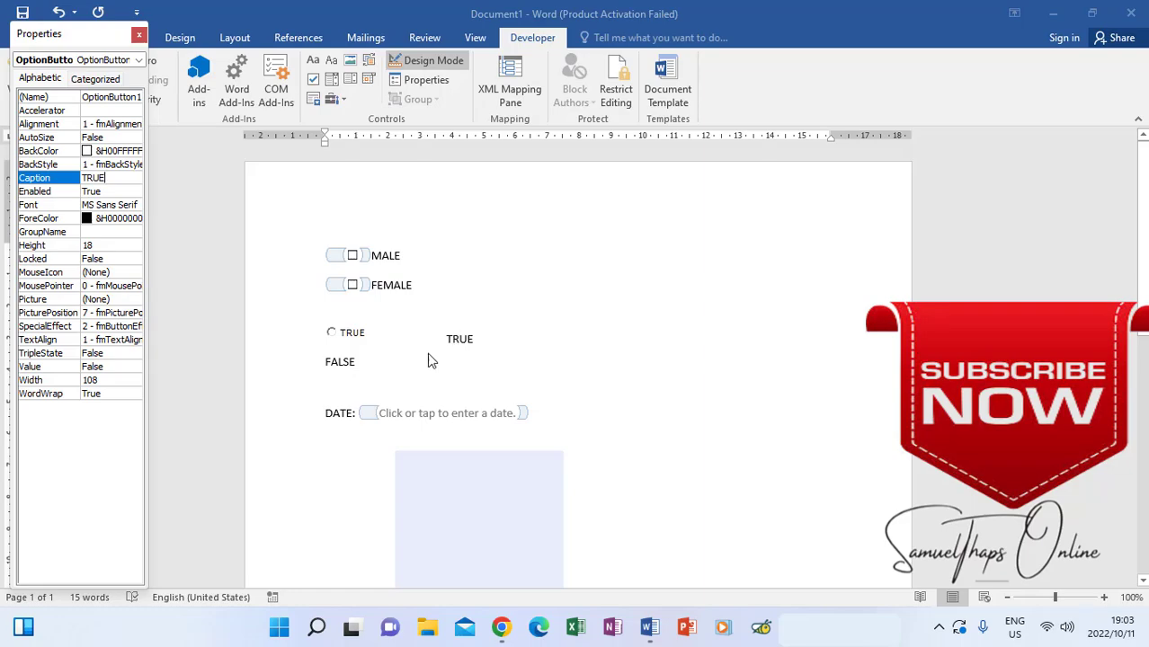
left_click(331, 332)
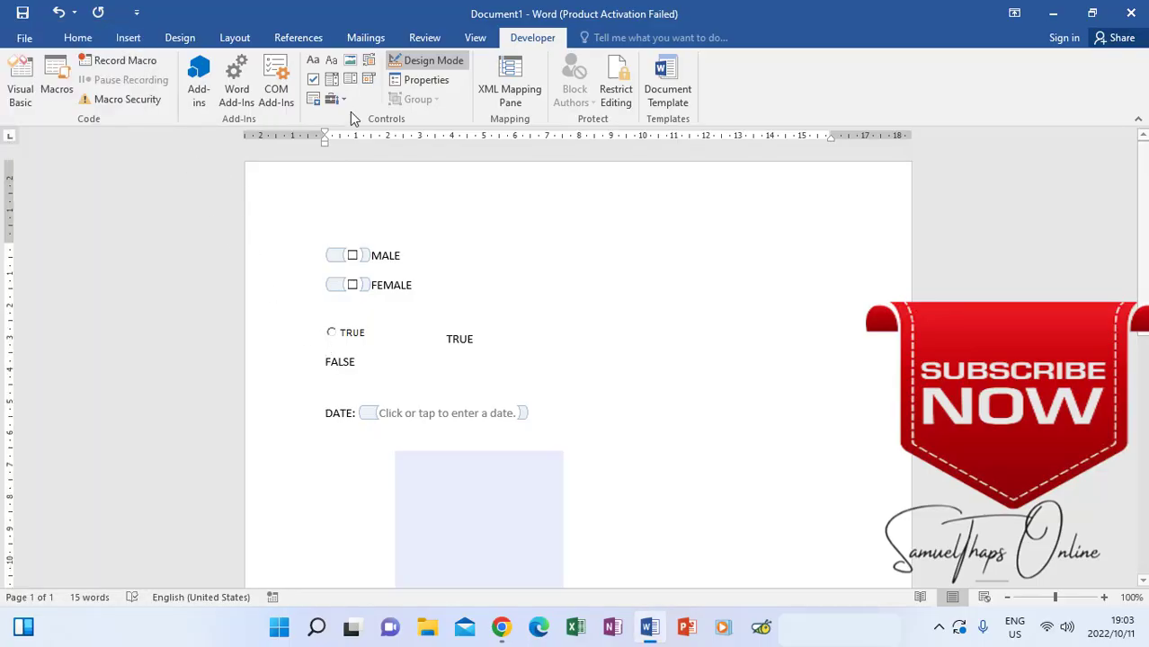
- Add a second ActiveX option button before FALSE and set its Caption to FALSE
left_click(331, 99)
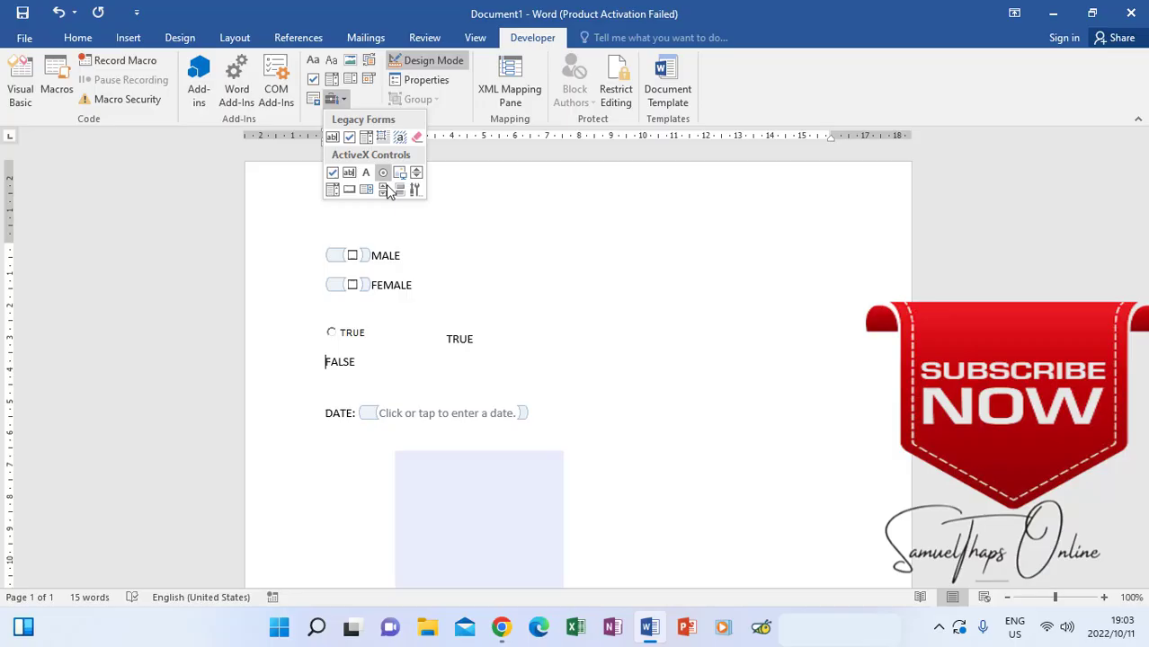
left_click(382, 172)
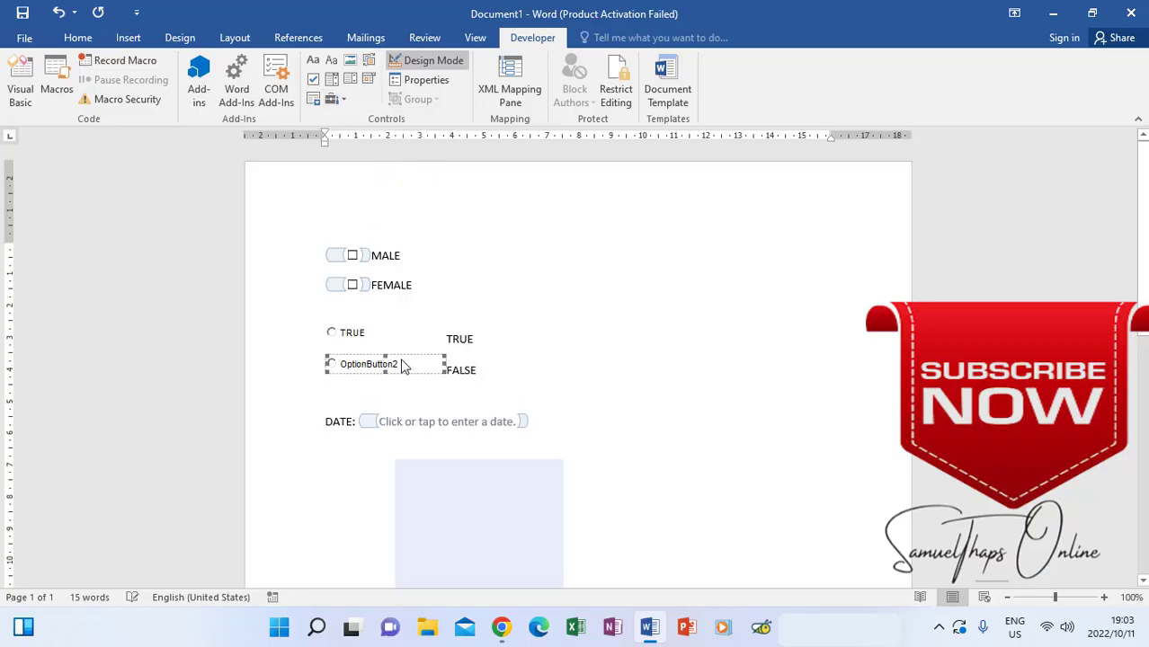
mouse_move(357, 371)
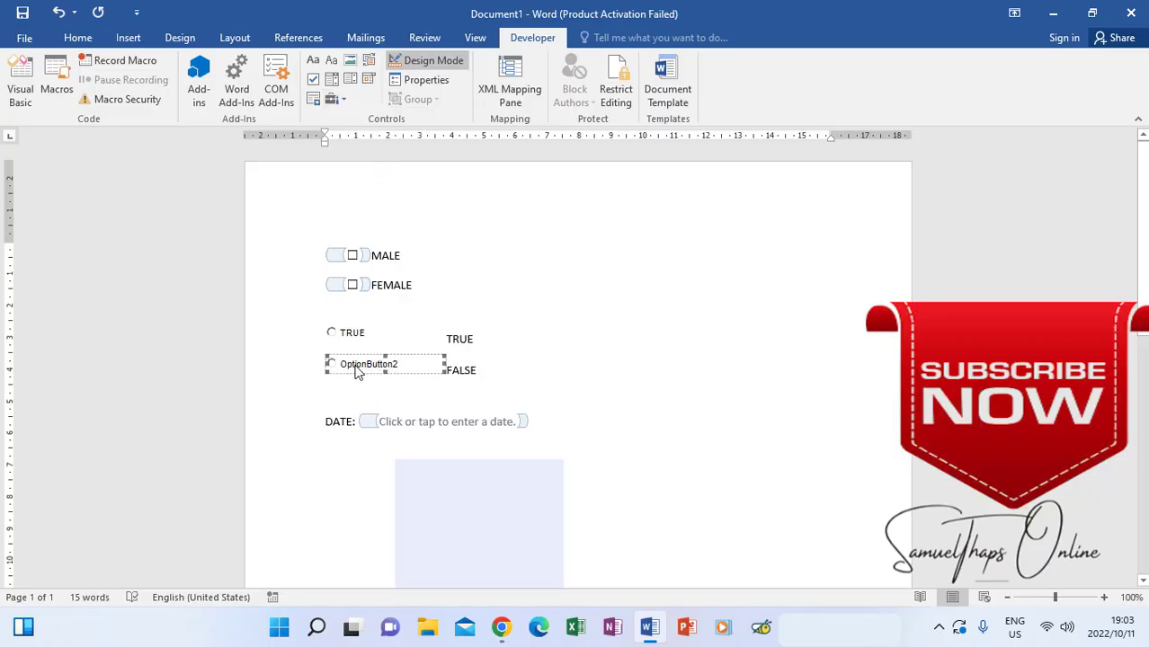
right_click(367, 364)
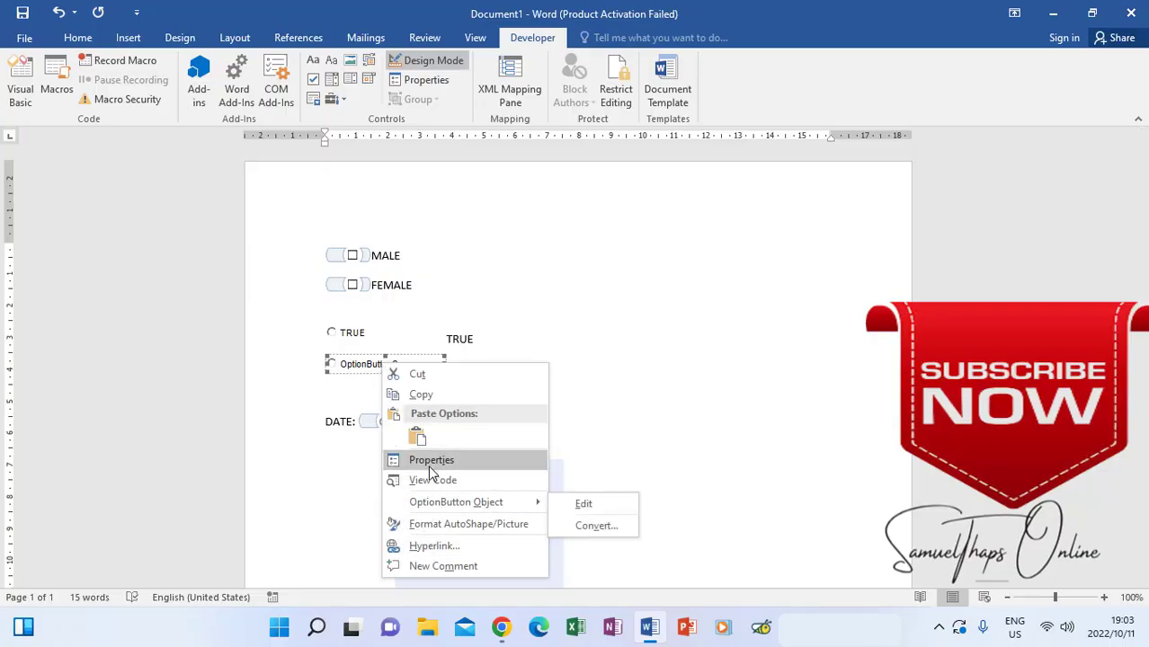
left_click(431, 459)
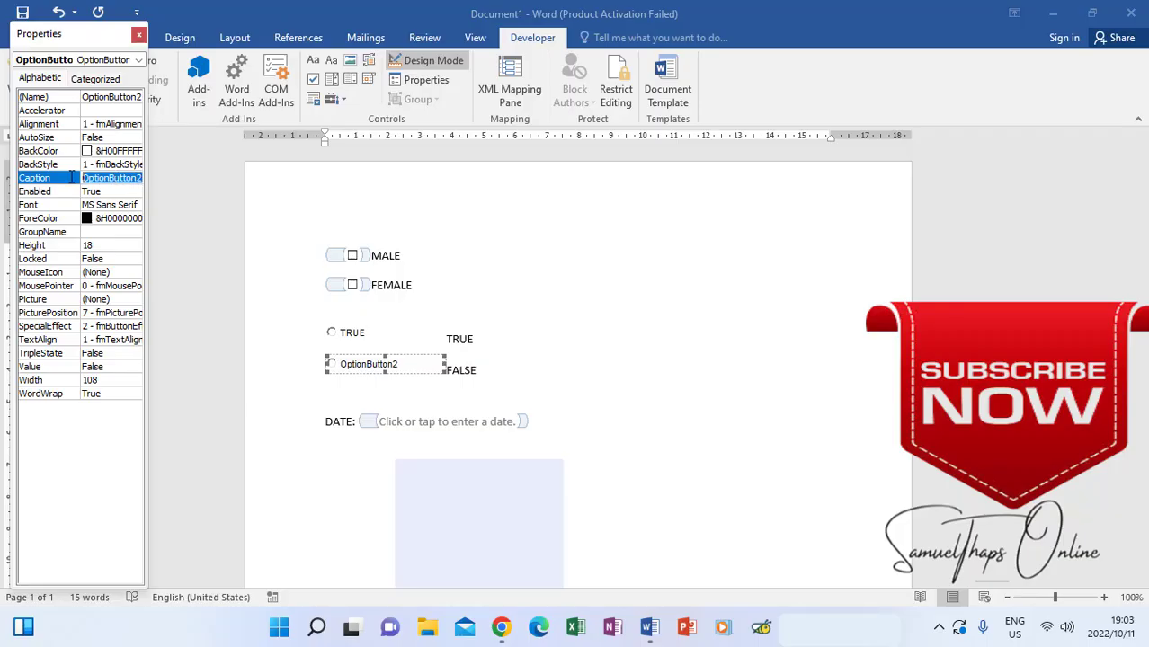
type("FALSE")
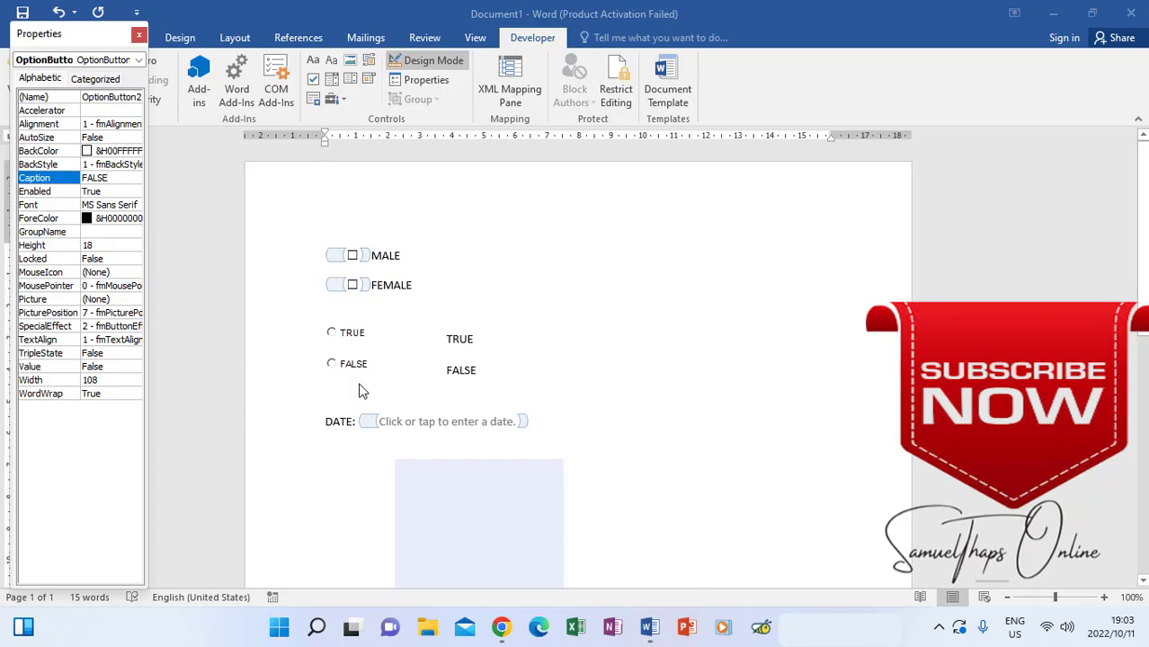
mouse_move(366, 382)
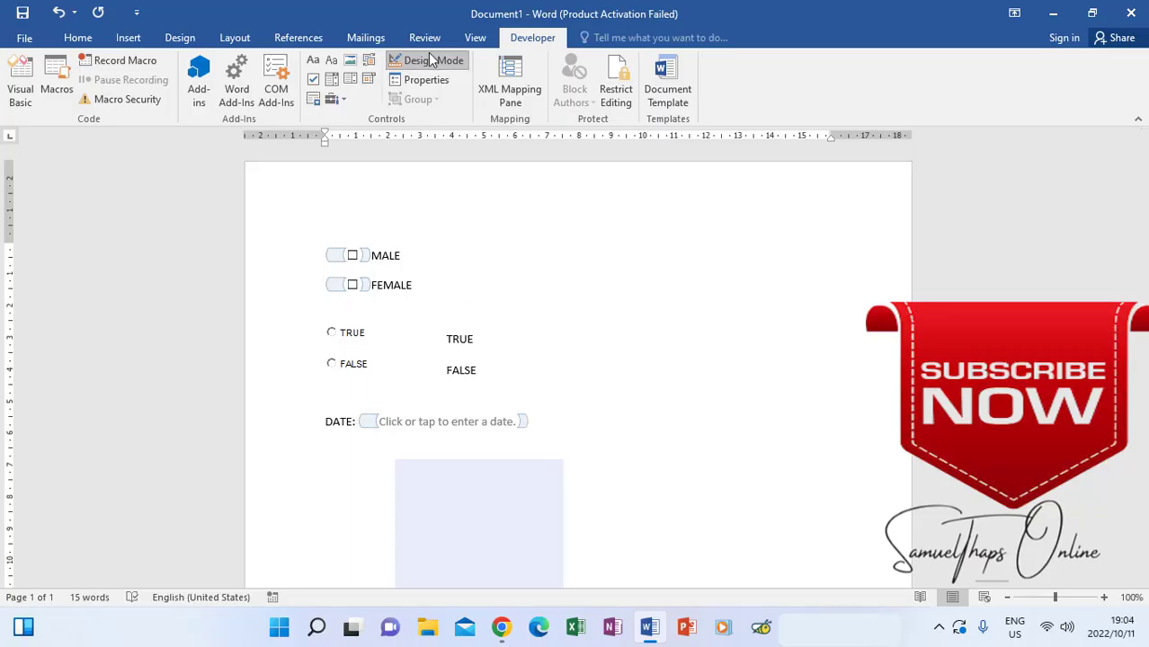
mouse_move(435, 61)
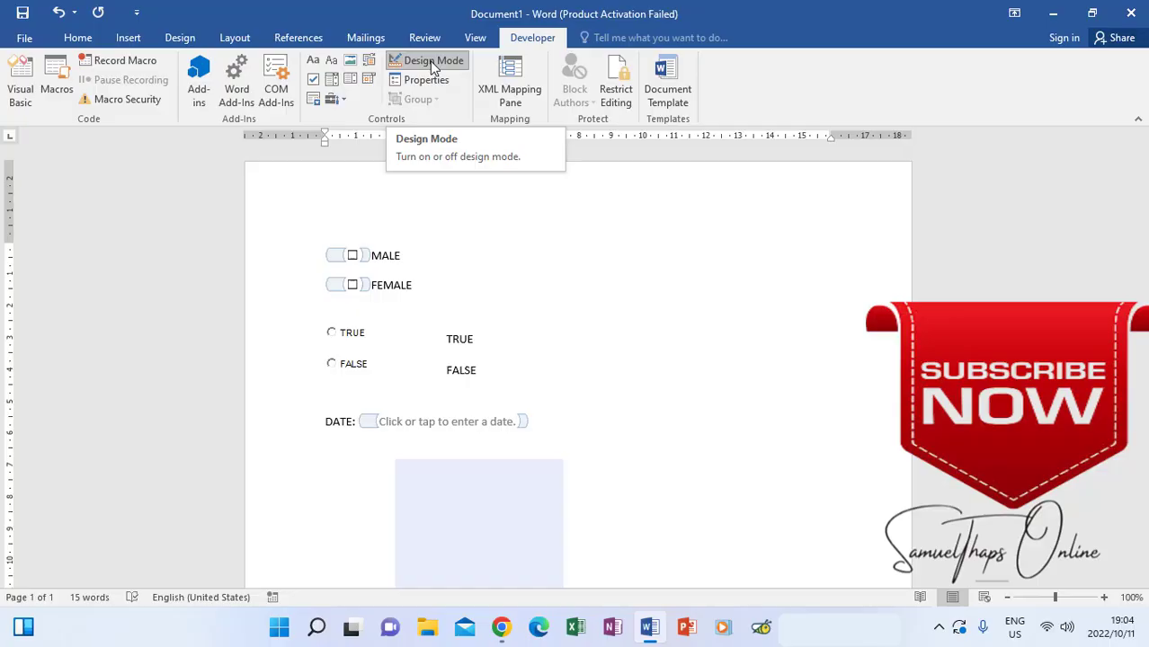
- Turn off Design Mode and scroll down to the PICTURE control
left_click(435, 61)
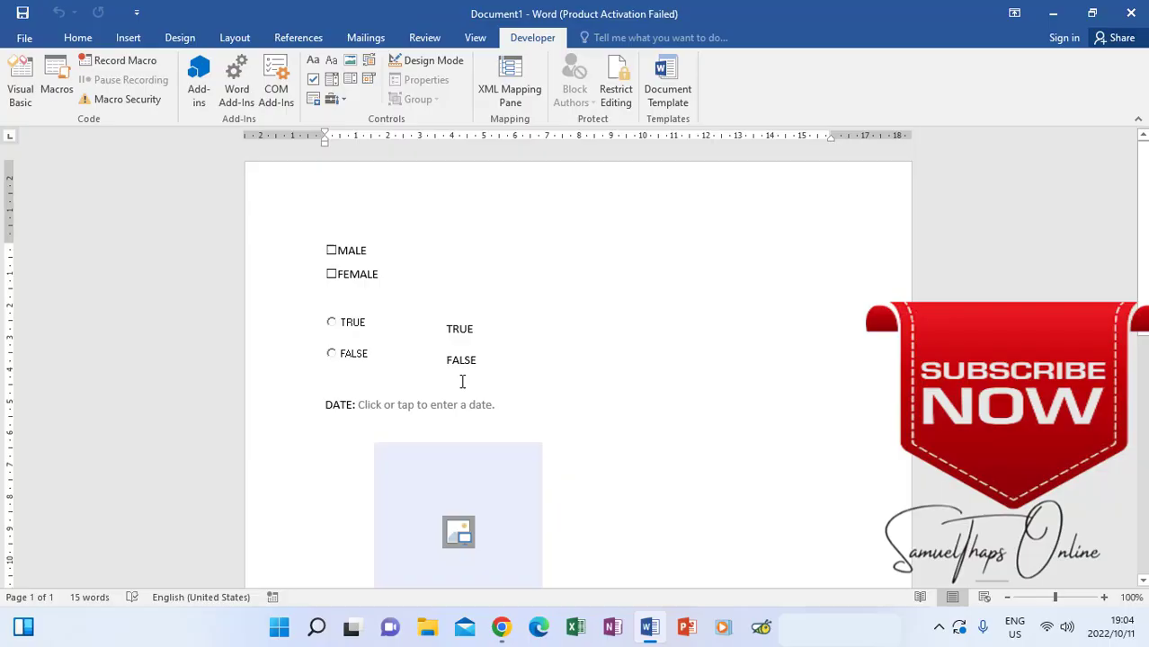
mouse_move(538, 474)
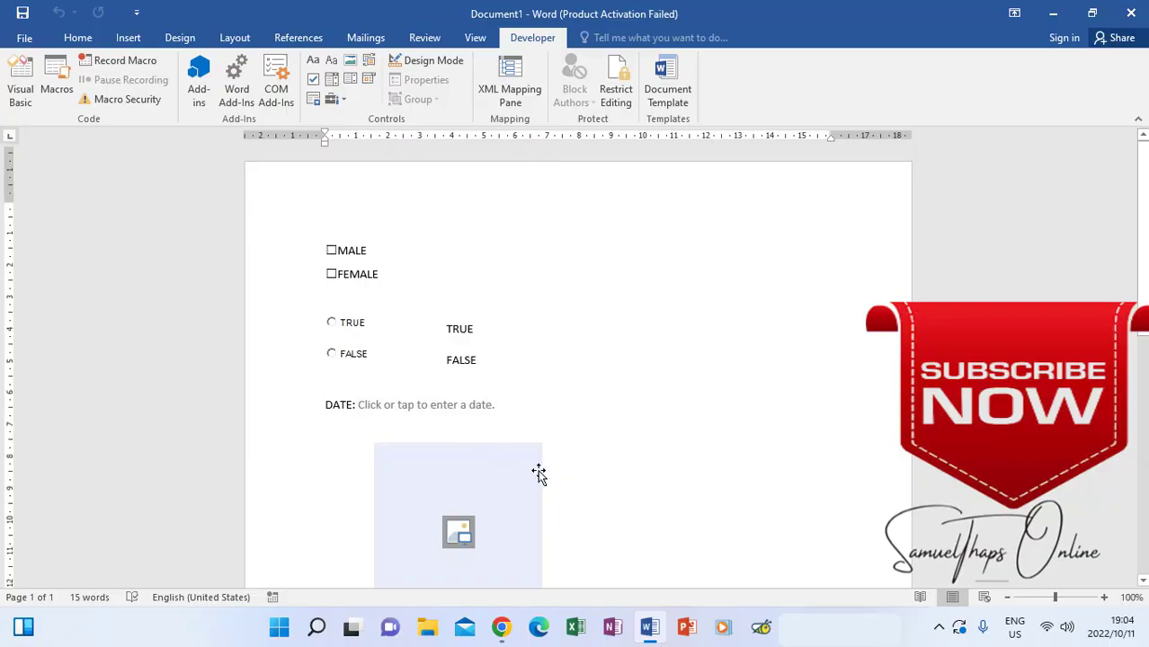
scroll("down", 3)
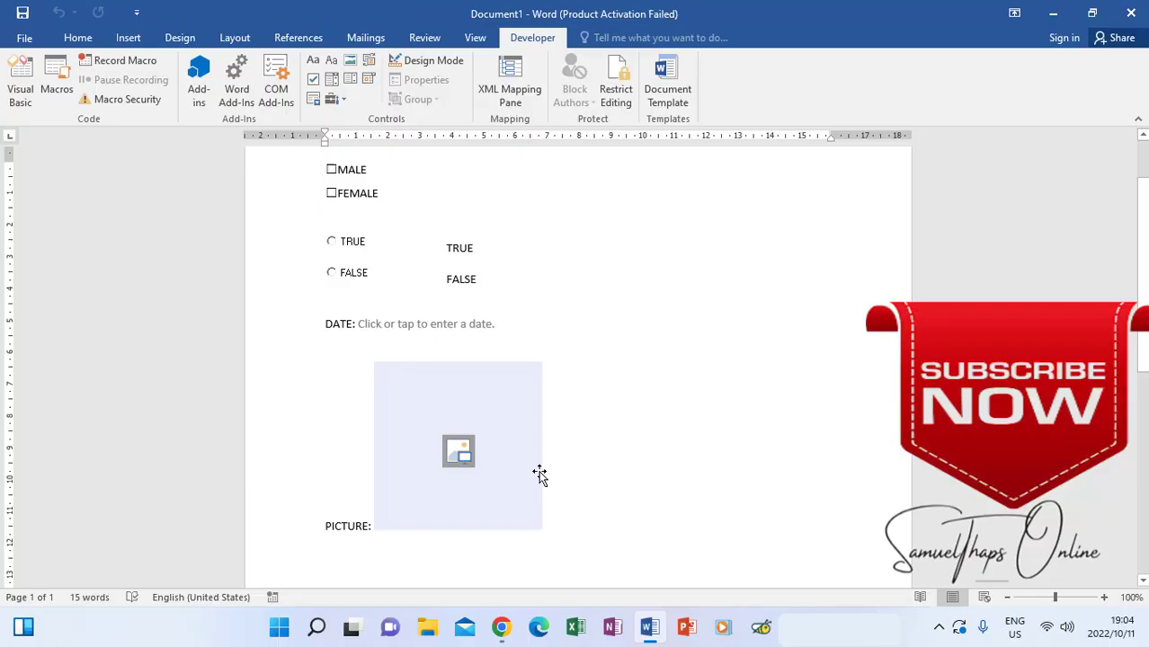
mouse_move(367, 185)
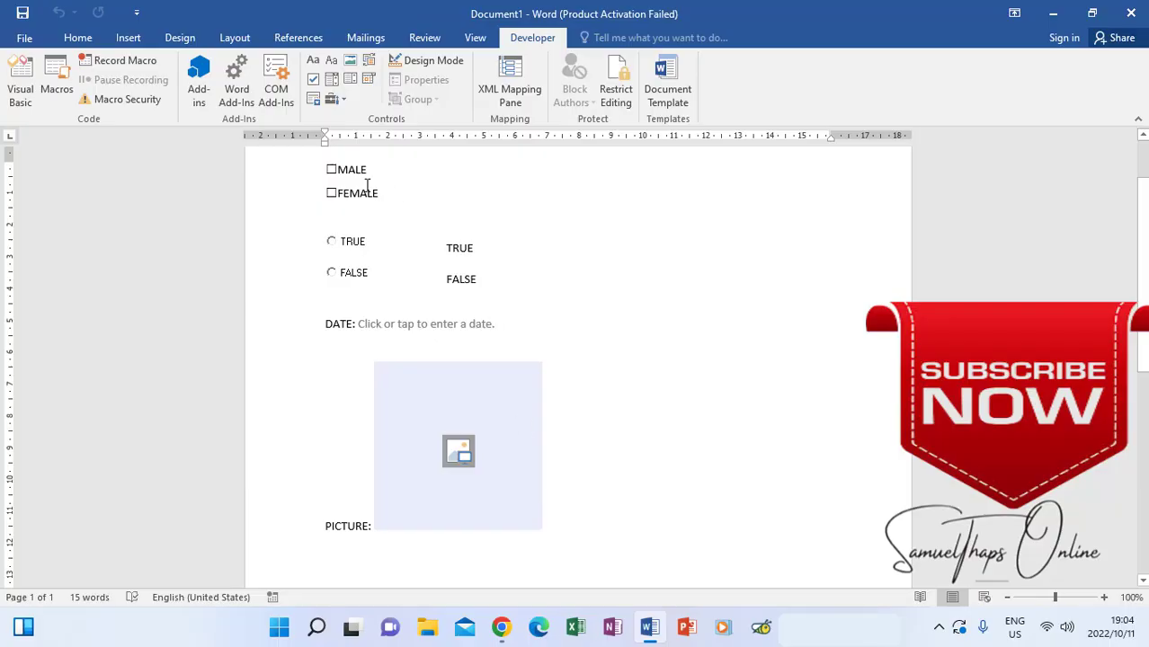
- Tick MALE, select FALSE, and set the date field to 22 February 2023
left_click(331, 170)
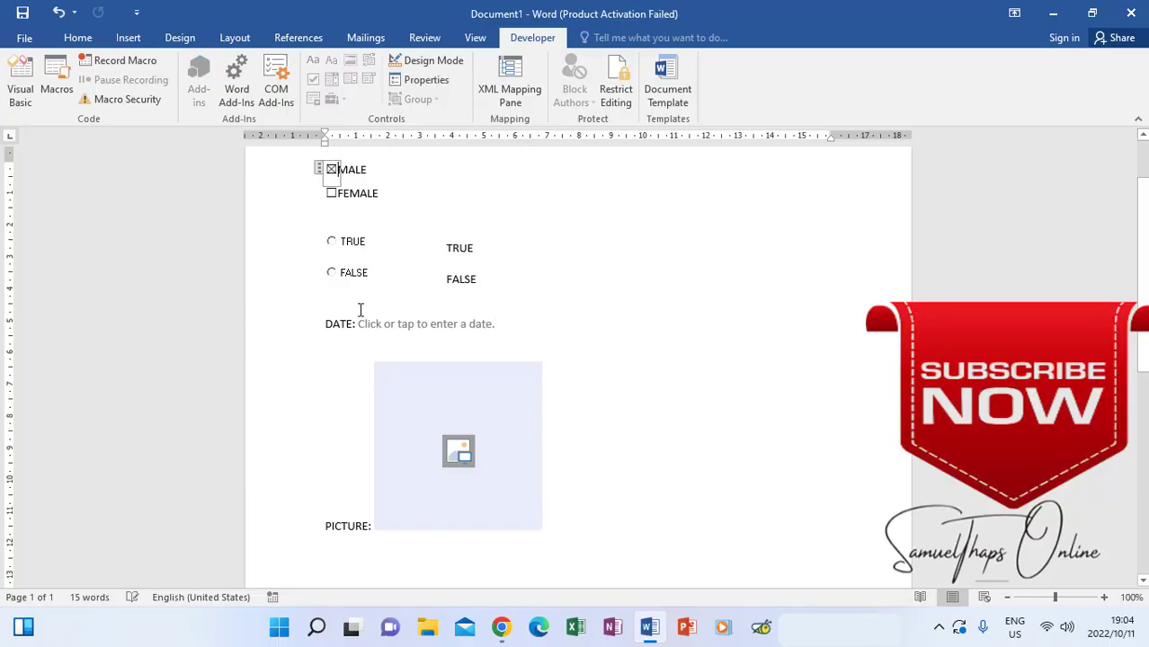
left_click(331, 272)
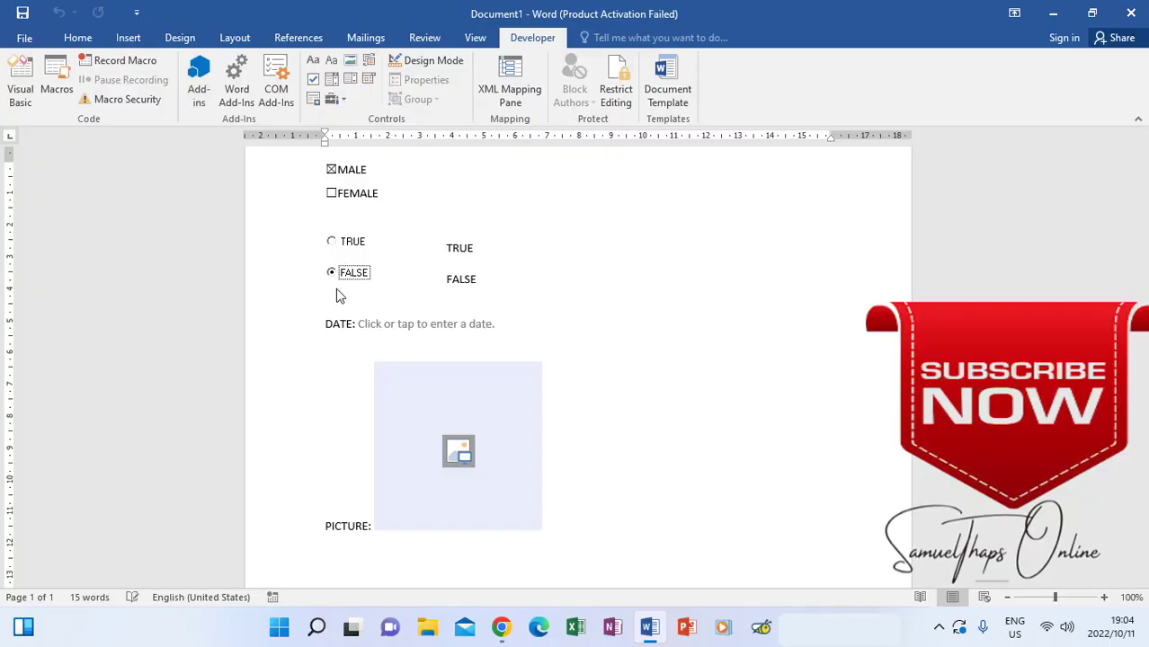
left_click(425, 324)
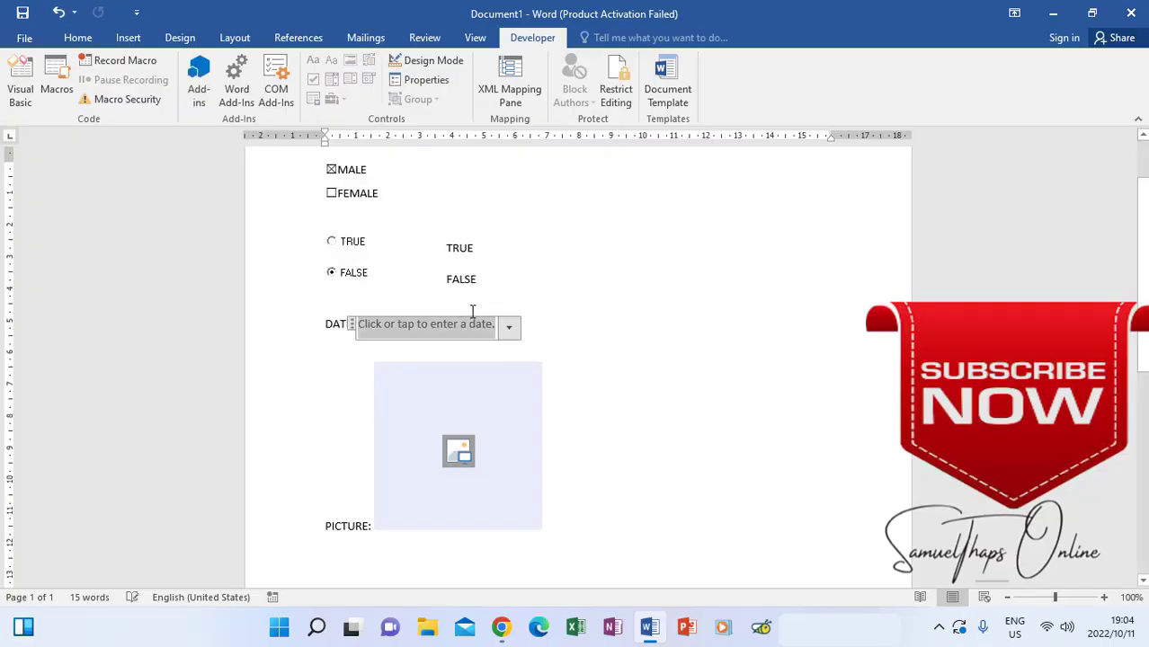
left_click(508, 324)
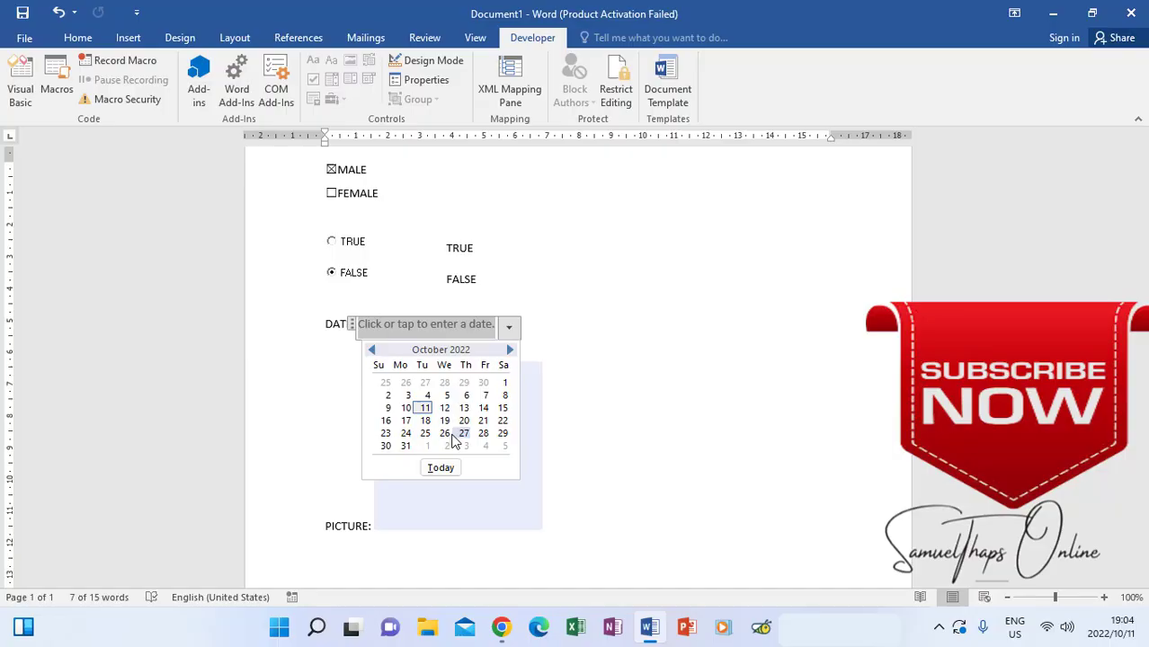
left_click(423, 407)
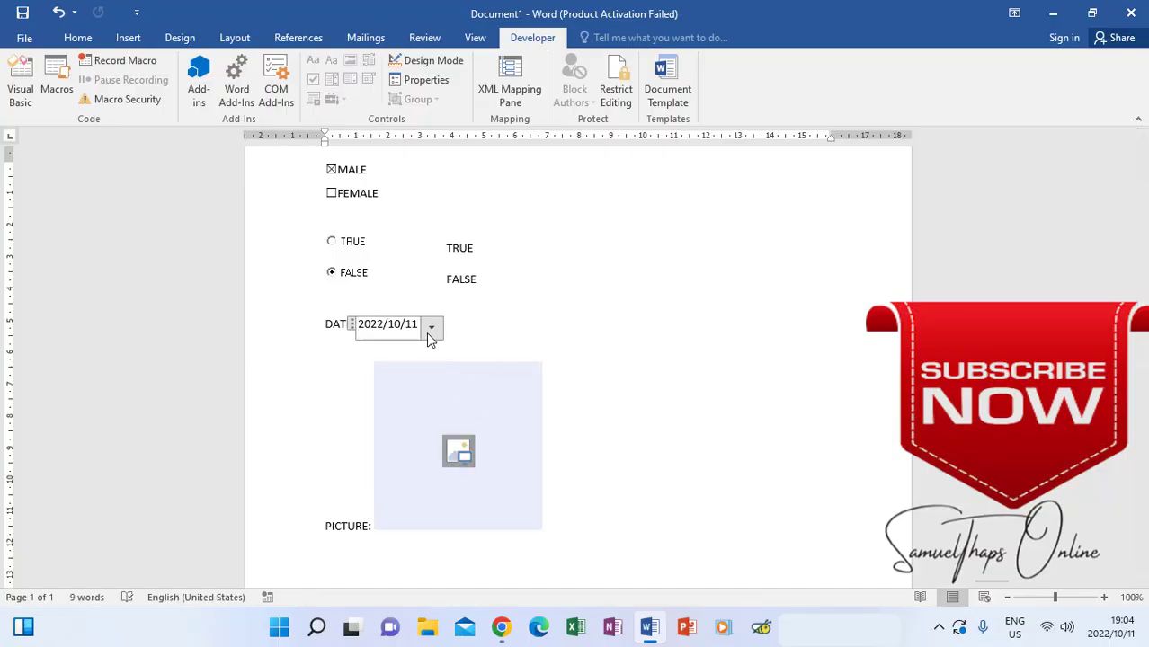
left_click(431, 325)
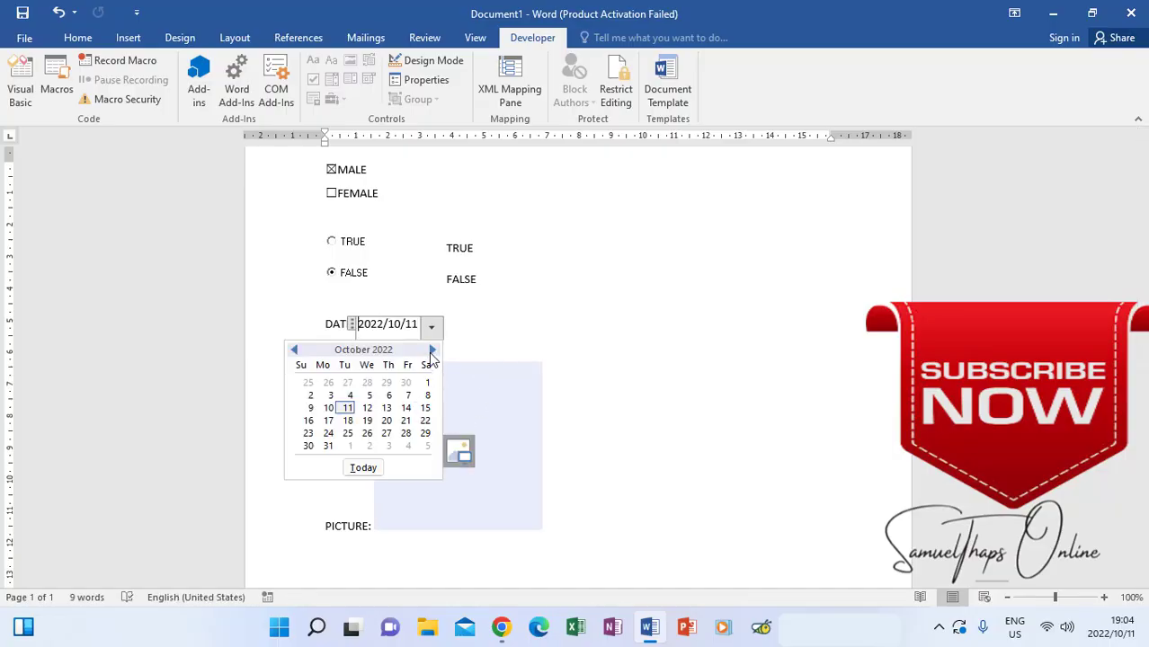
left_click(431, 349)
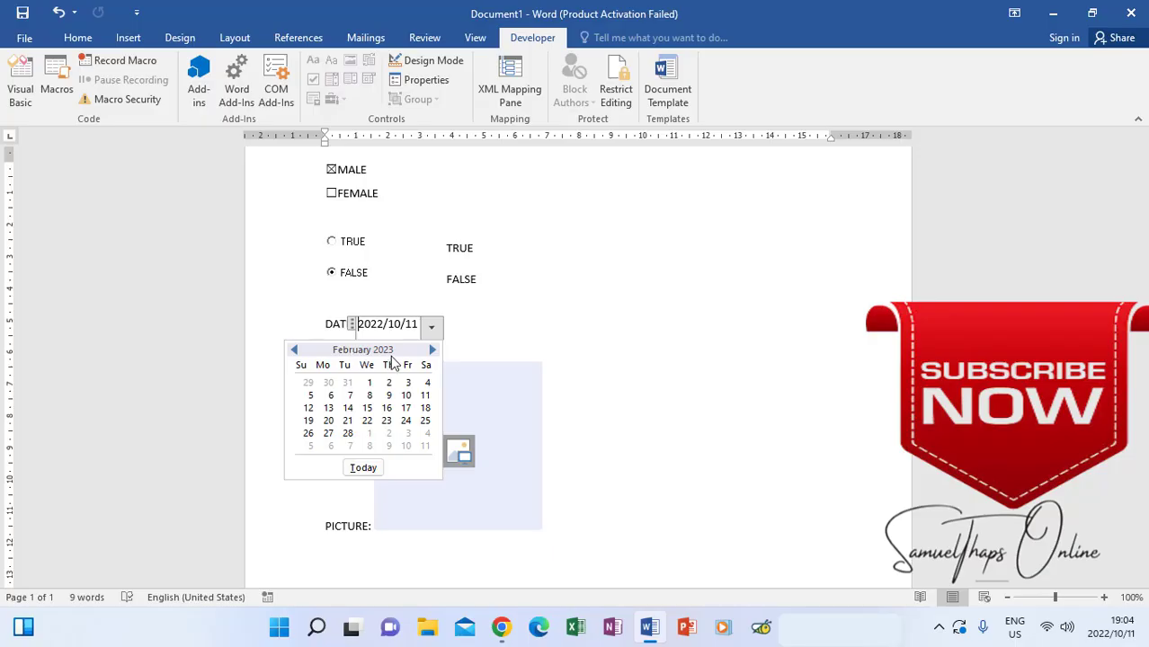
left_click(366, 420)
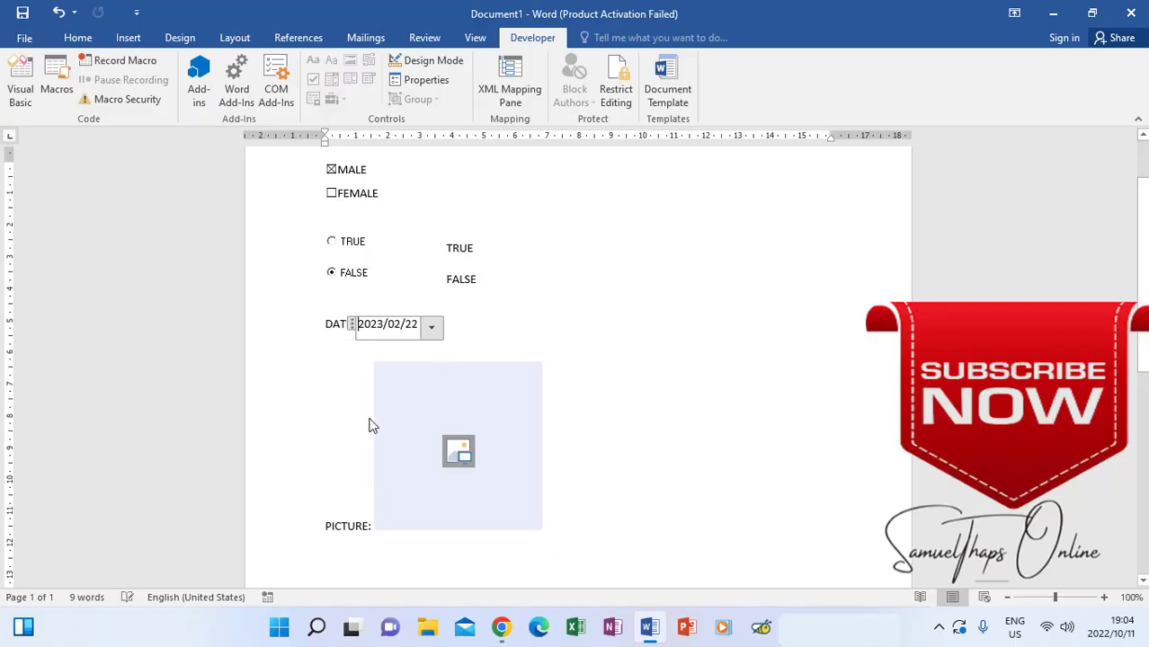
mouse_move(458, 451)
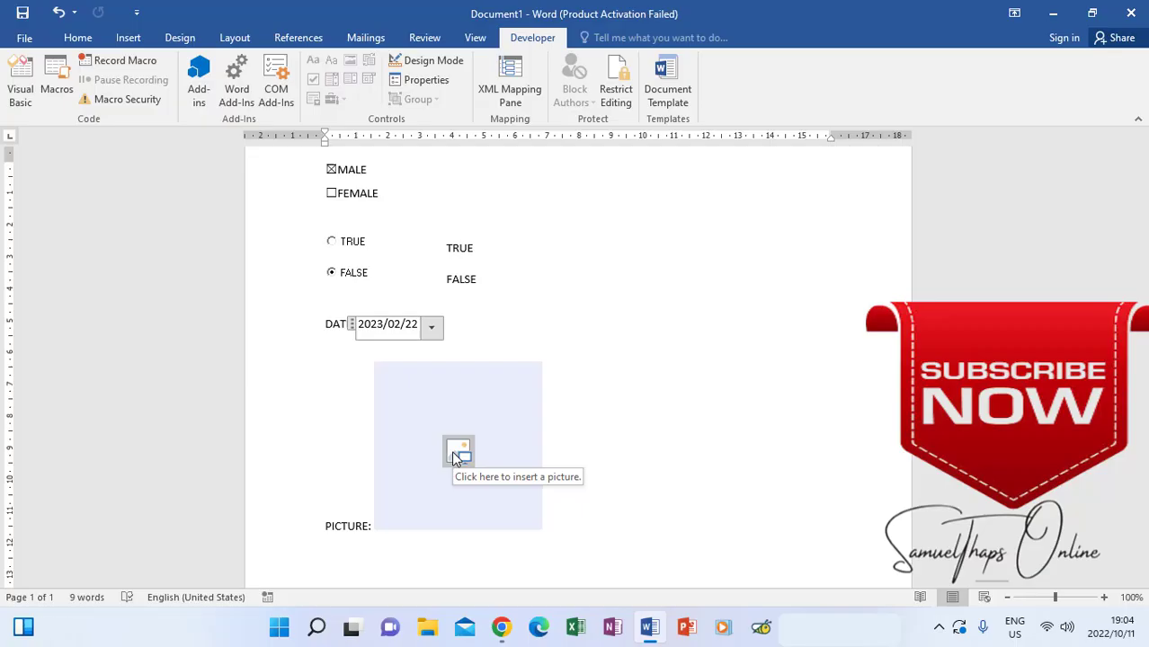
- Insert BASIC EXCEL POSTER.jpg from the POSTER DESIGNS folder into the picture control
left_click(457, 450)
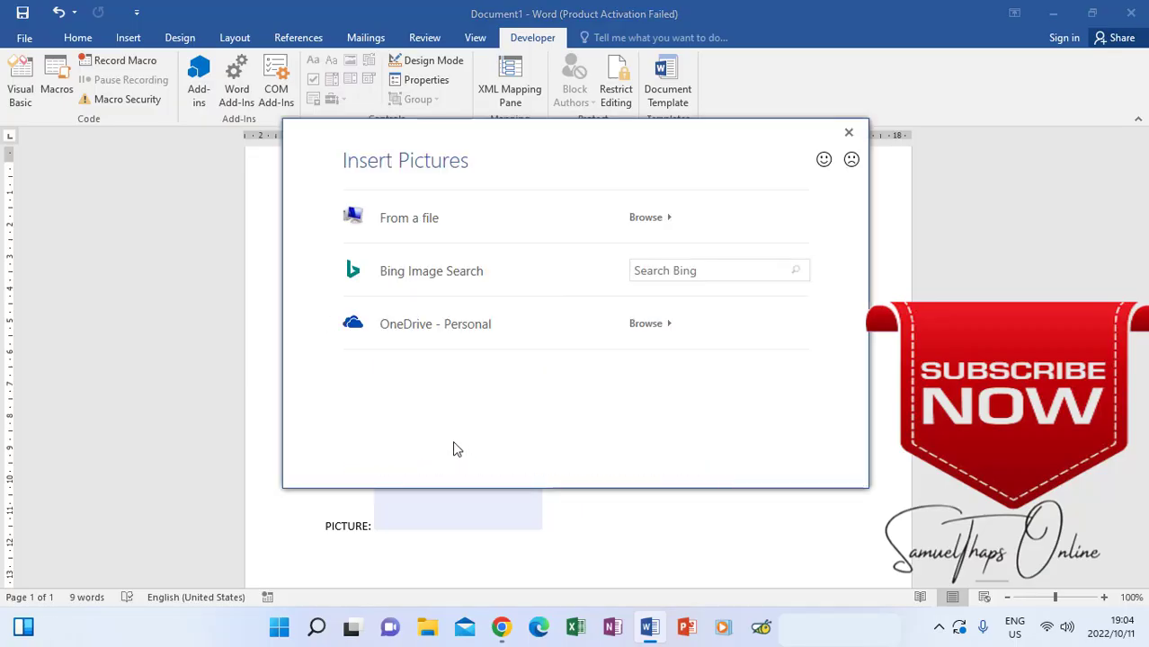
left_click(645, 217)
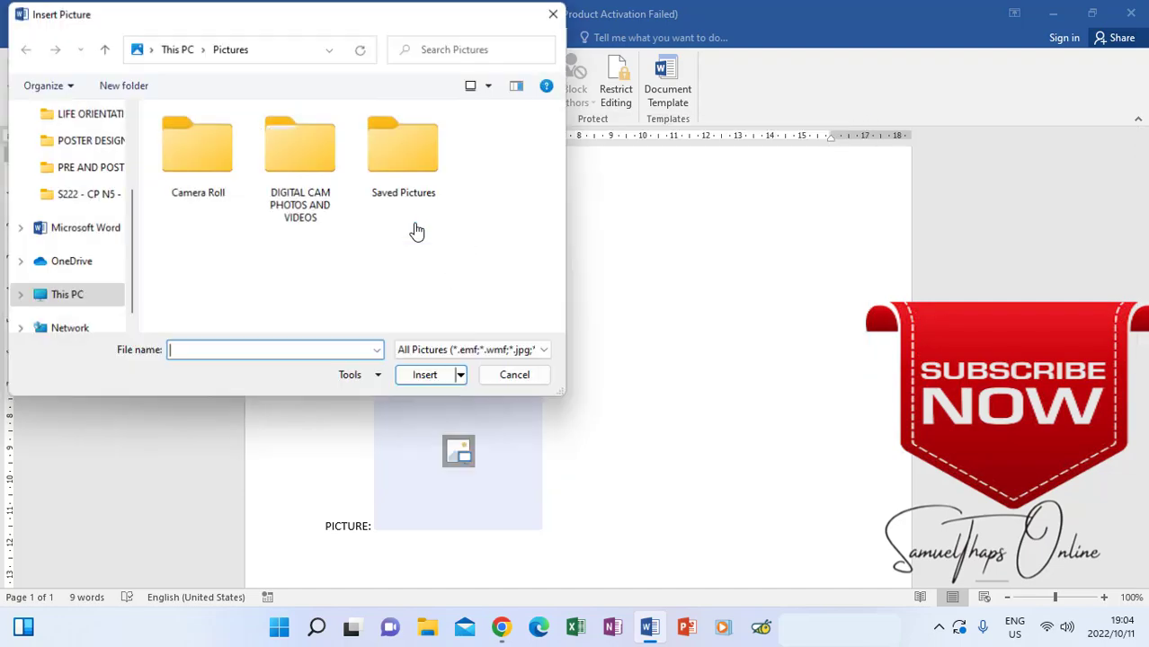
left_click(300, 149)
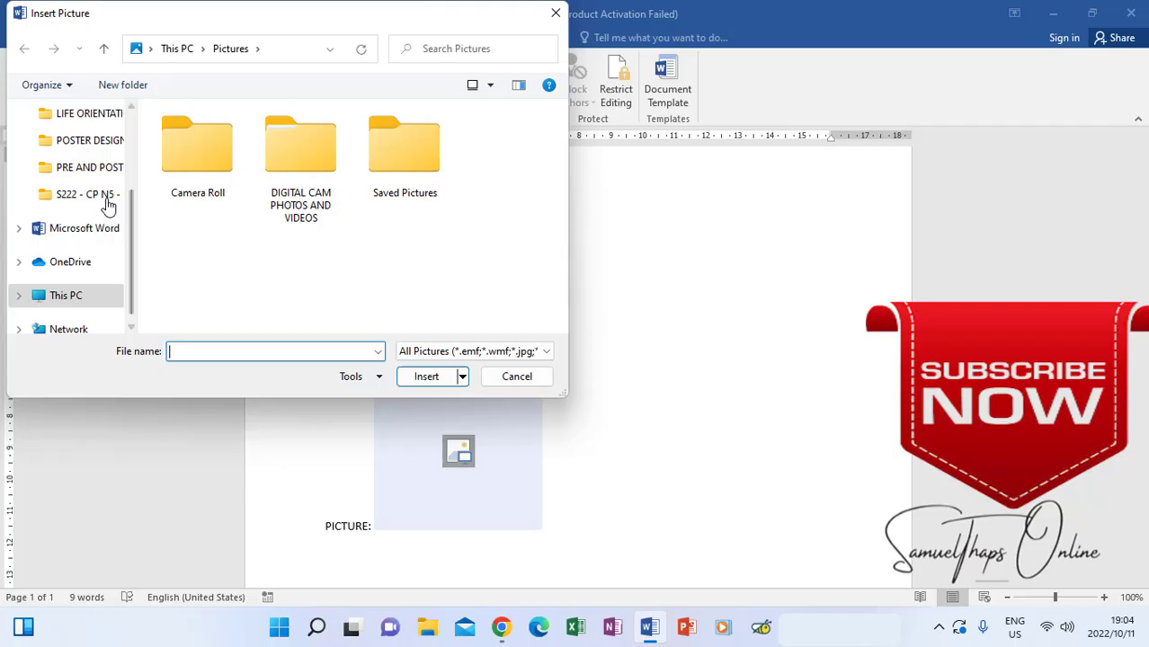
double_click(90, 140)
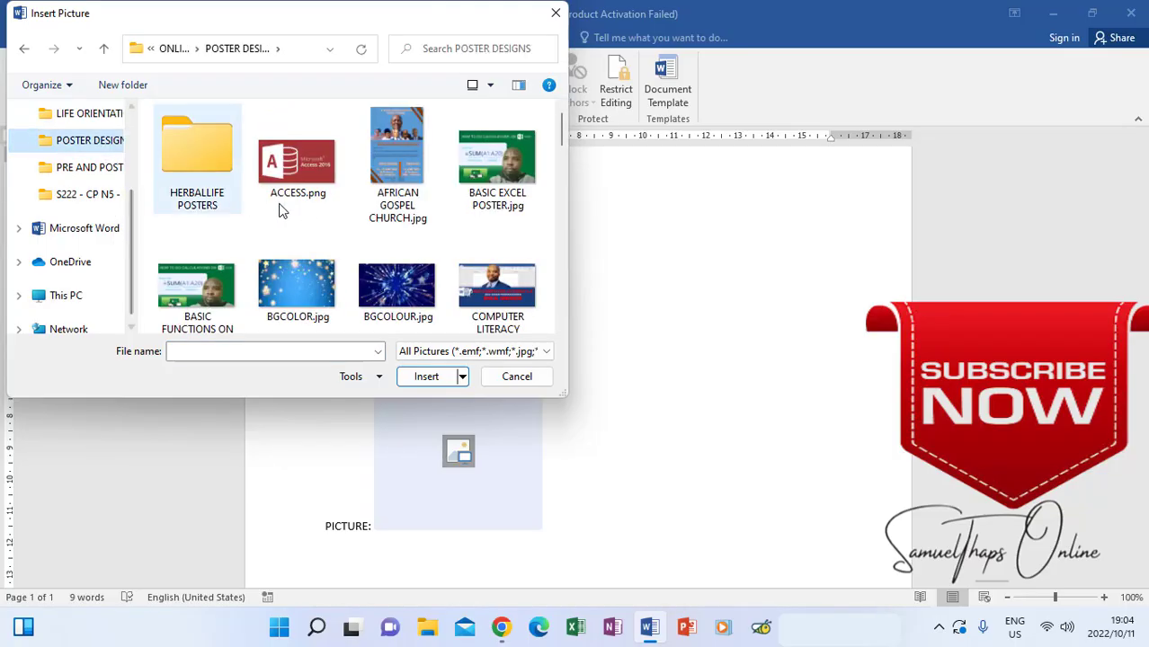
left_click(497, 158)
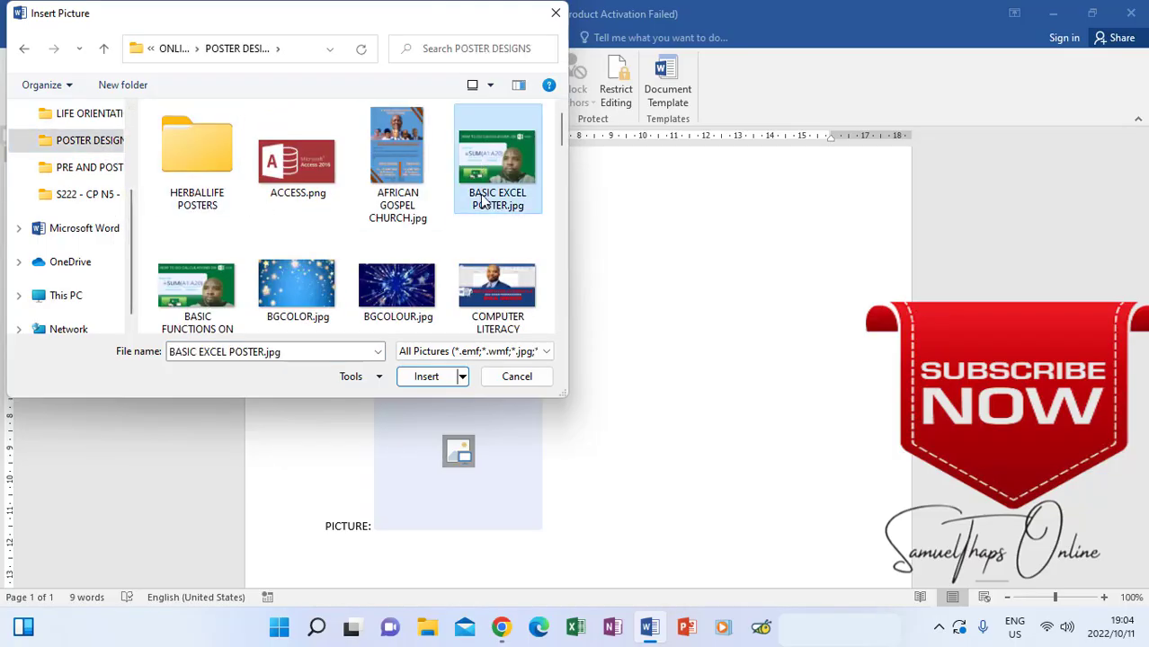
left_click(426, 375)
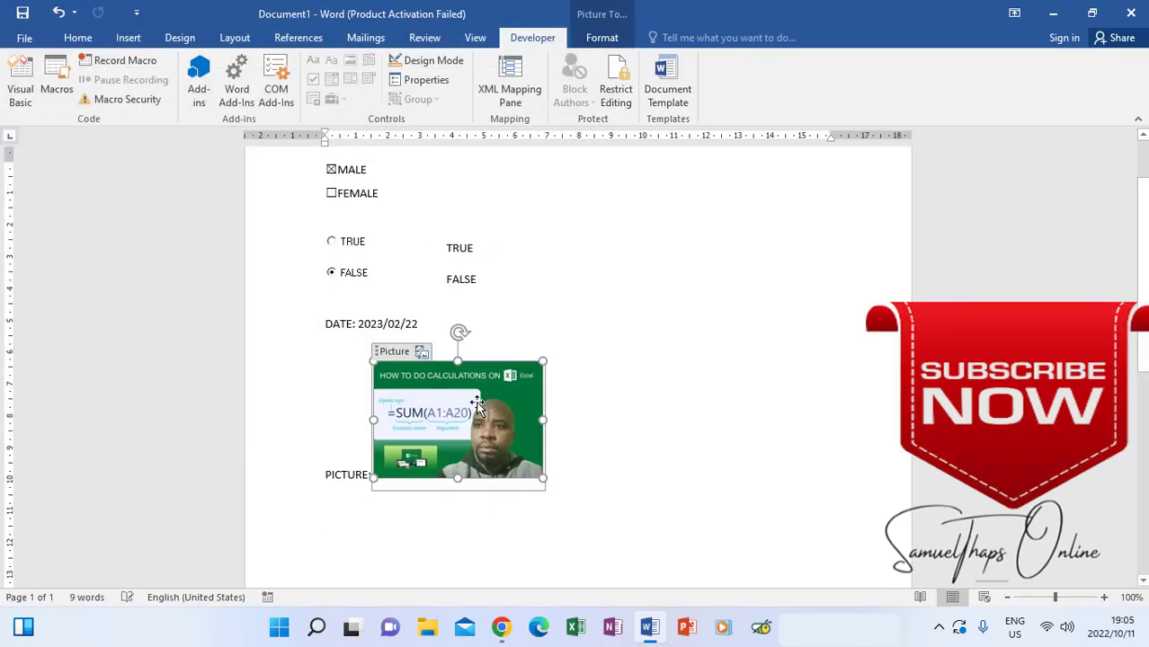